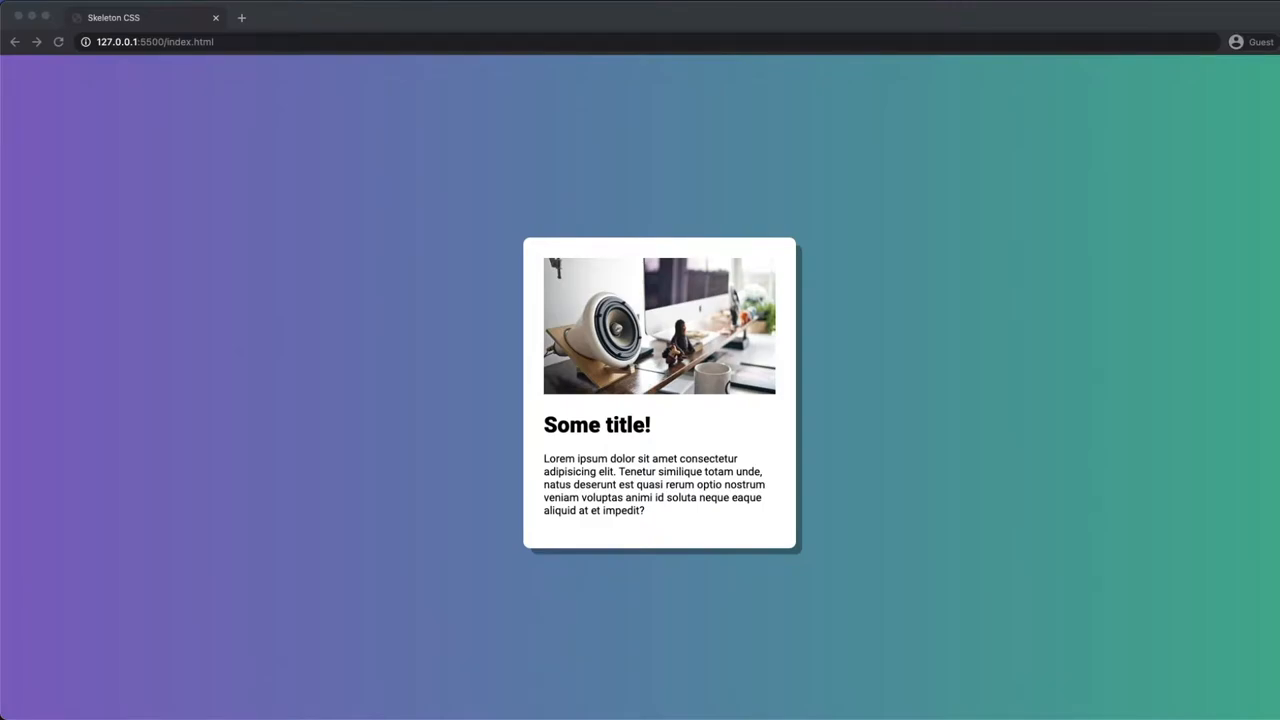
mouse_move(349, 228)
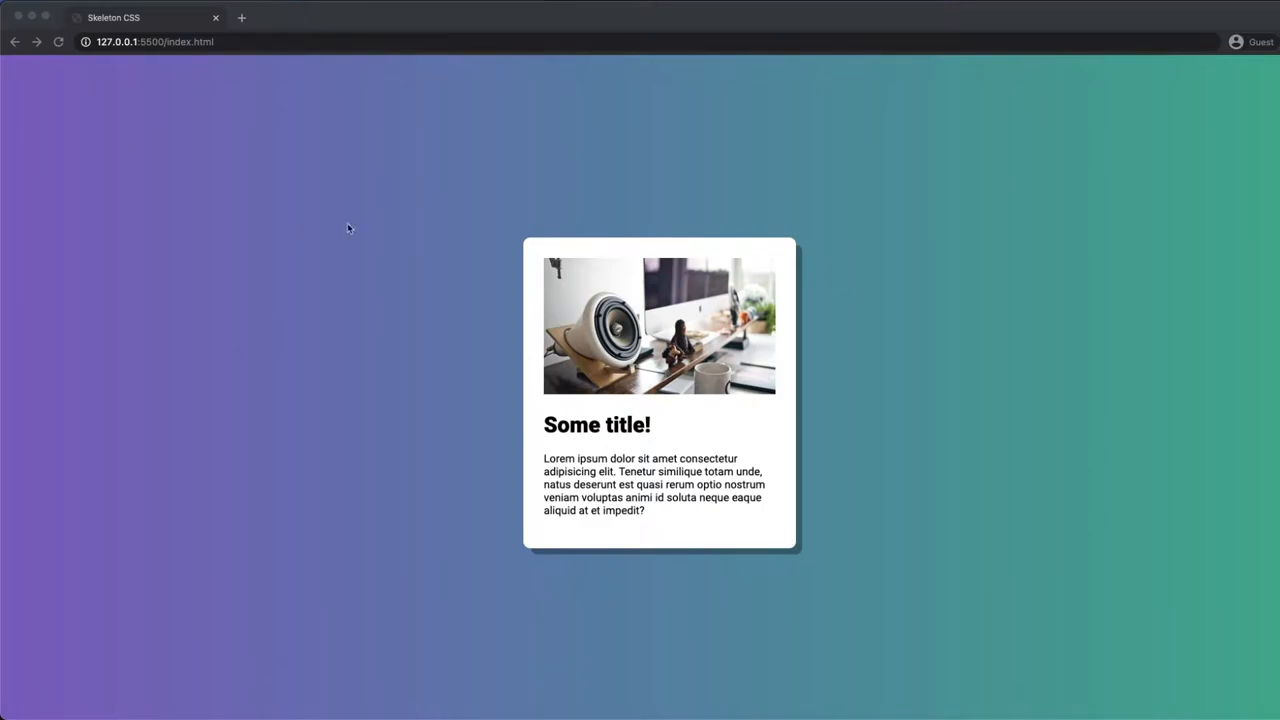
mouse_move(756, 330)
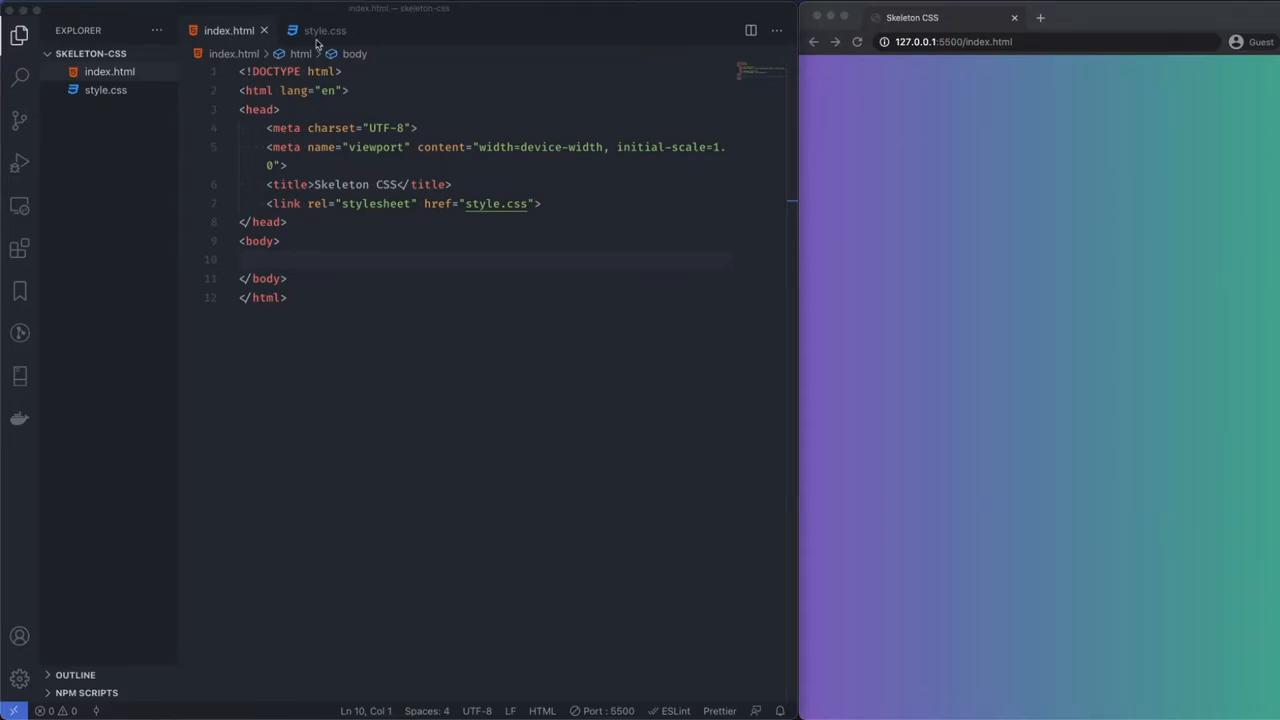
left_click(324, 30)
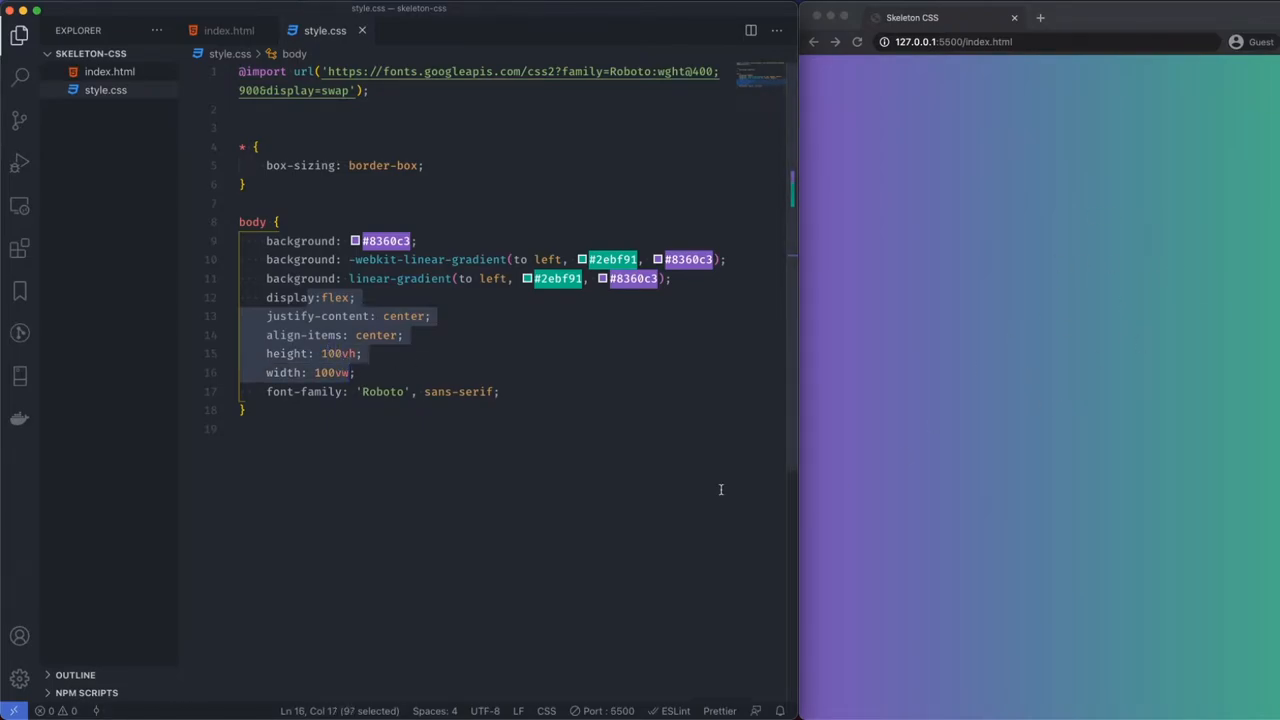
left_click(229, 30)
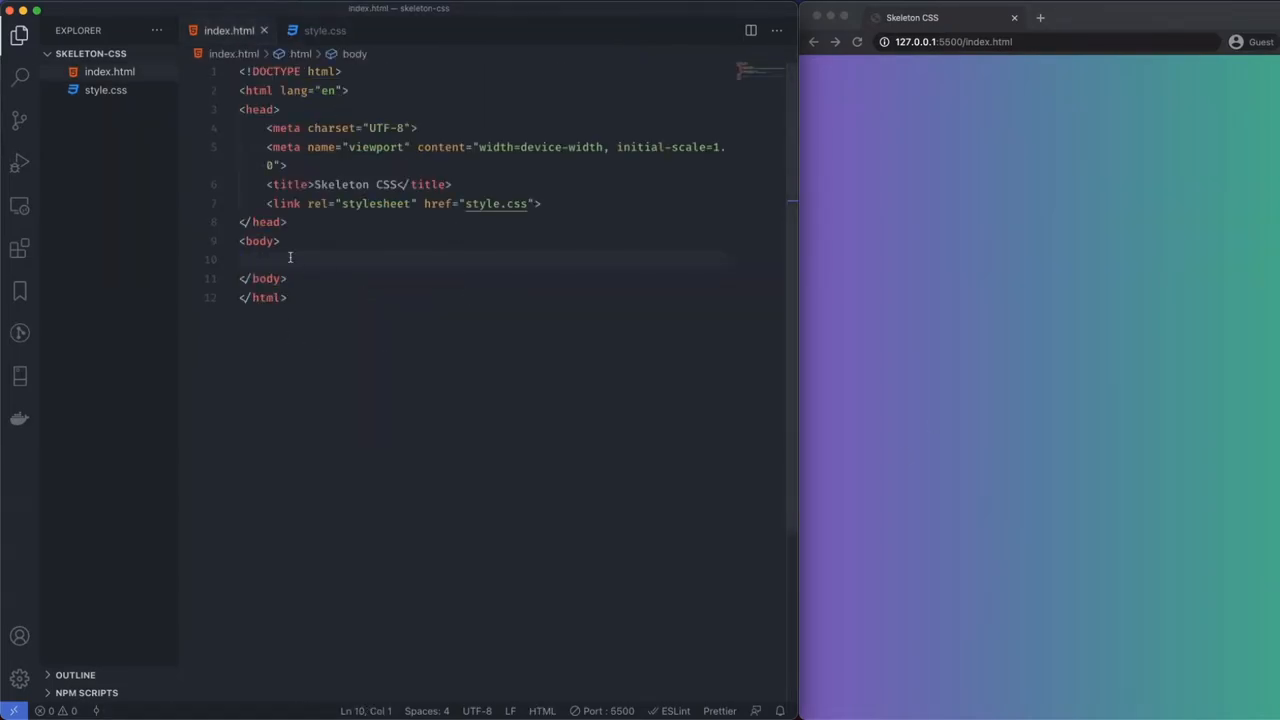
- Use Emmet in the body to insert div.main with div.img and h1.heading, then begin a paragraph
key("enter")
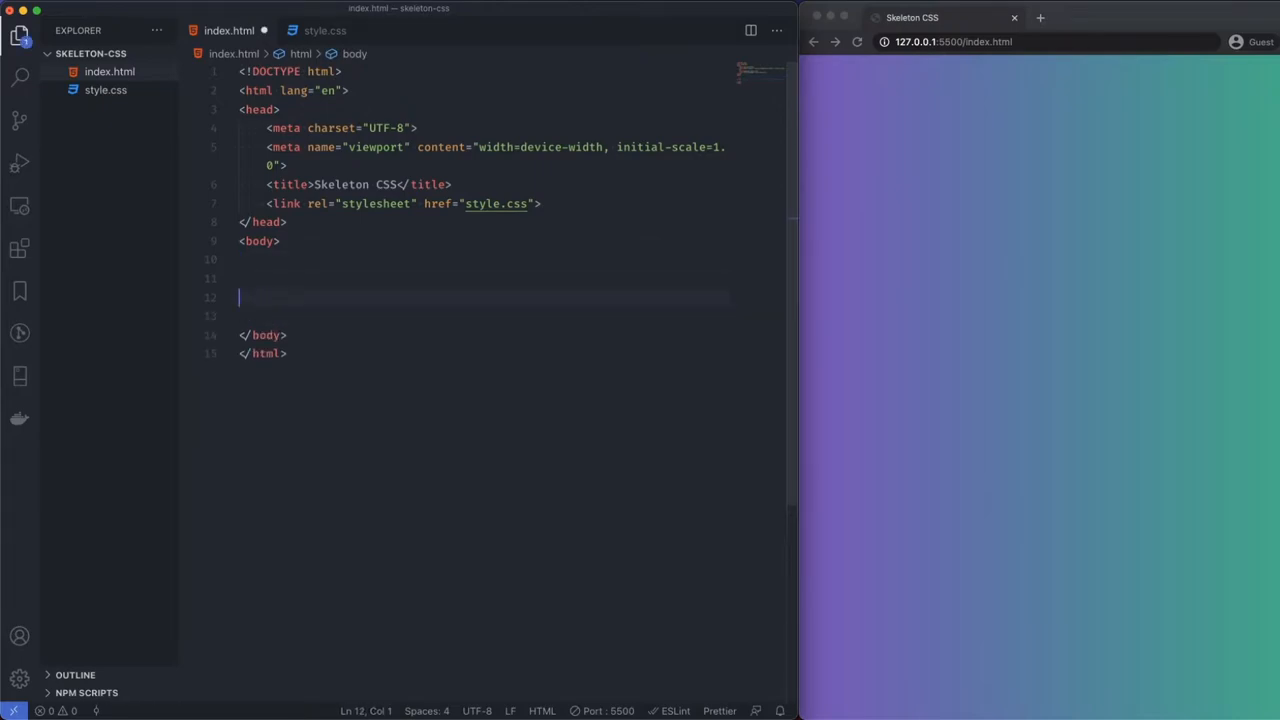
key("Backspace")
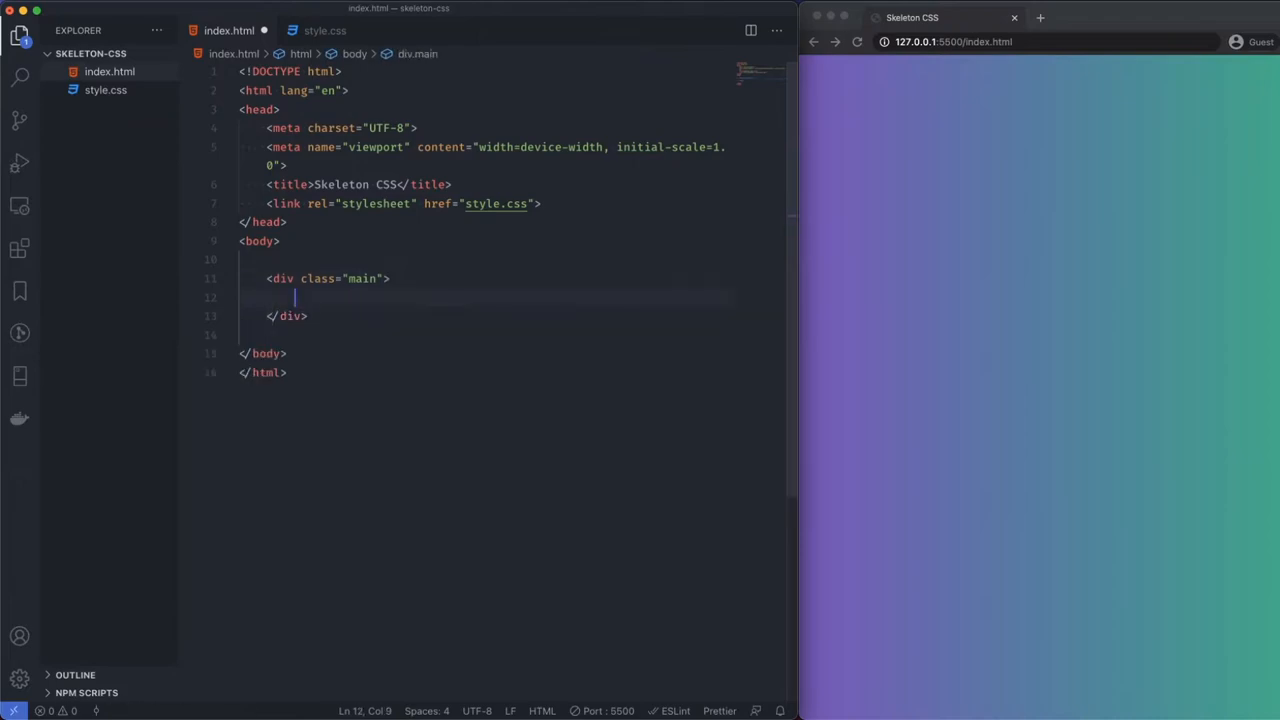
type(".")
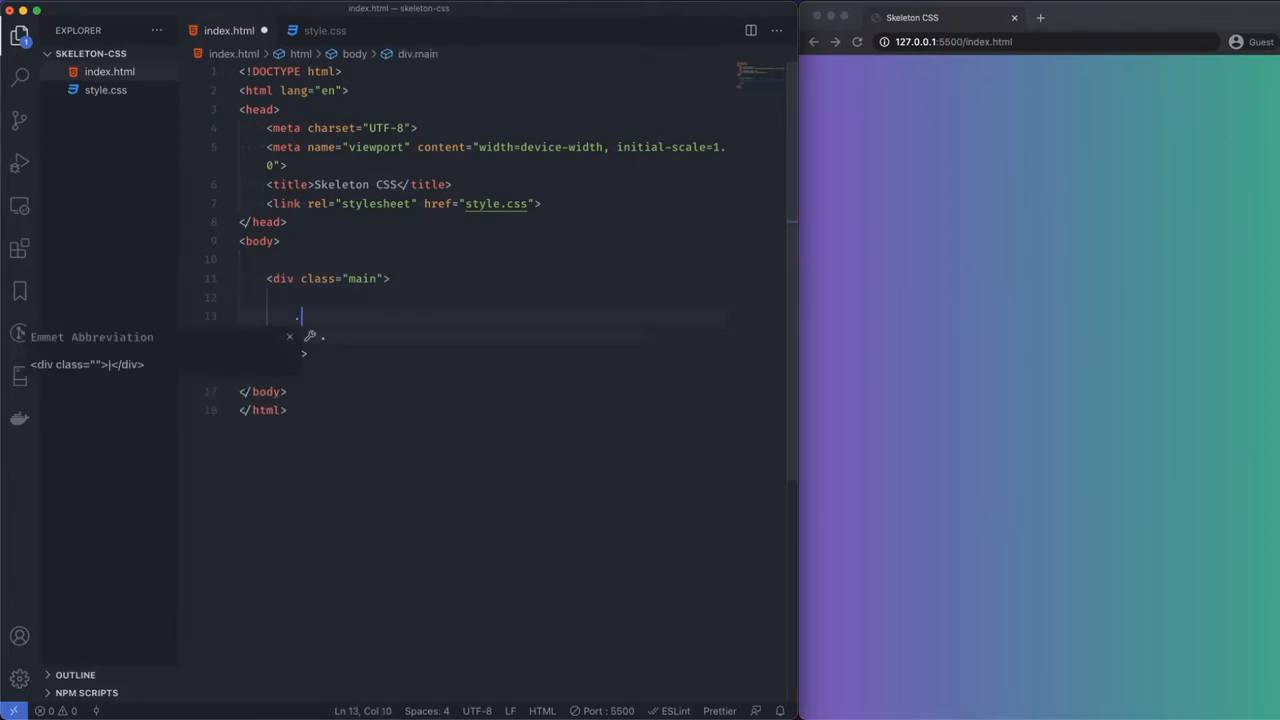
type("img")
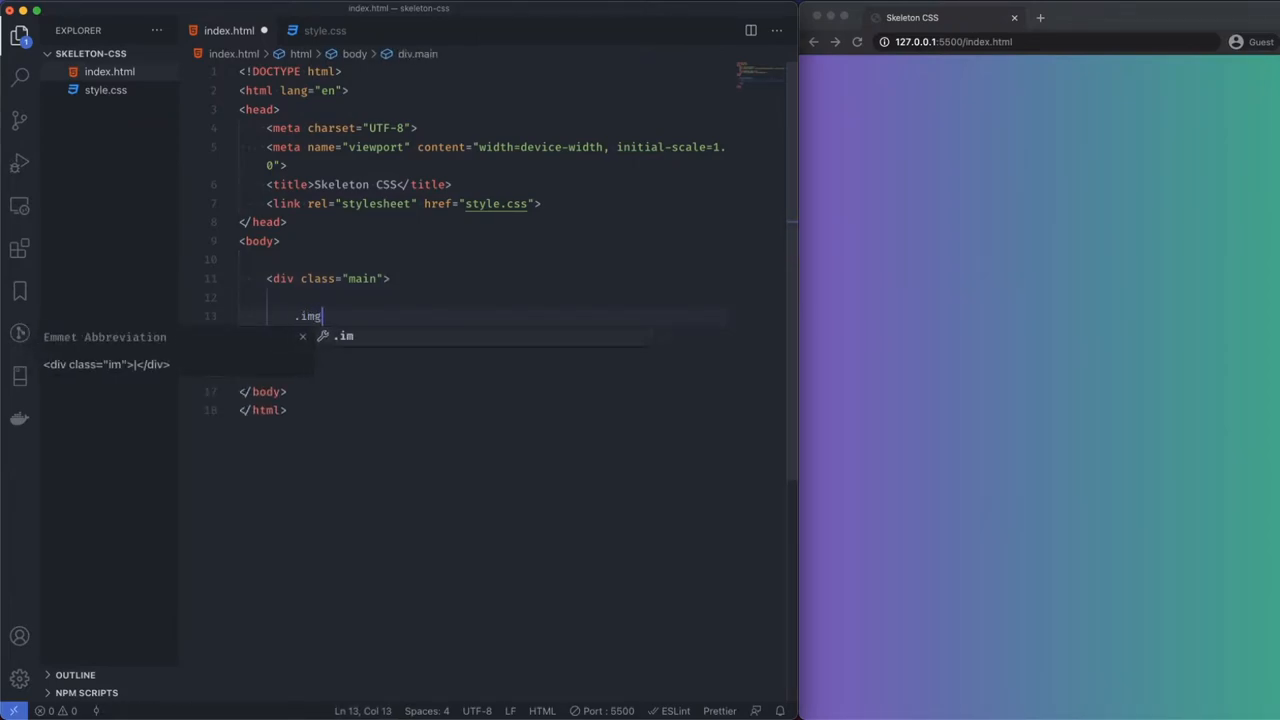
key("Tab")
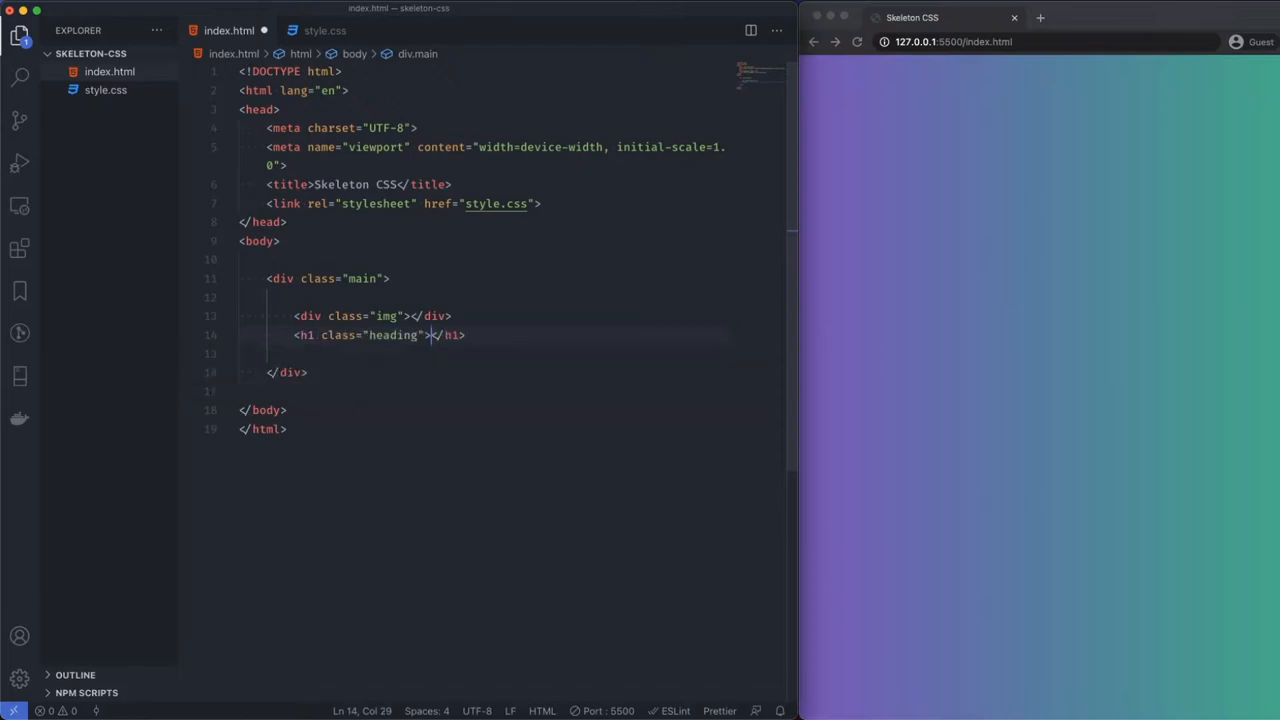
type("p")
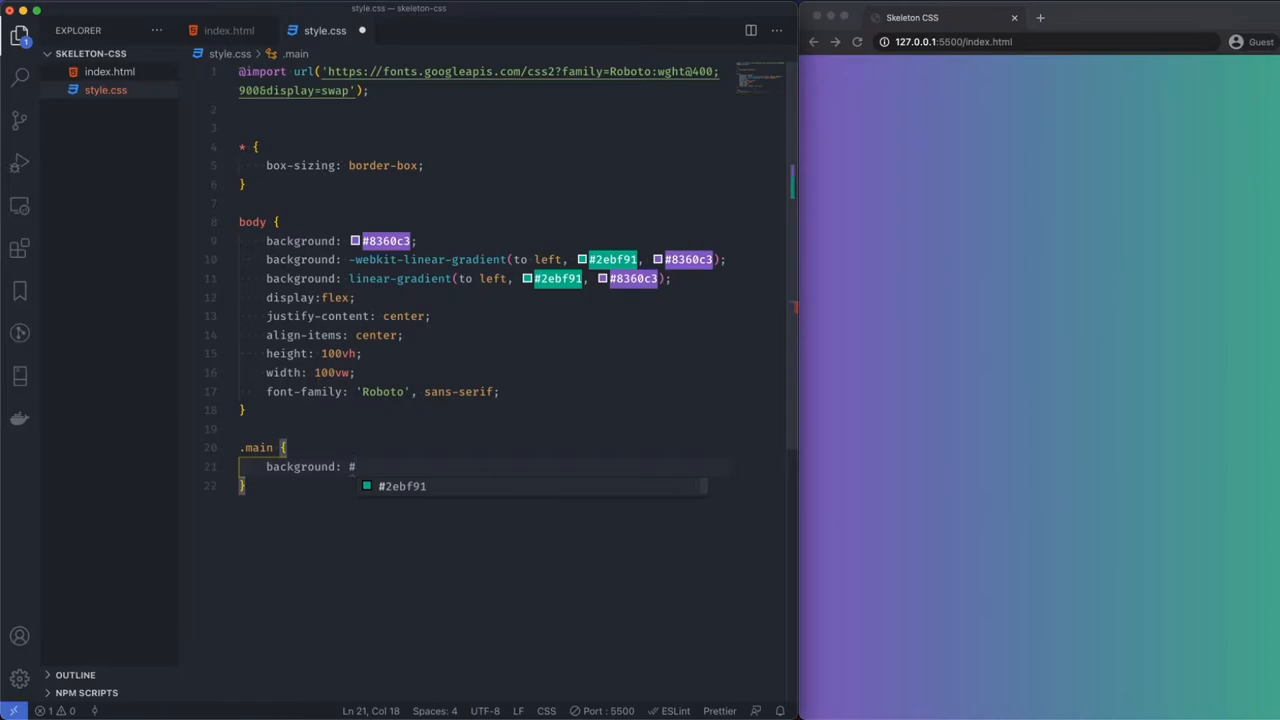
- Give .main a #ffffff background and 400px width and min-height
type("ffffff;")
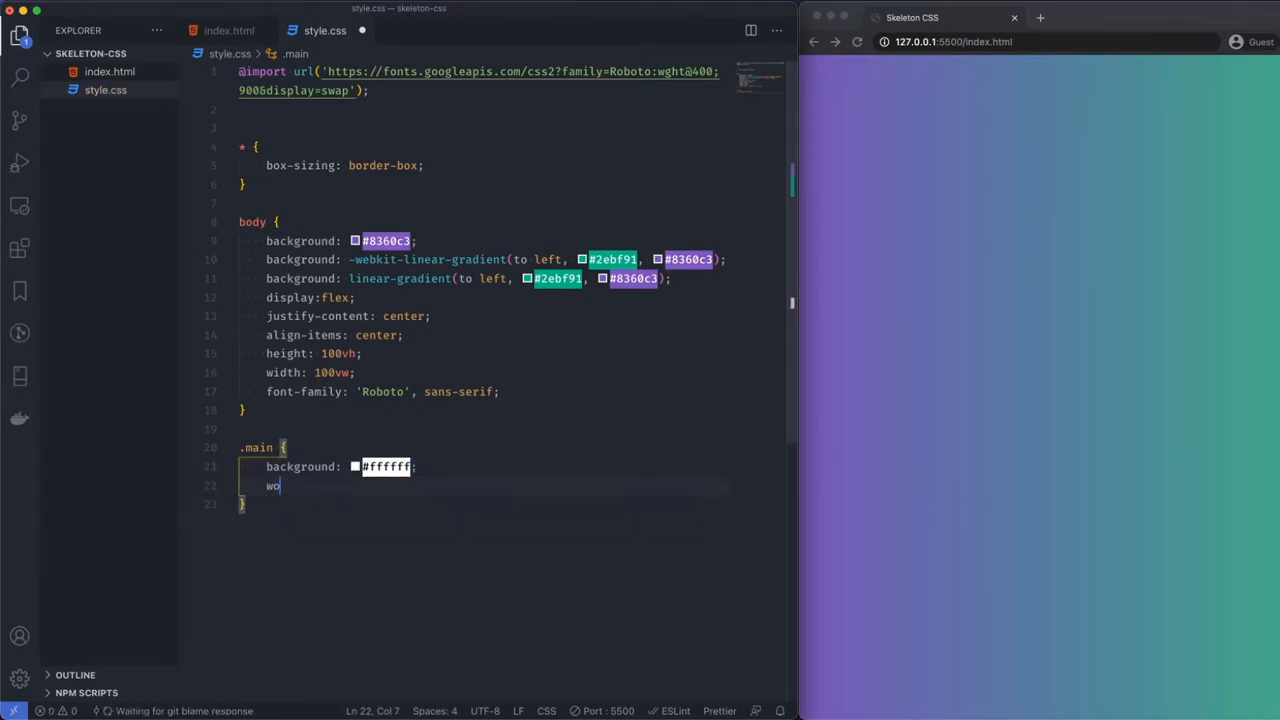
key("Backspace")
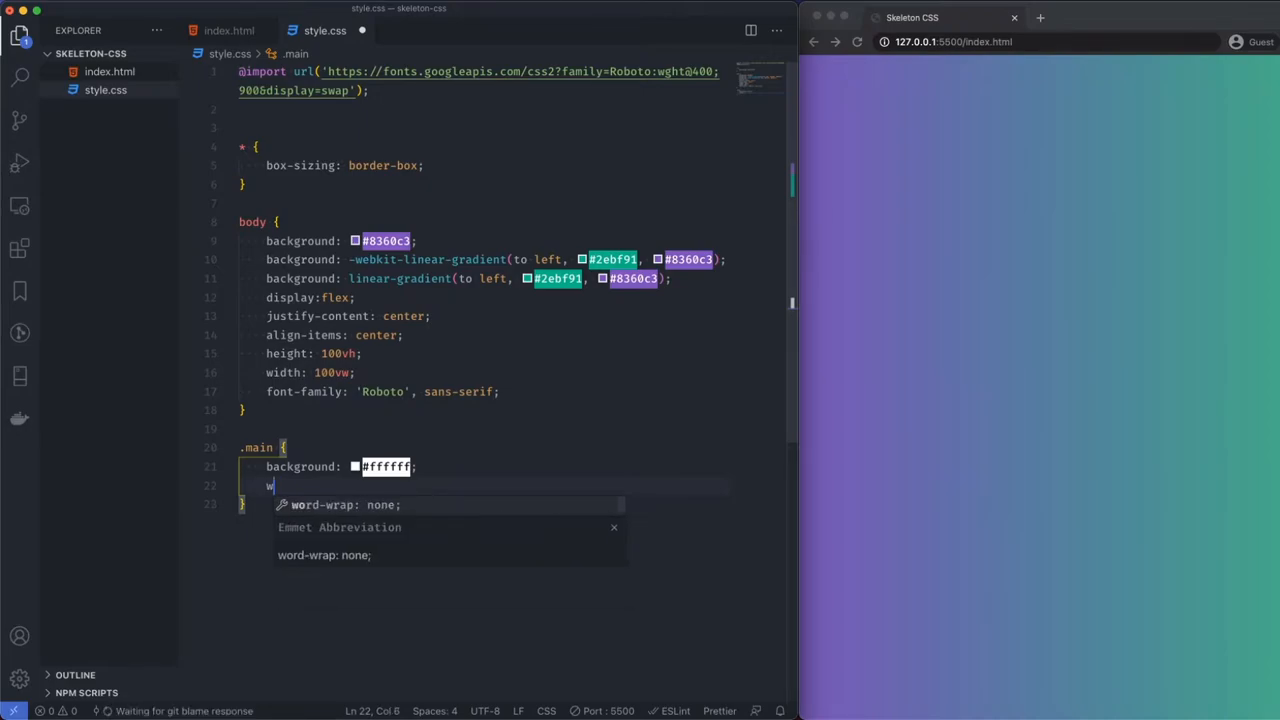
type("idth: 400px;")
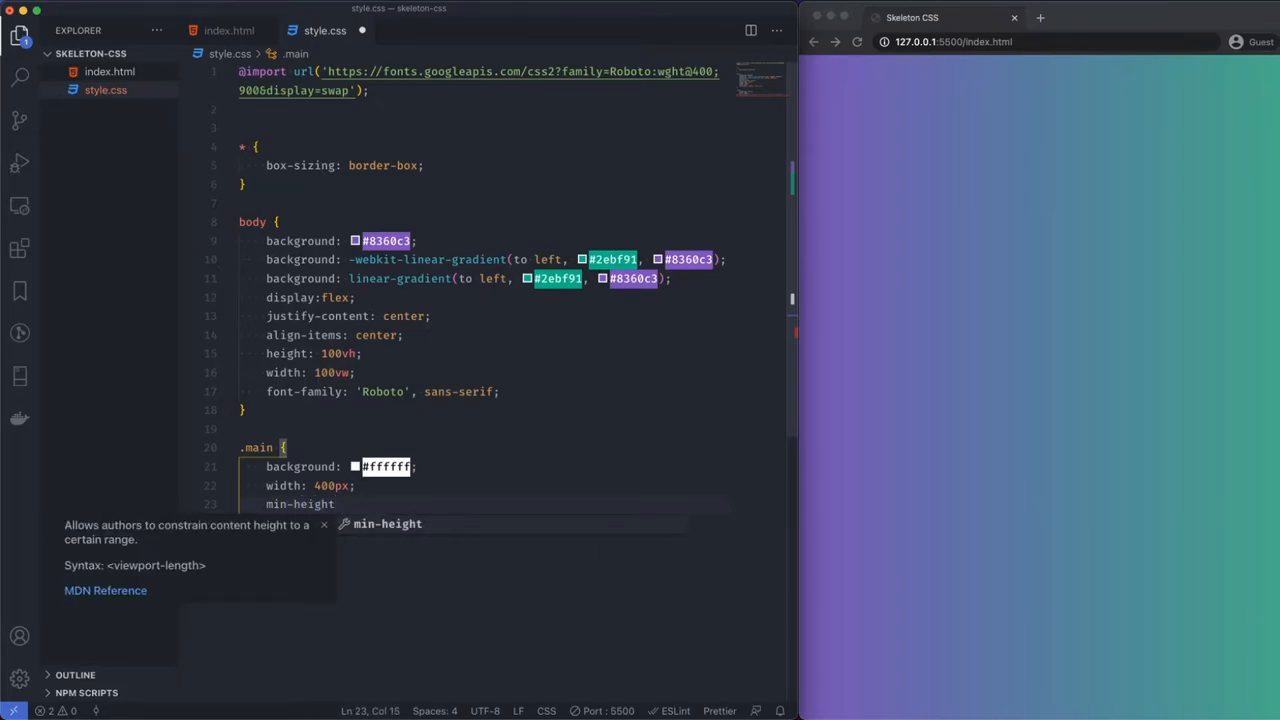
type("400px;")
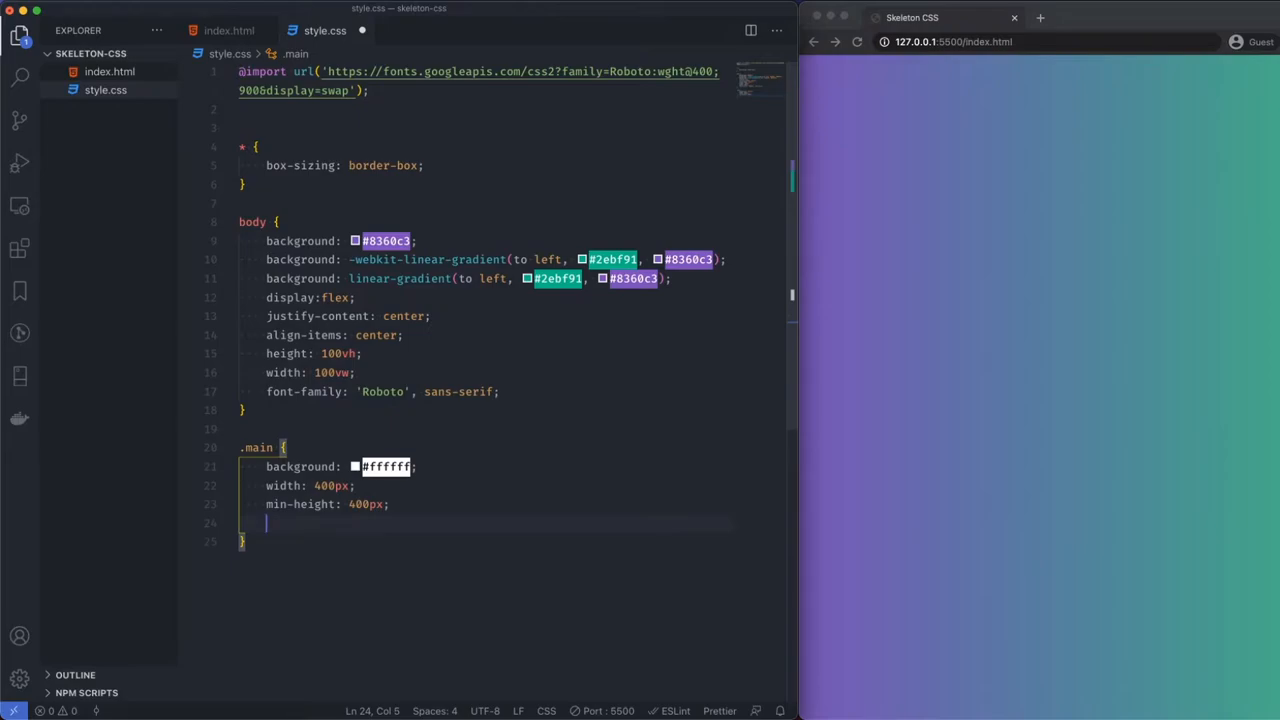
- Add rounded corners, a rgba(0,0,0,0.32) box-shadow and 30px padding to .main
type("border-radius: 10px;")
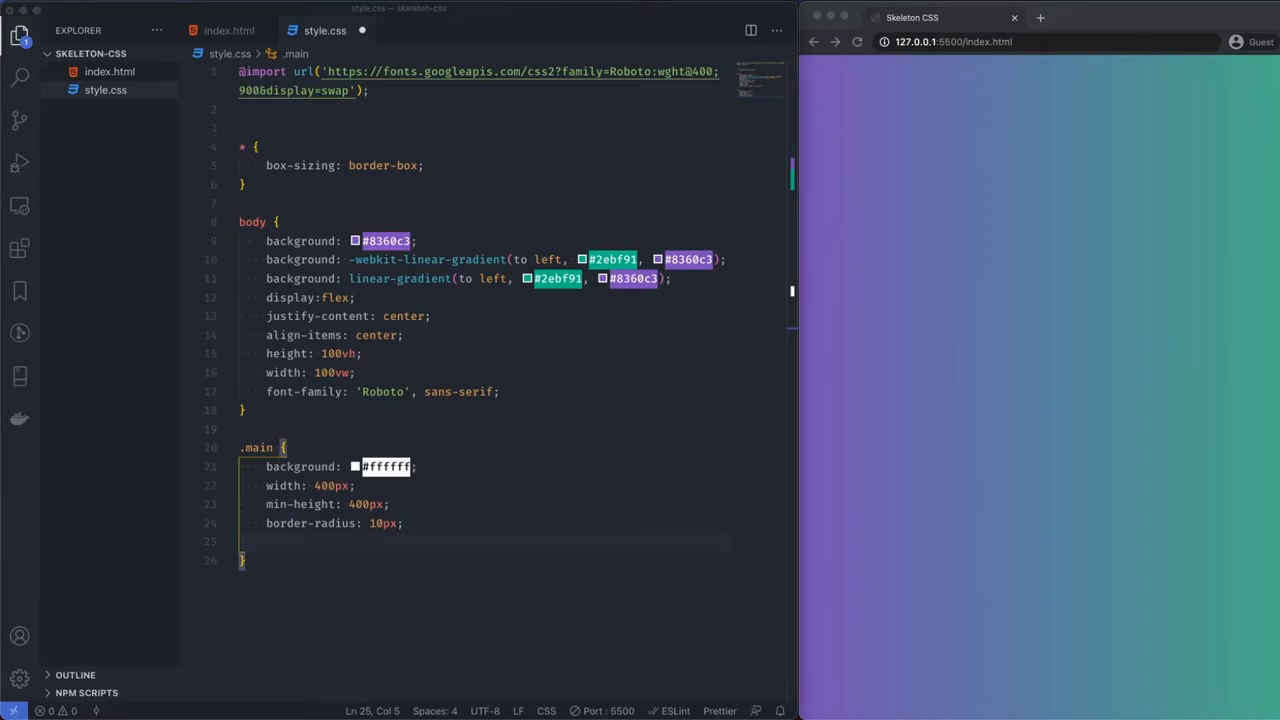
mouse_move(456, 541)
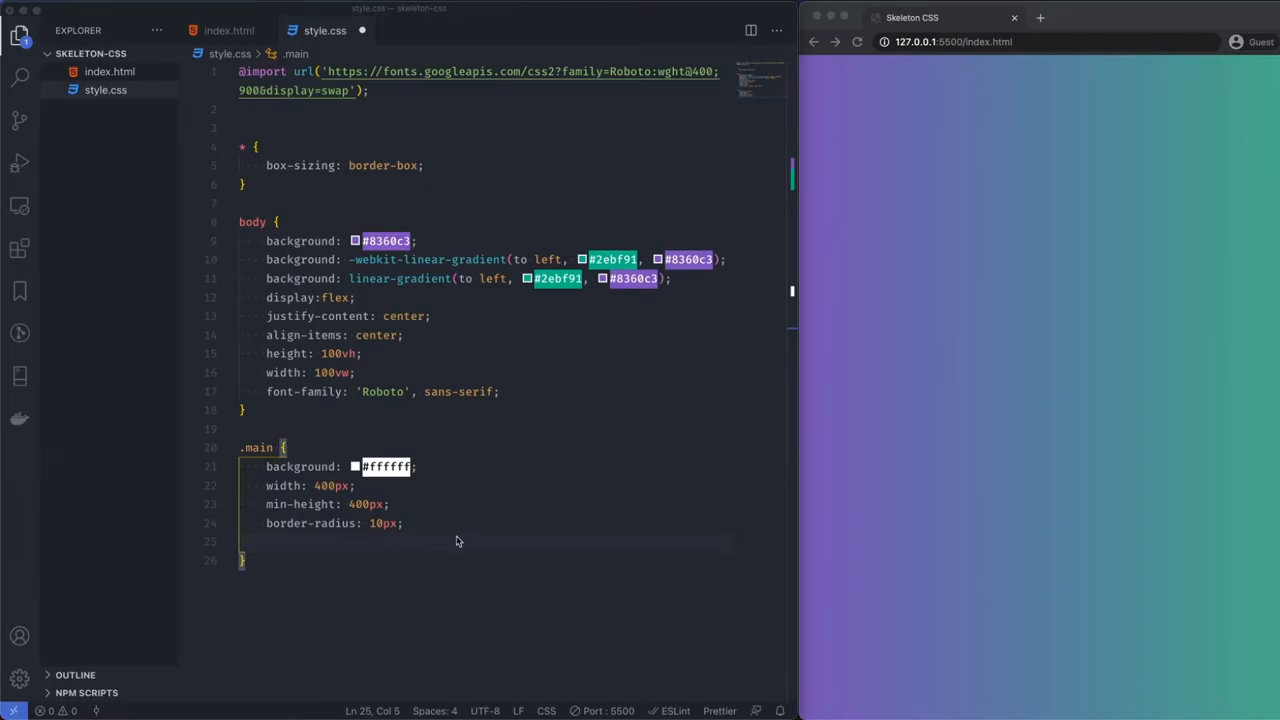
type("-webkit-box-shadow: 10px 10px 0px -1px rgba(0,0,0,0.32);")
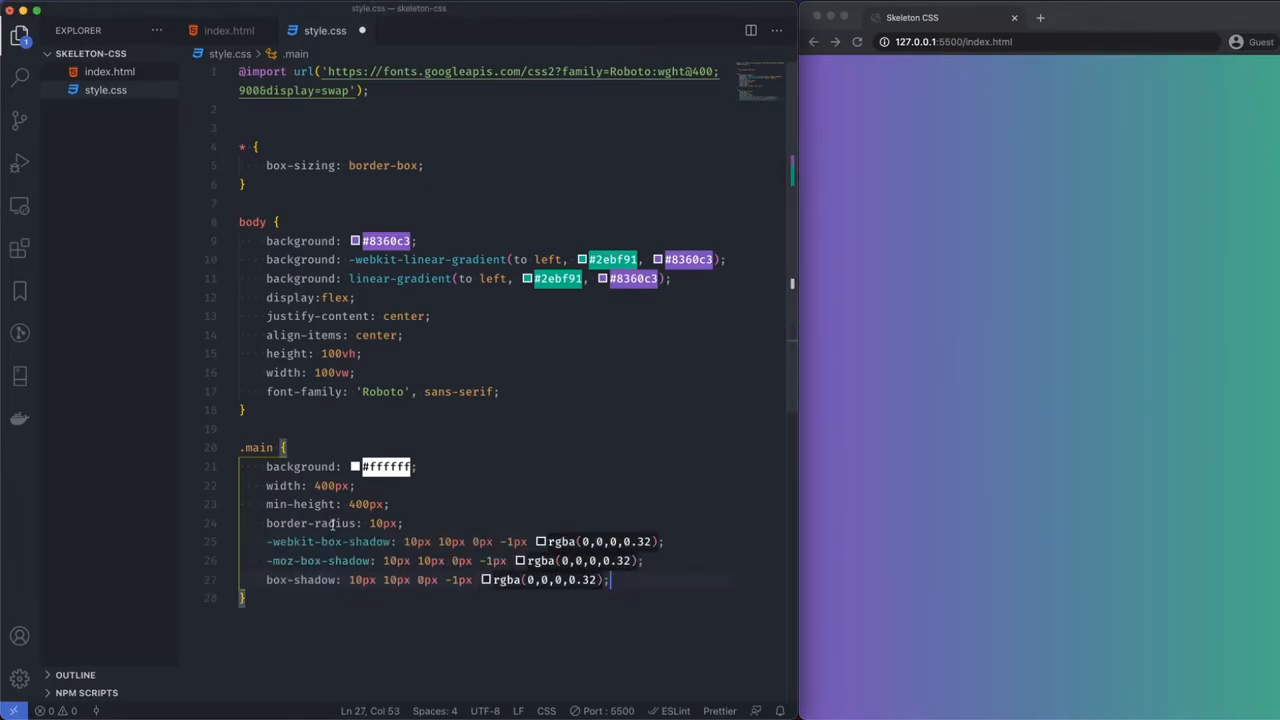
type("padding:")
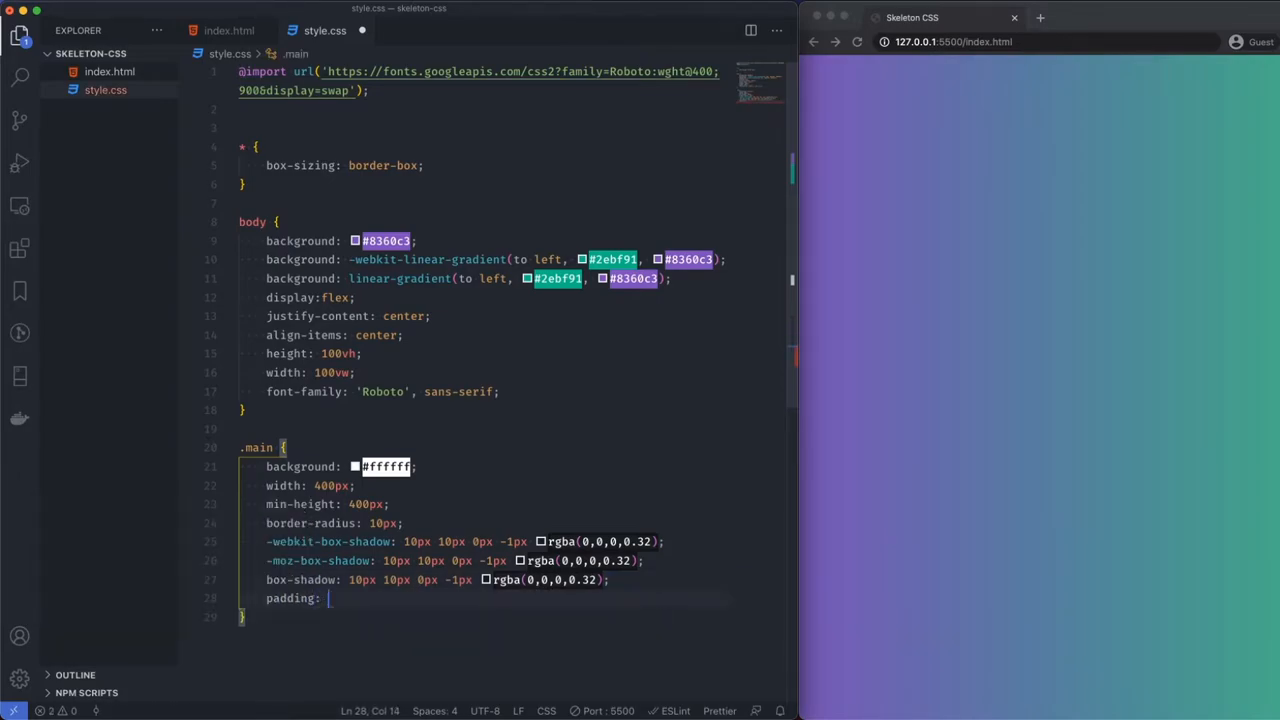
type("30px")
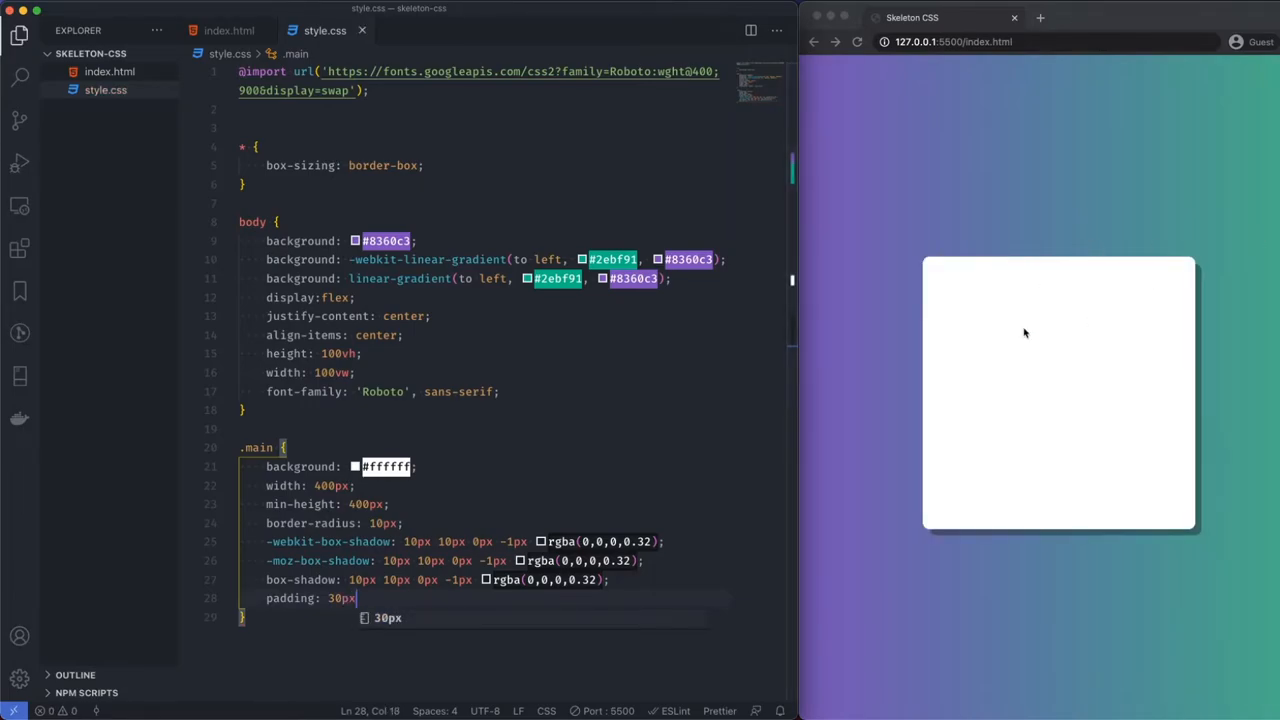
mouse_move(888, 389)
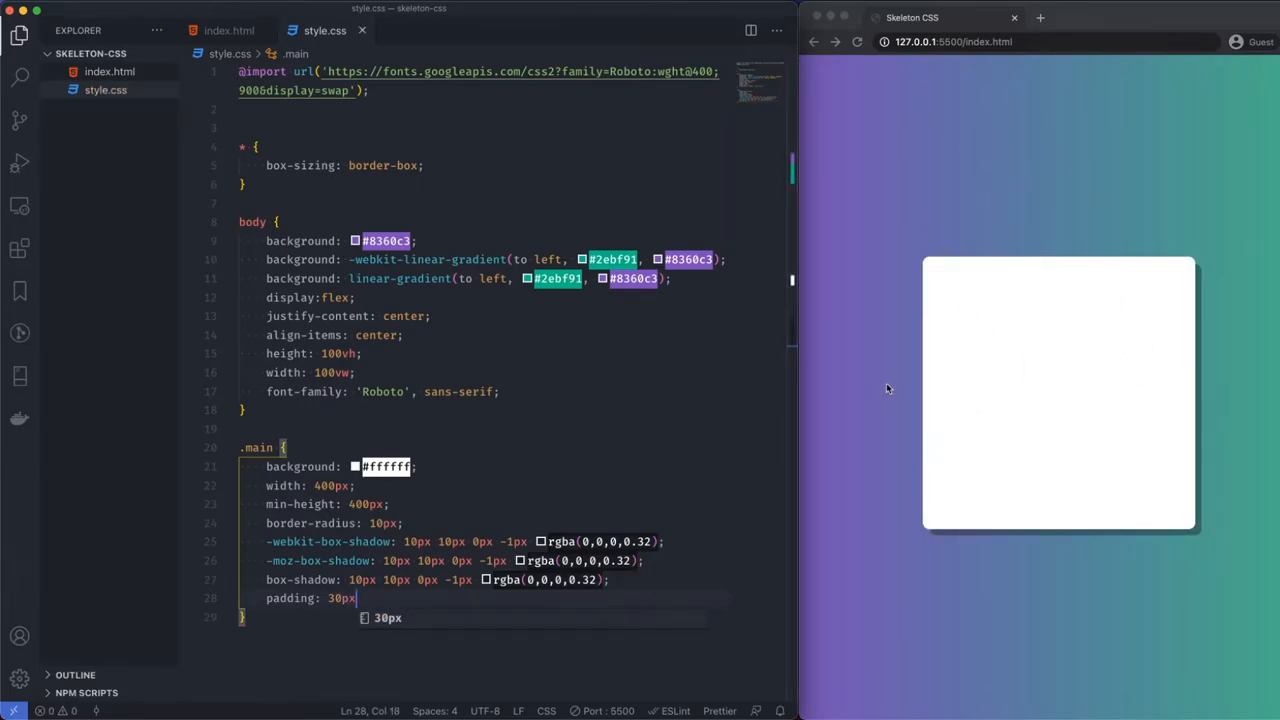
mouse_move(1033, 268)
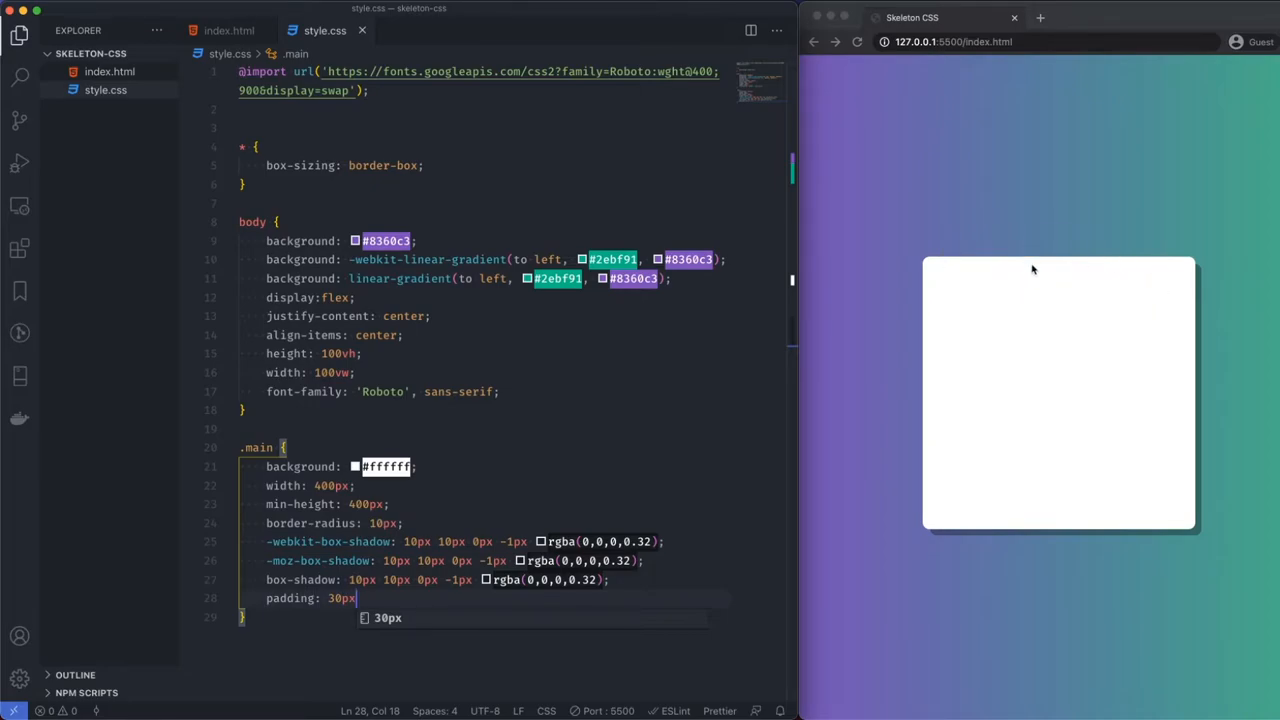
mouse_move(978, 346)
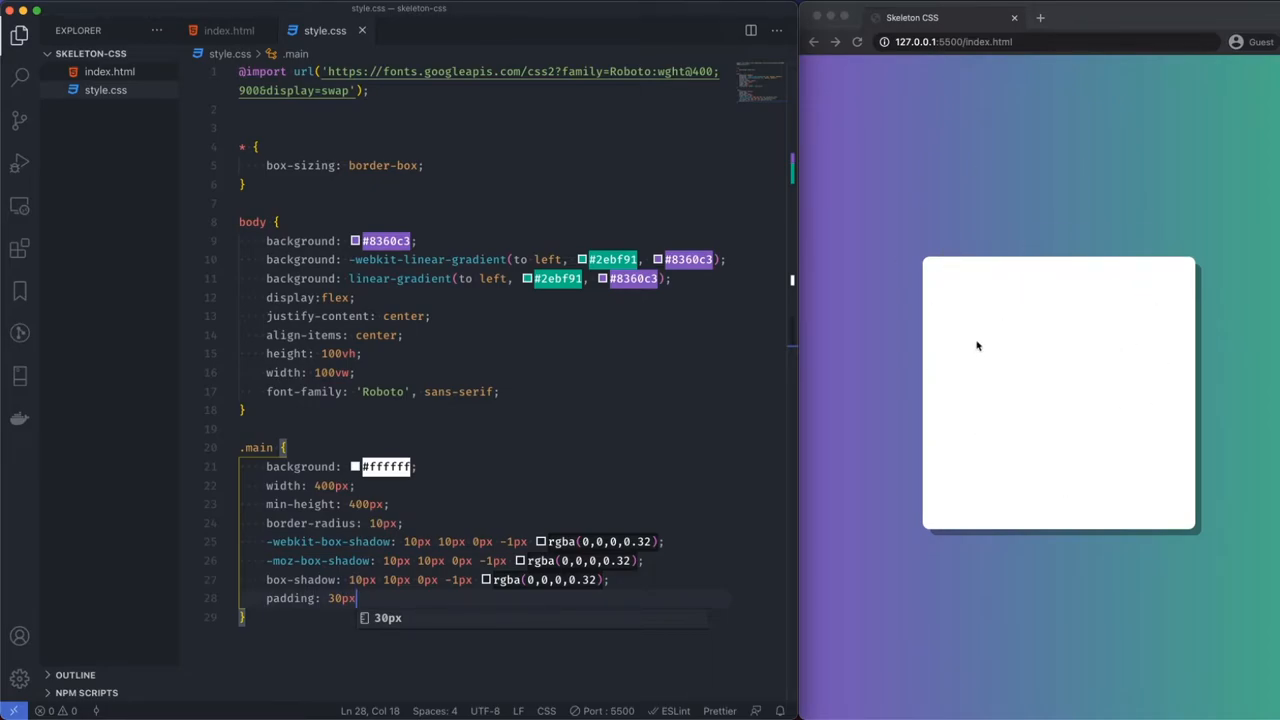
mouse_move(1203, 409)
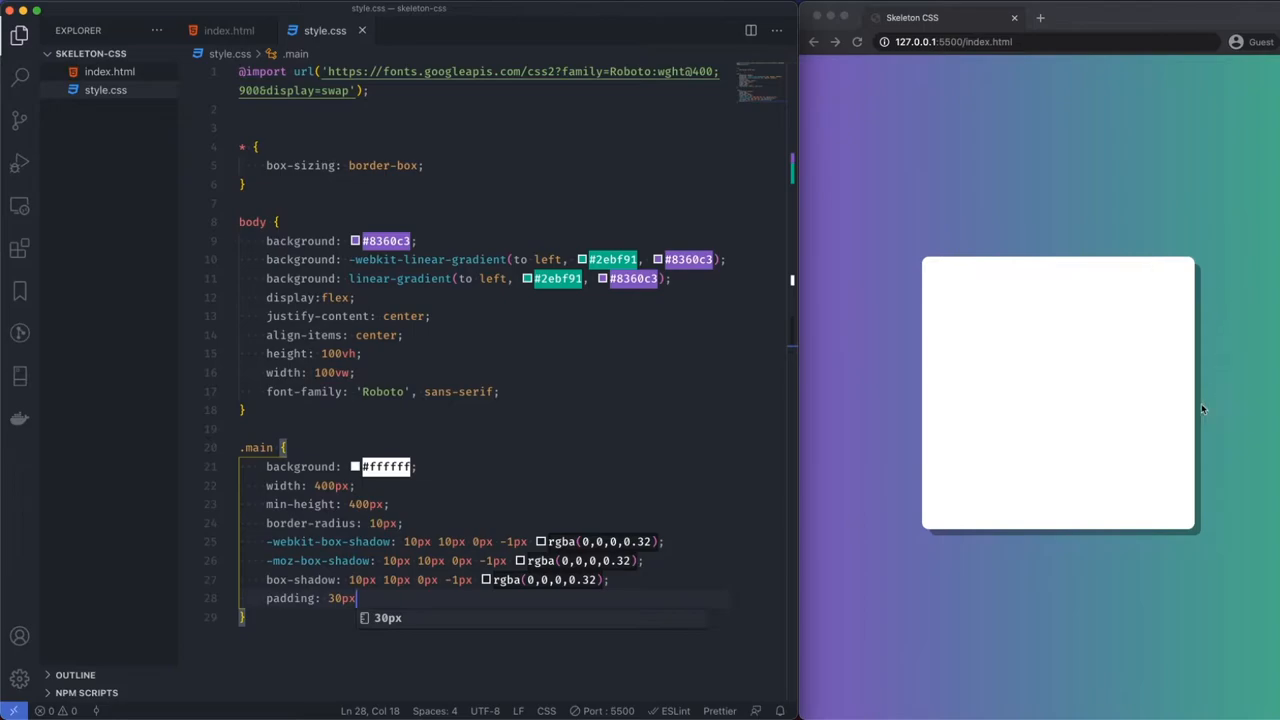
- Start a new .loading rule below the card styles with a grey background
left_click(467, 485)
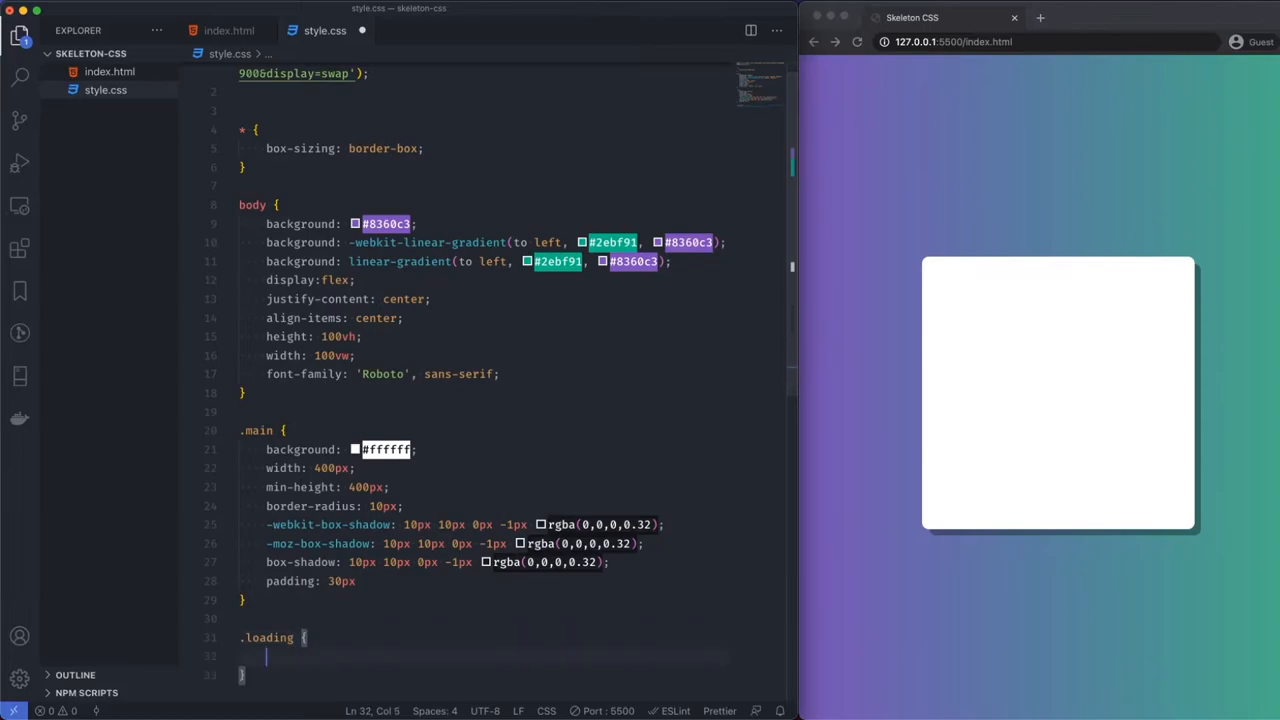
scroll("up", 3)
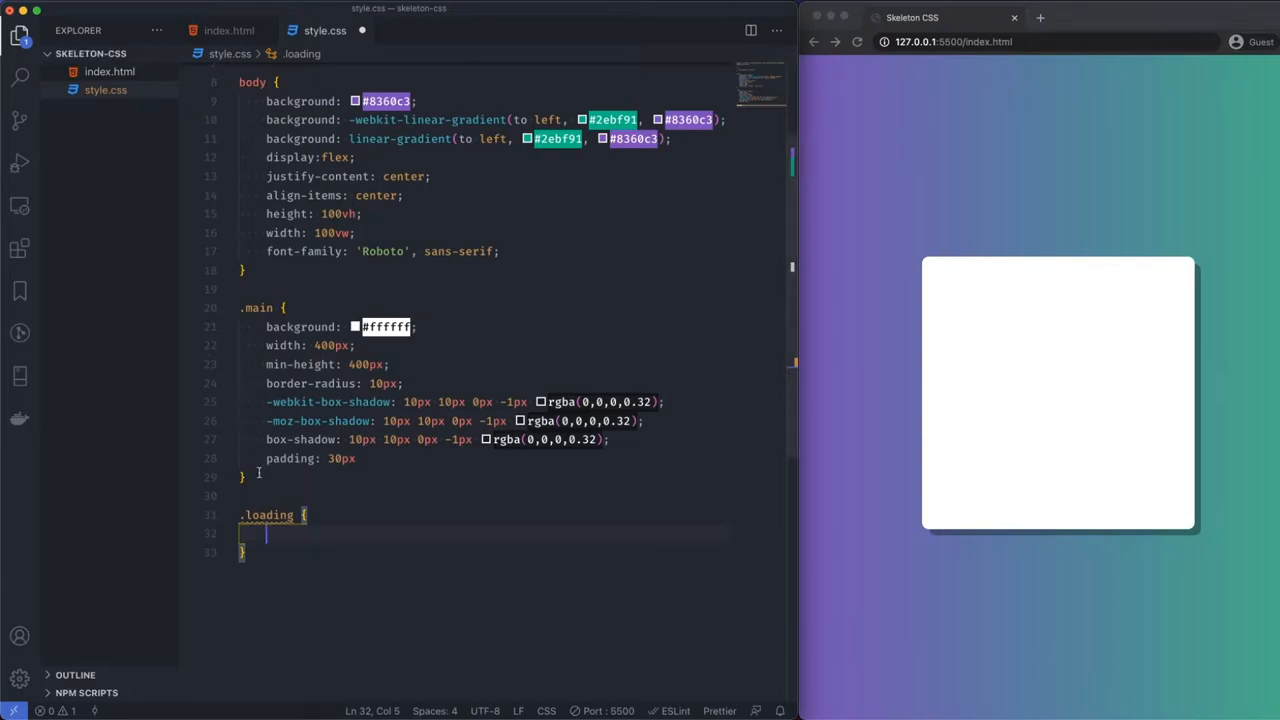
type("background: #c1c1c1;")
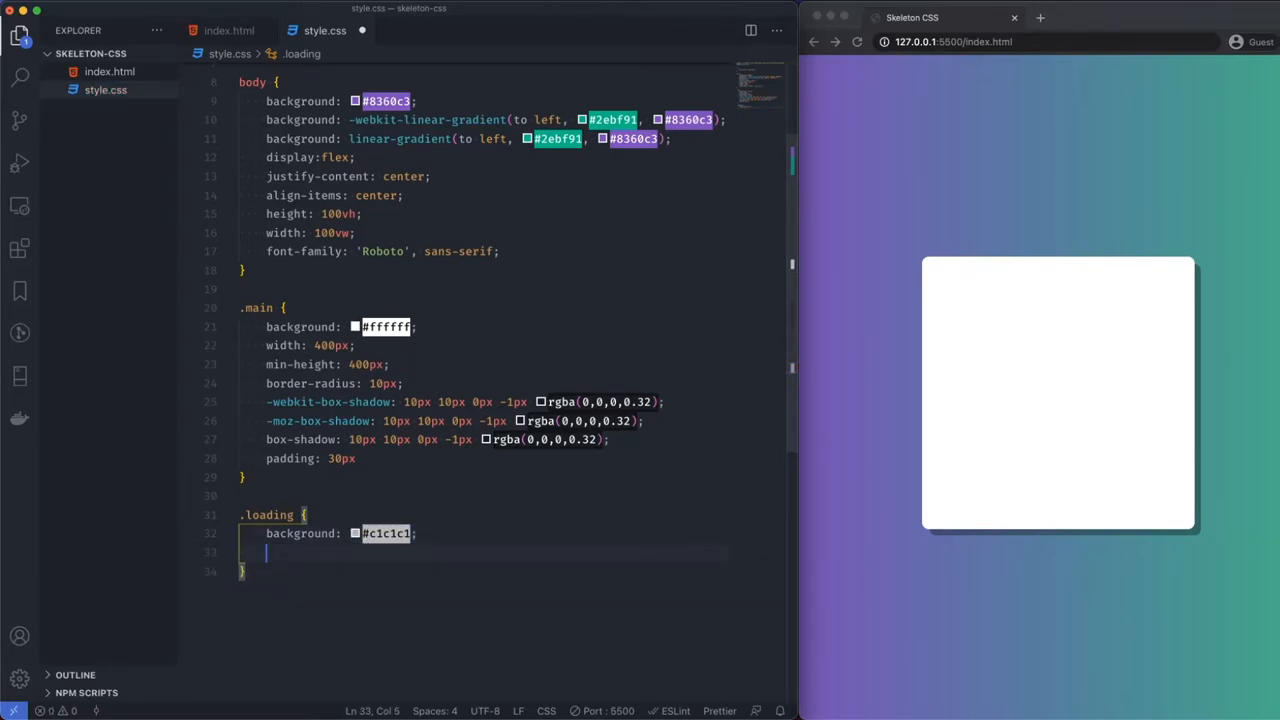
type("min-width: ;")
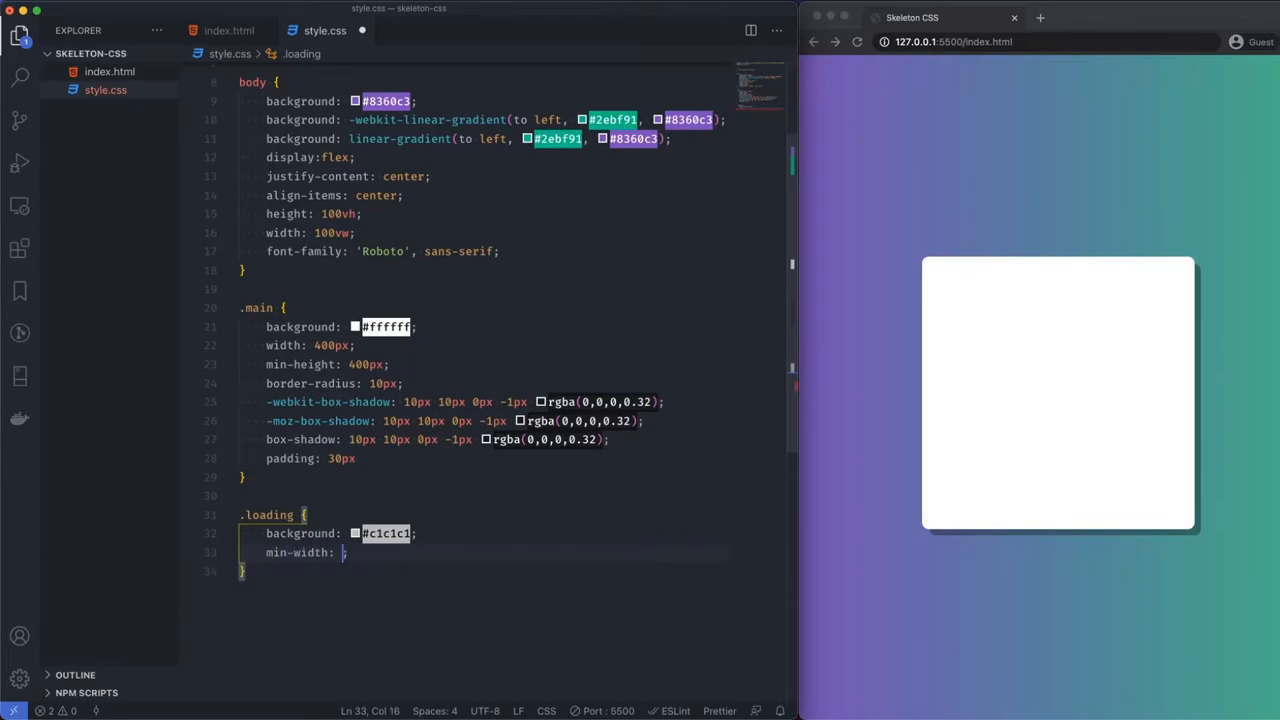
- Add min-height 30px, position relative and overflow hidden to .loading
type("min-height")
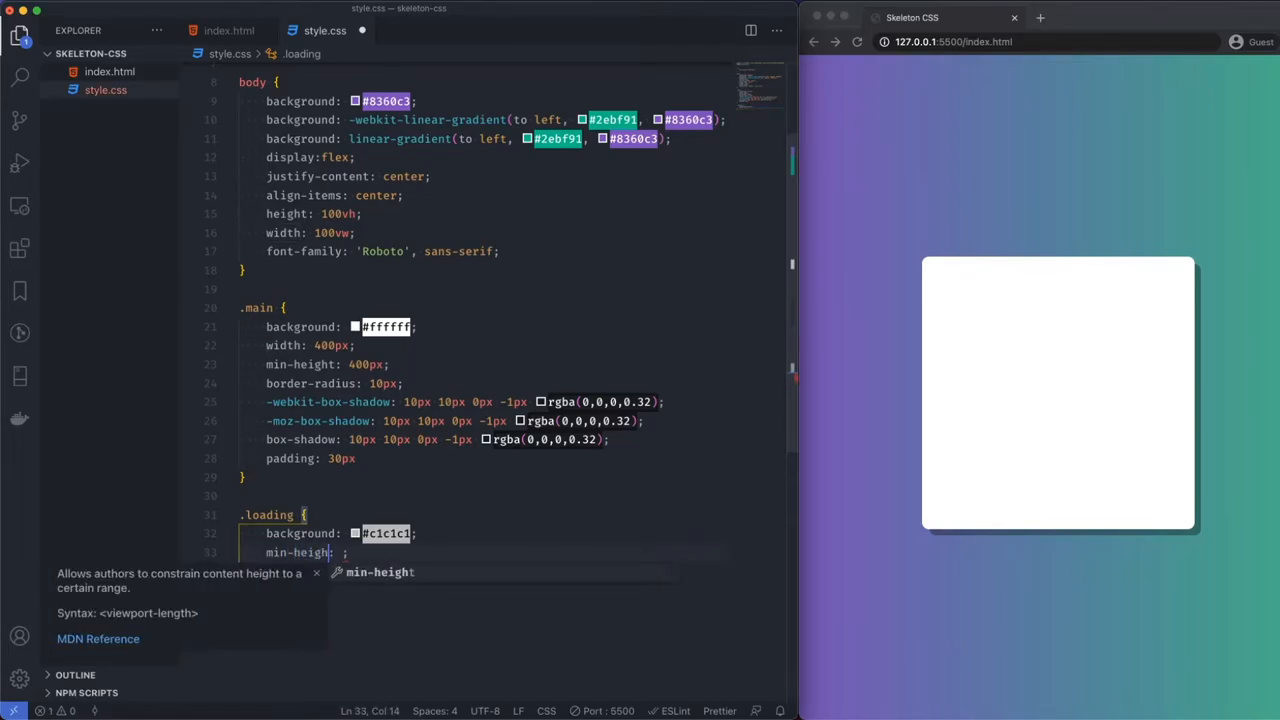
type("30")
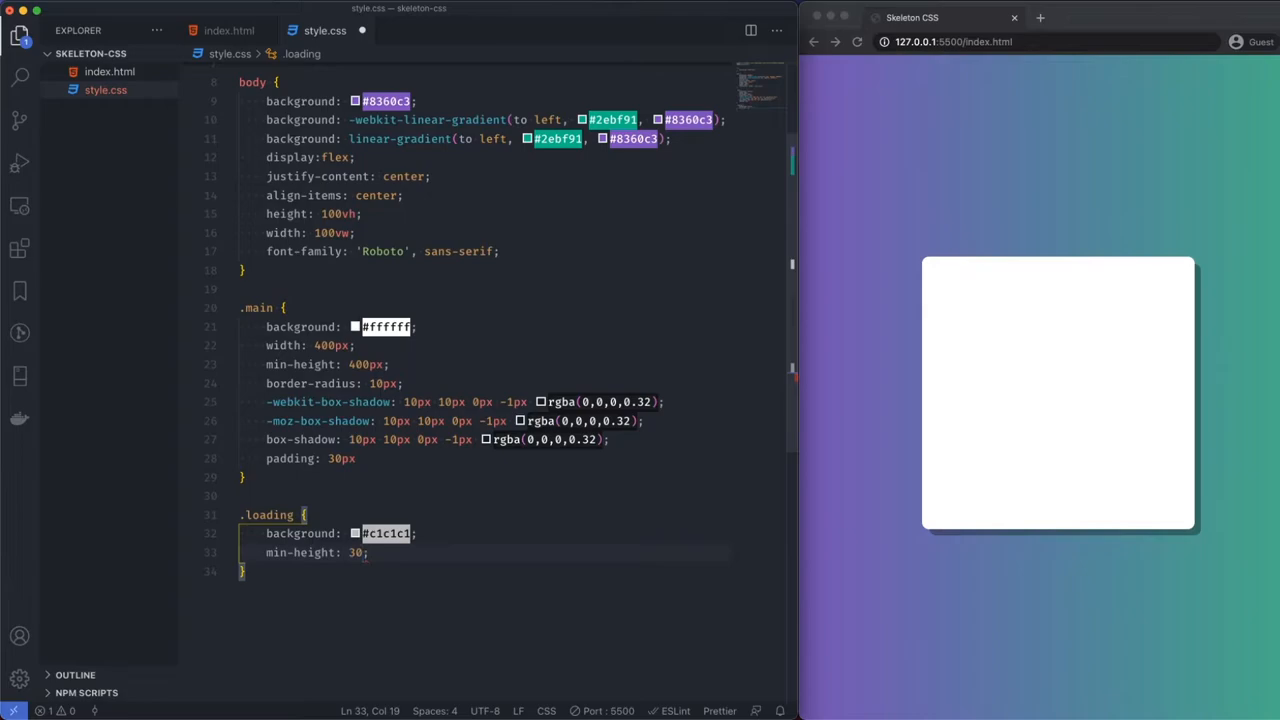
type("px")
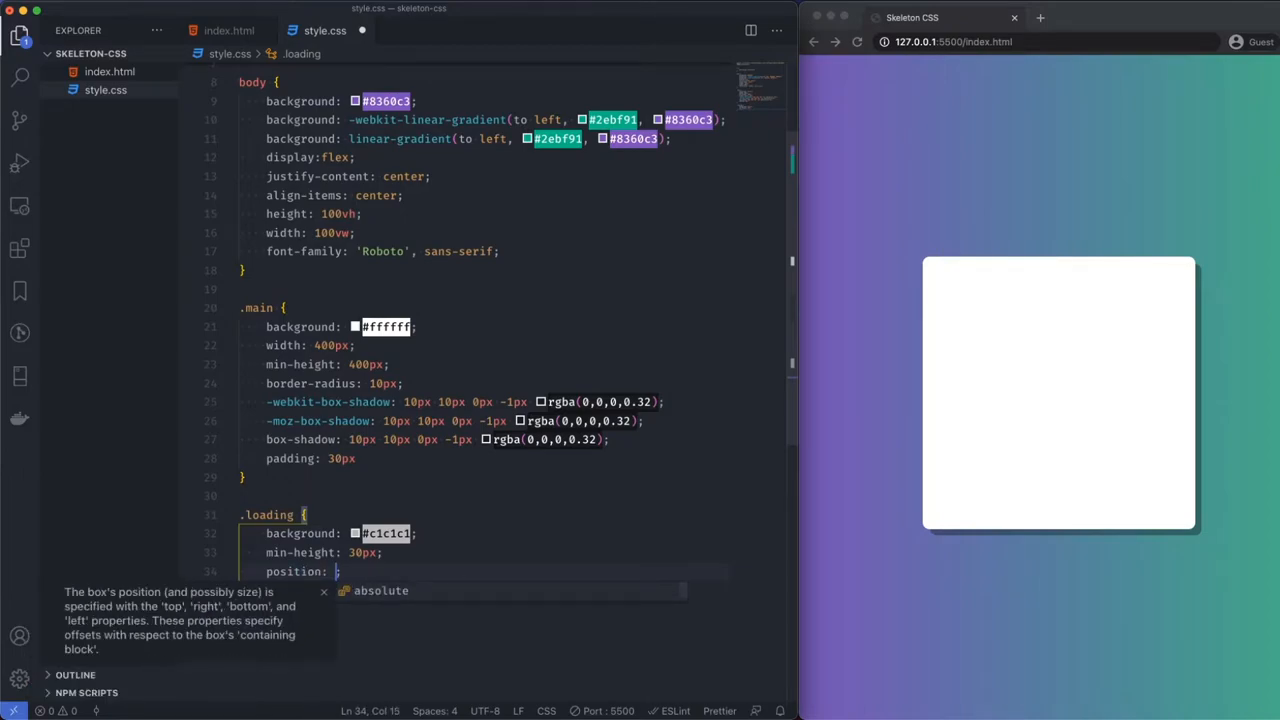
type("relative;")
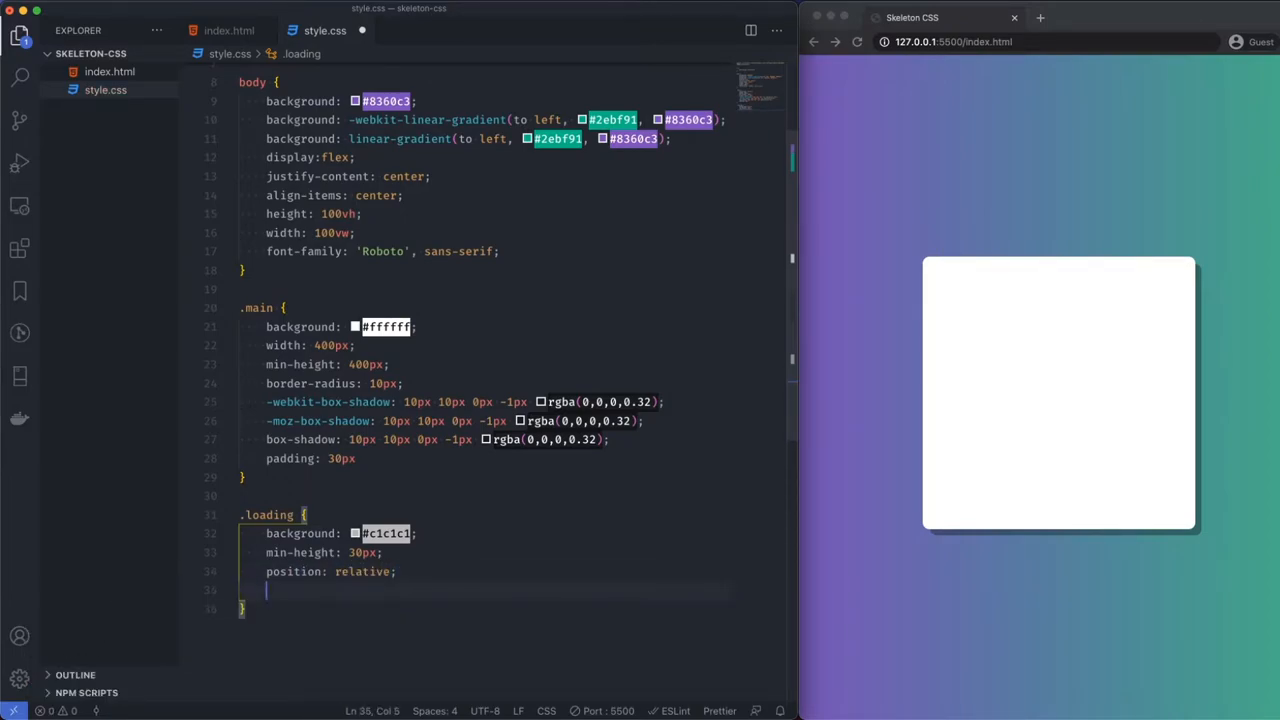
type("overflow: hidden;")
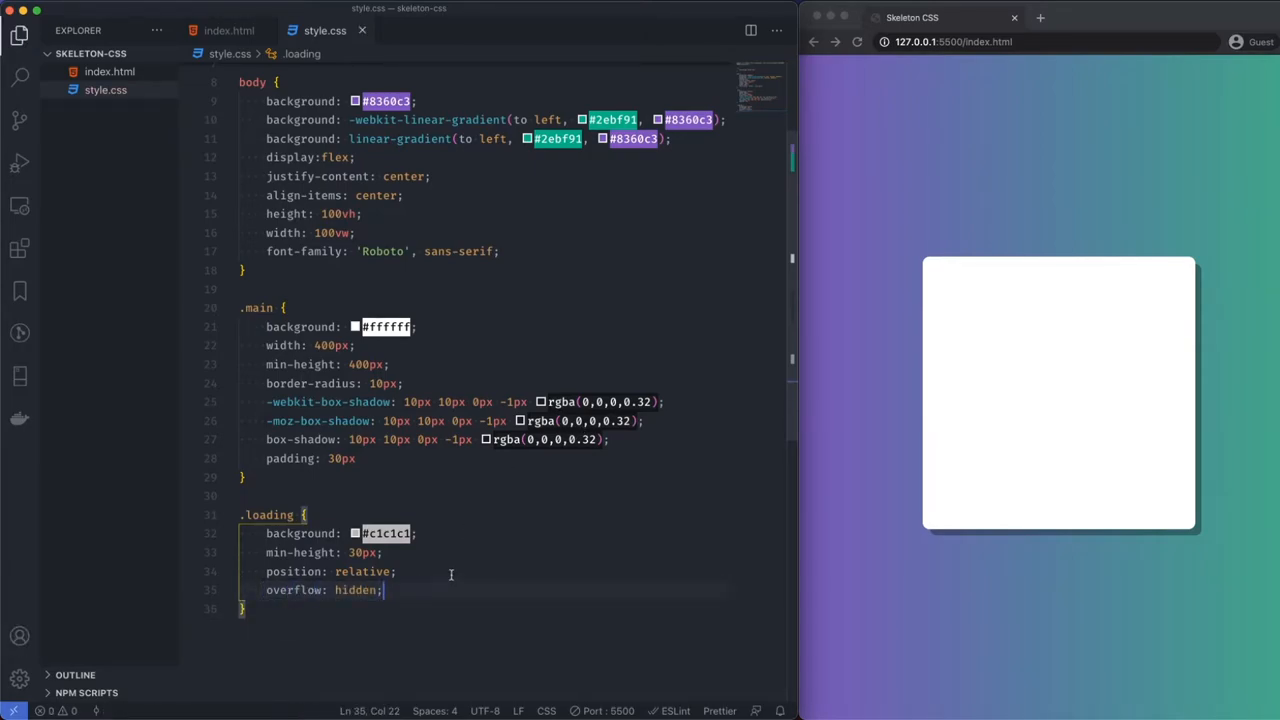
- Append 'loading' to the classes of the img div, h1 and paragraph in index.html
left_click(229, 30)
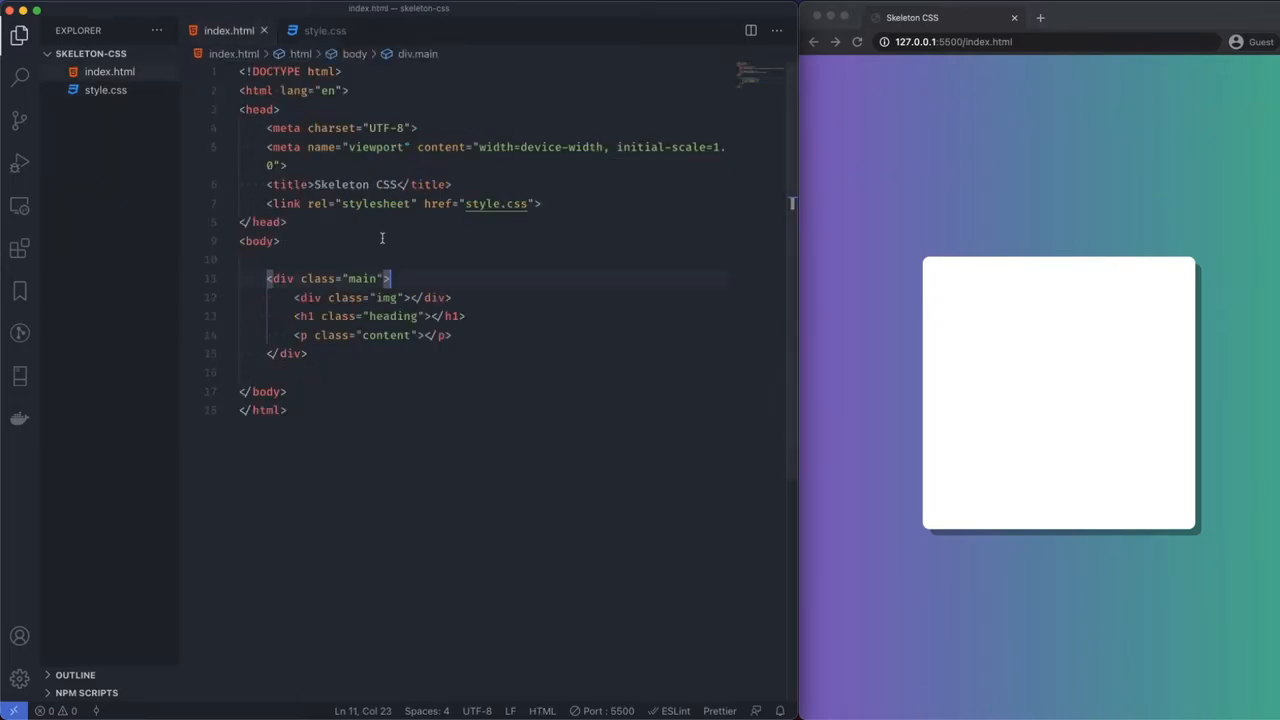
type("loading")
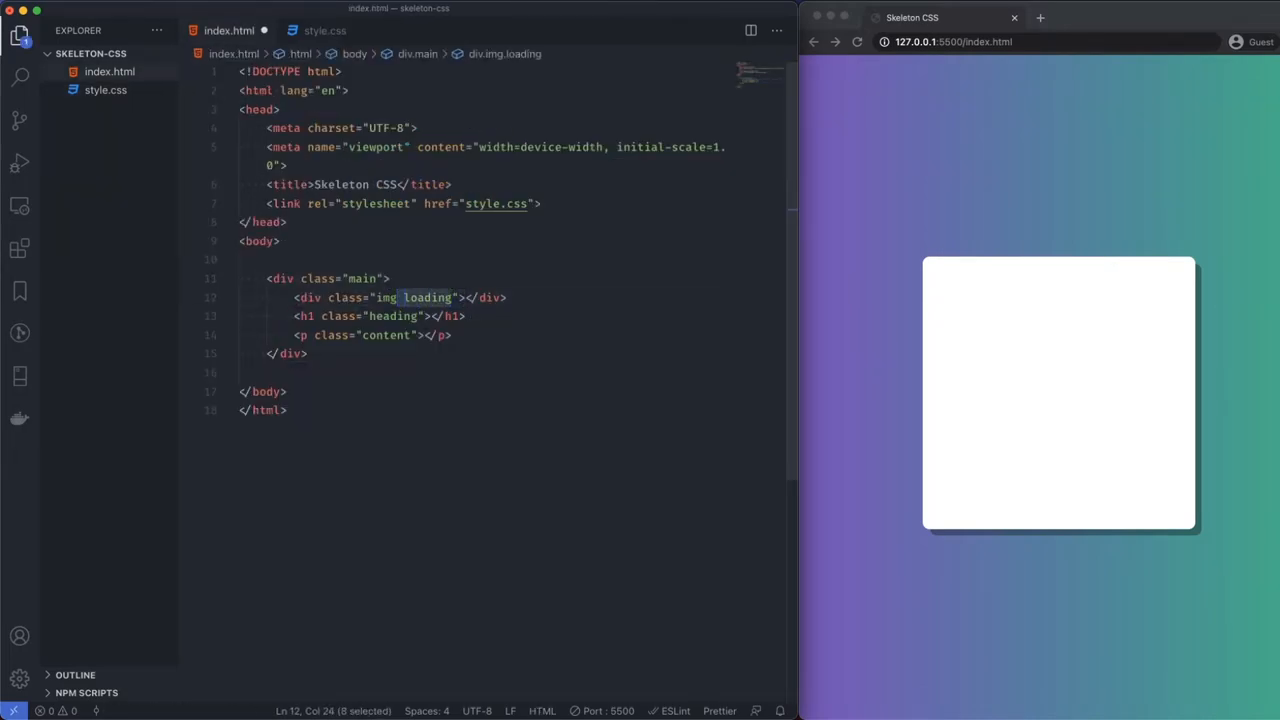
type("loading")
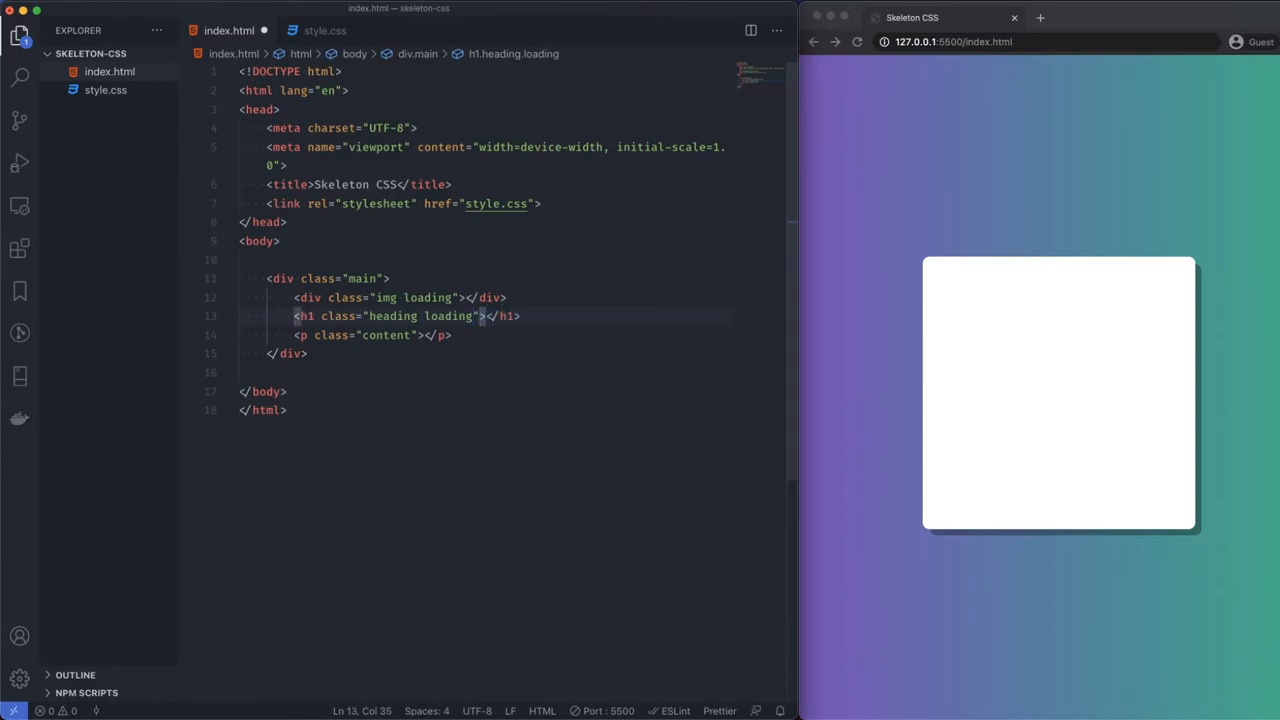
type("loading")
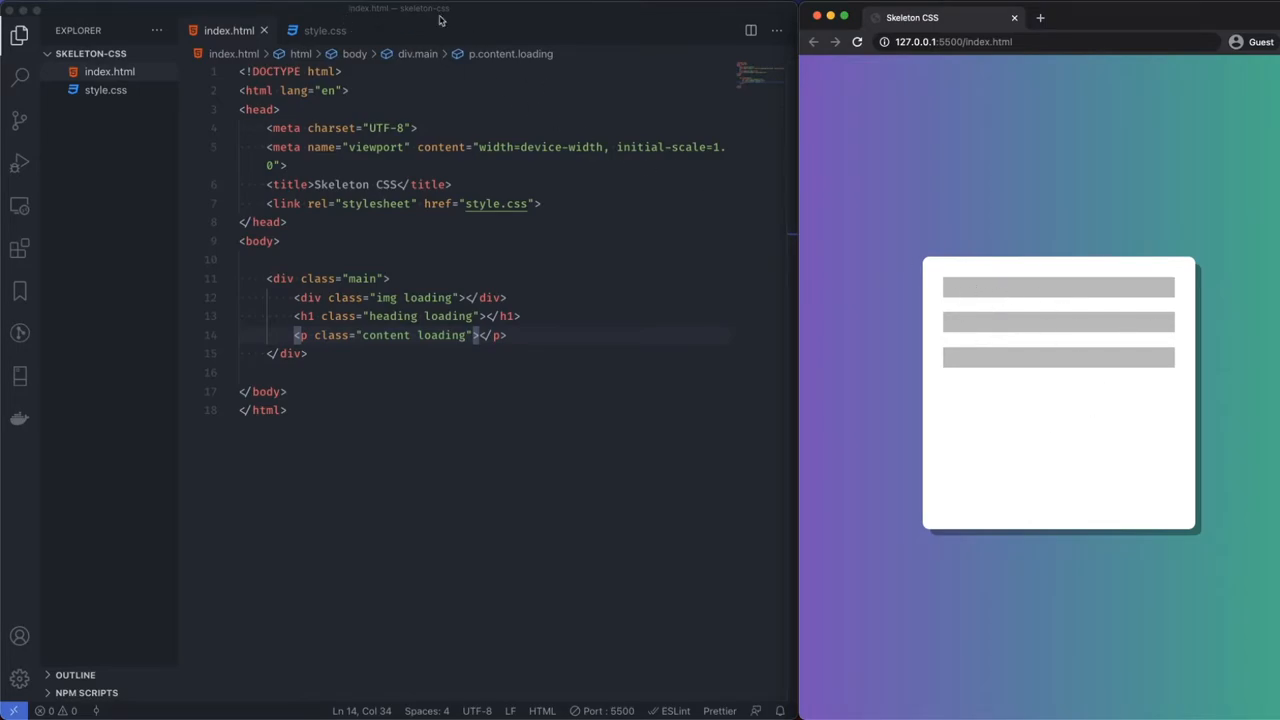
left_click(323, 30)
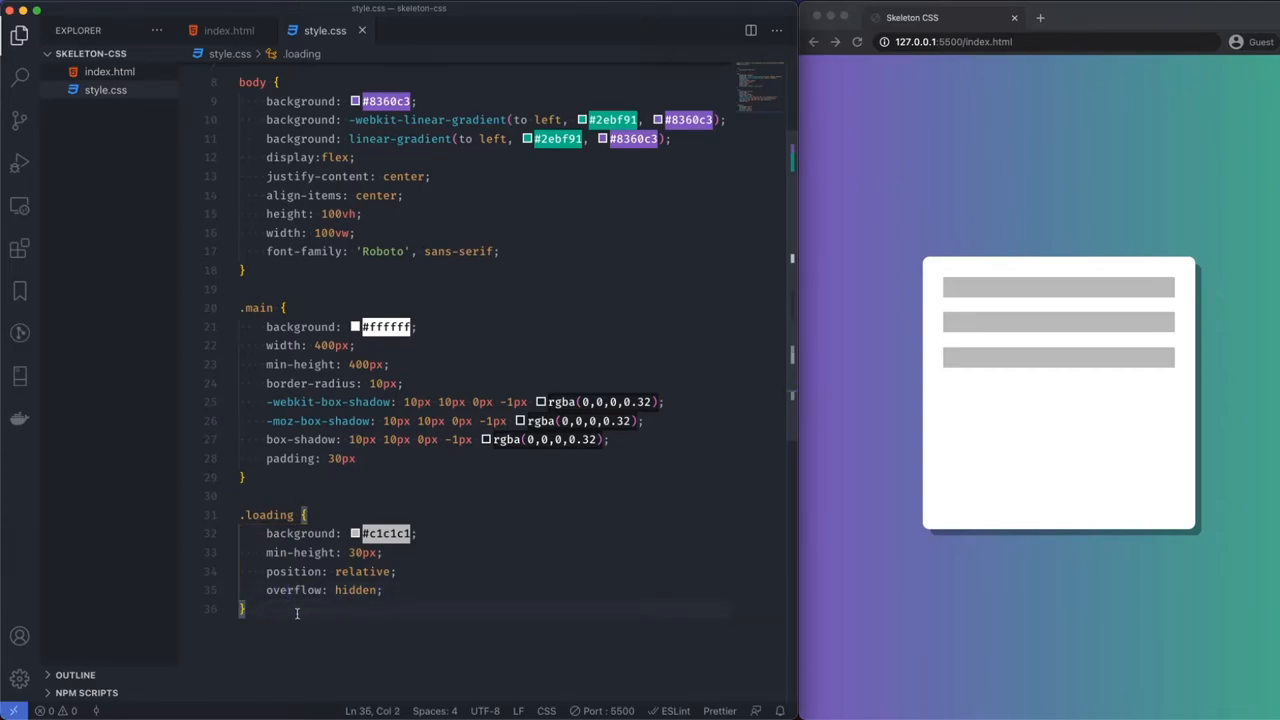
- Add an .img rule below .loading with min-height: 200px
key("enter")
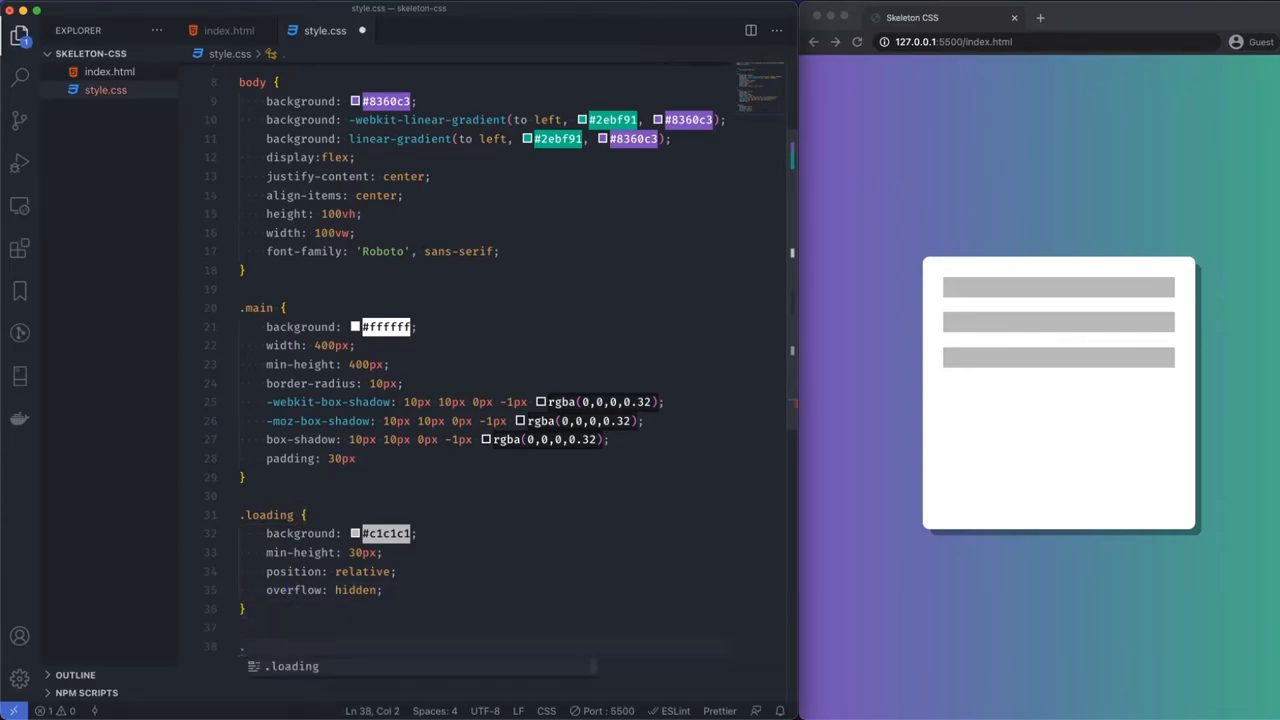
type(".img")
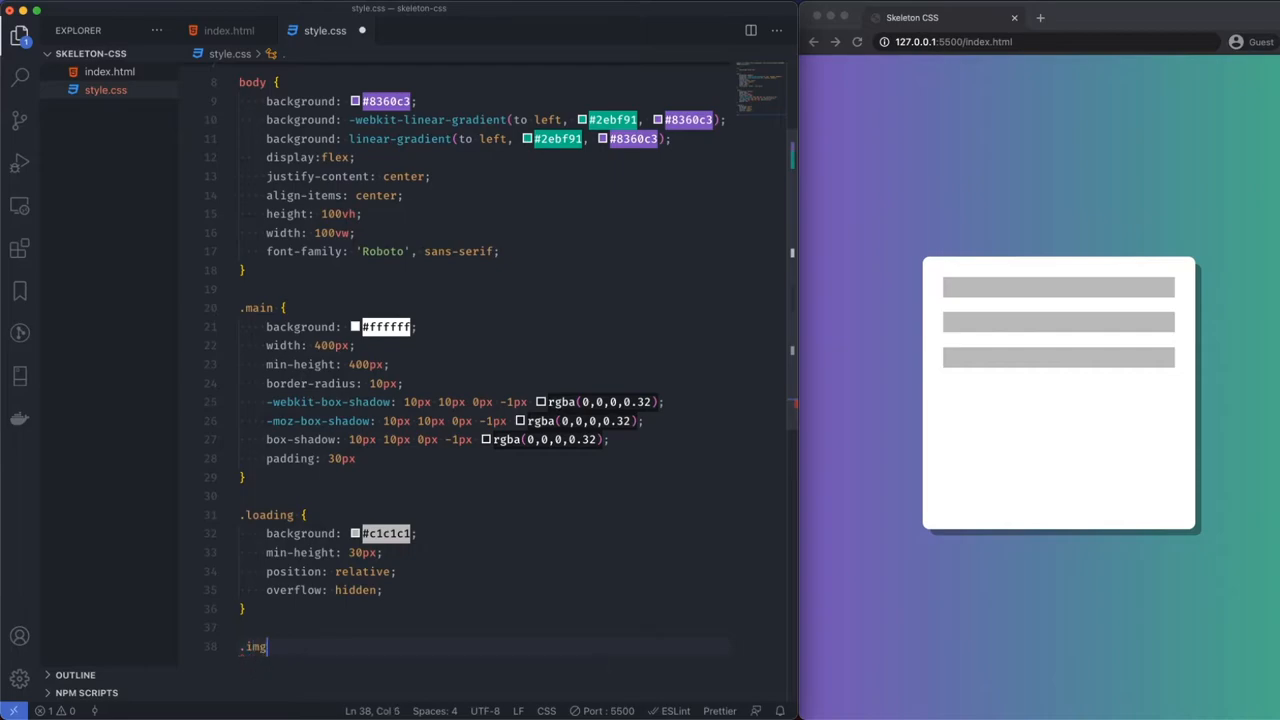
type("{")
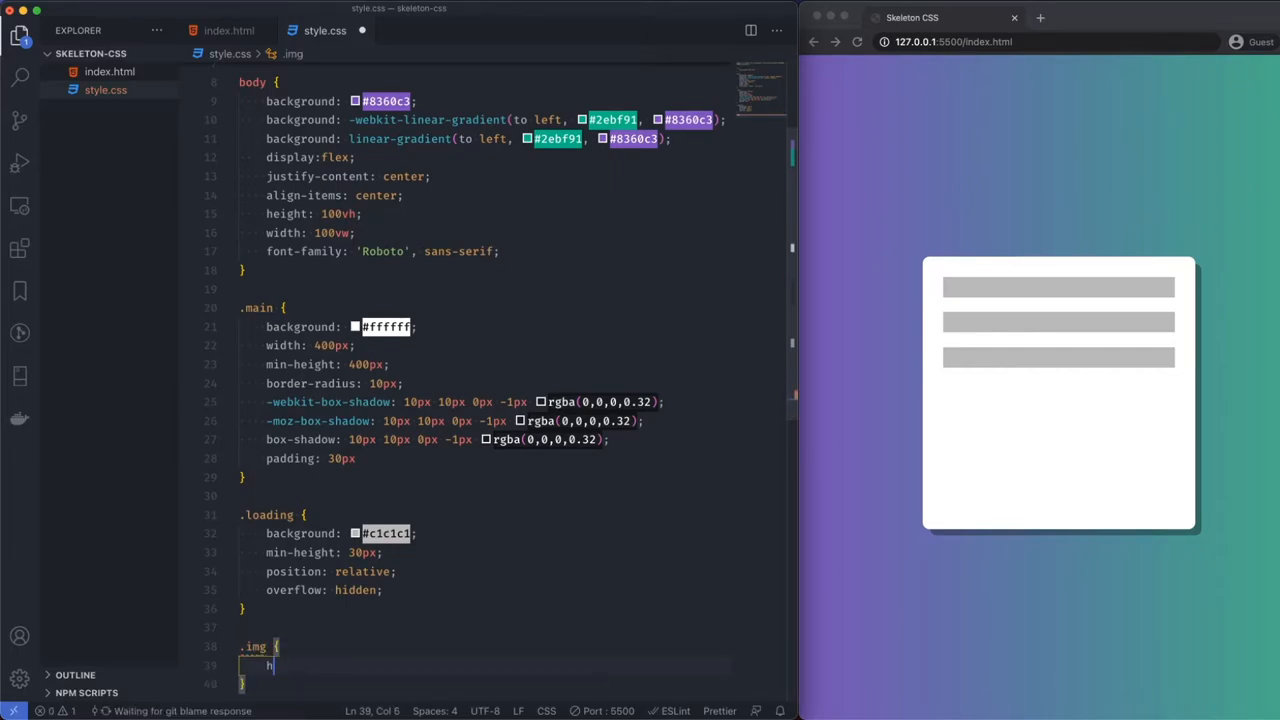
type("mheight:")
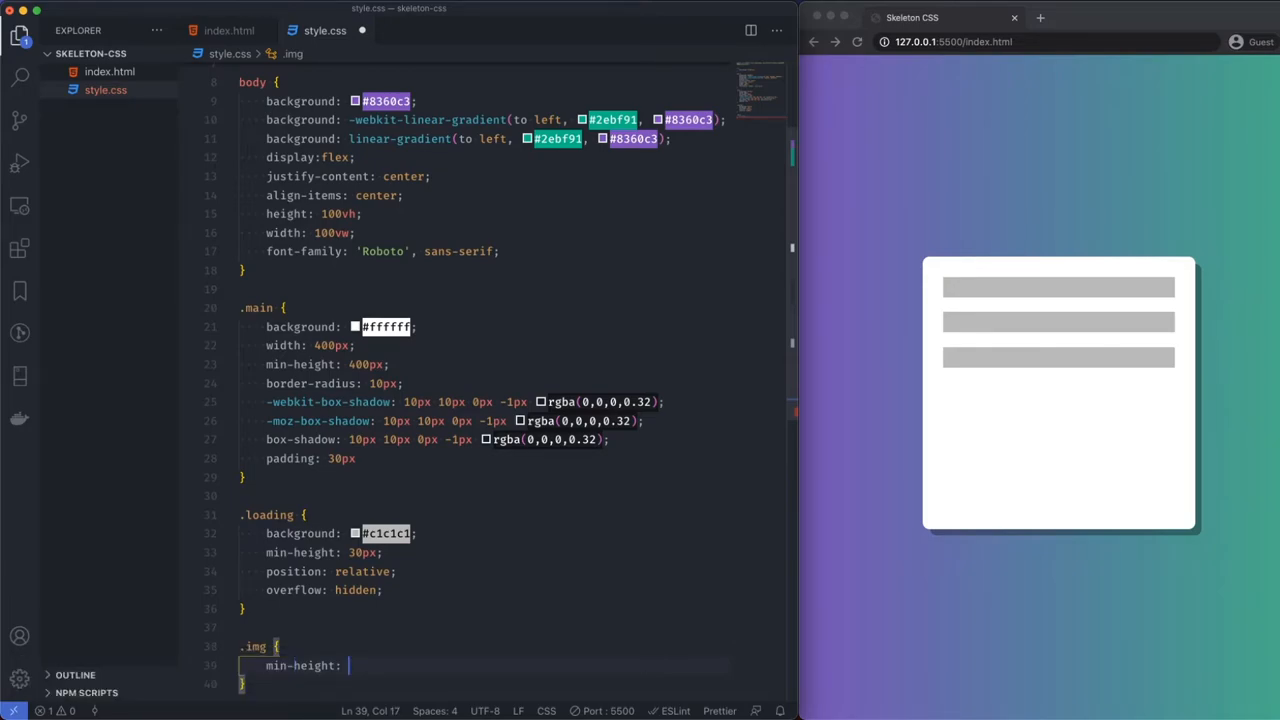
type("20")
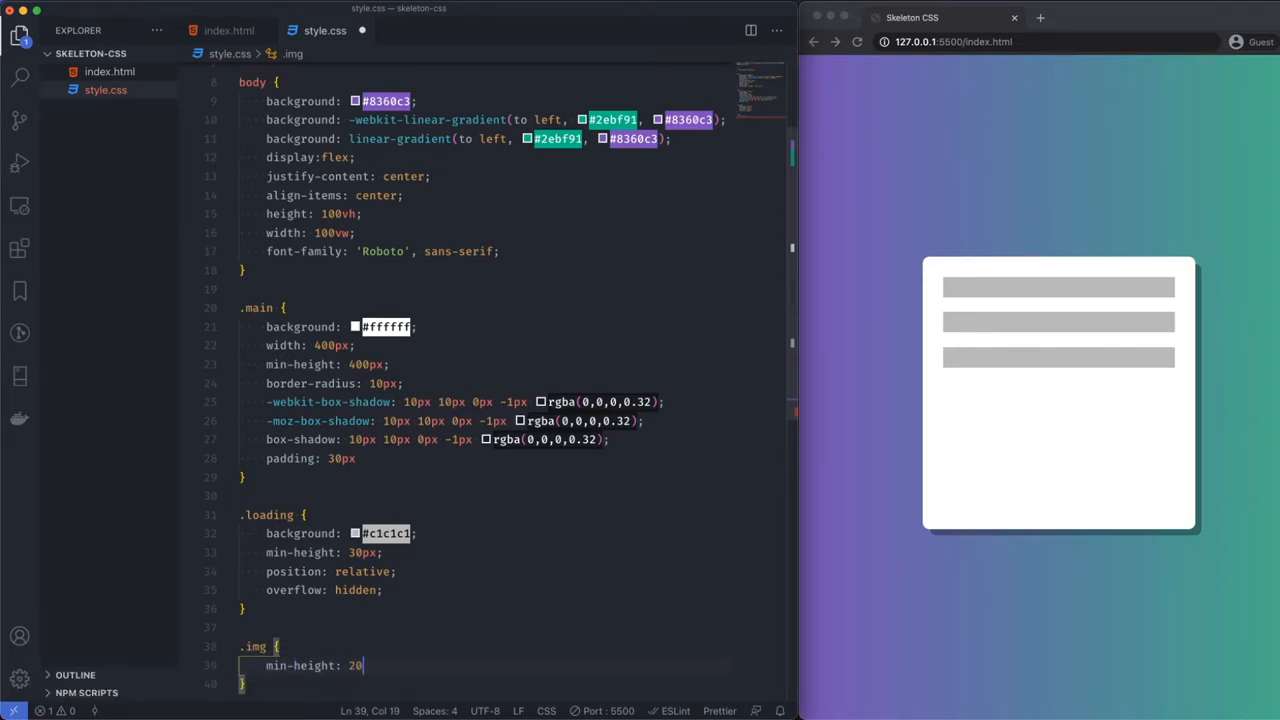
type("0px;")
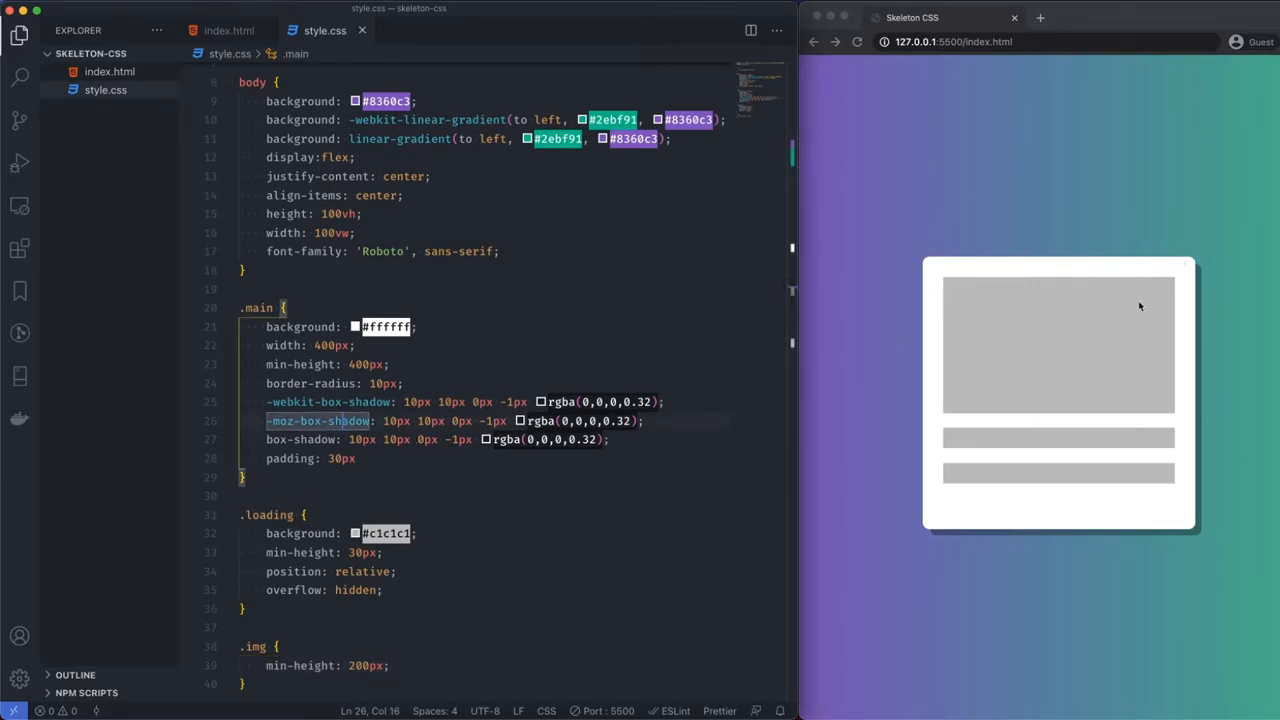
mouse_move(886, 336)
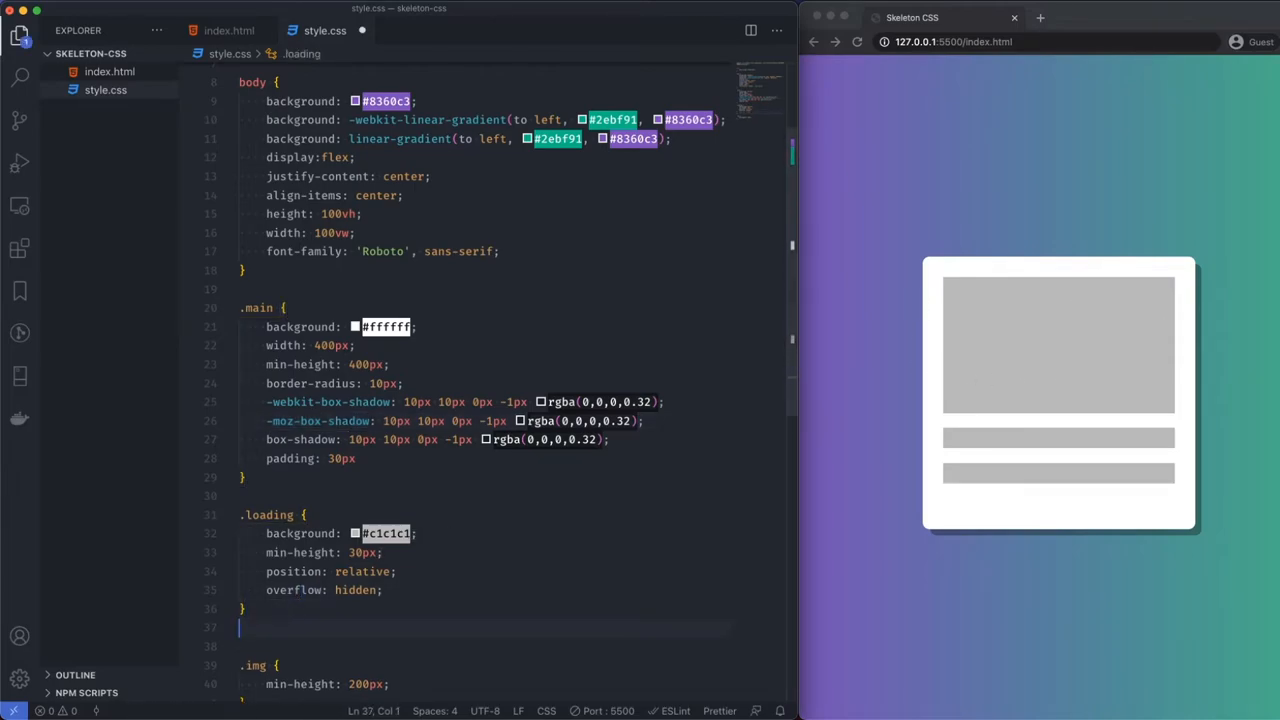
- Write .loading::before with content '', position absolute, display block, width 100% and height
type(".loading::before")
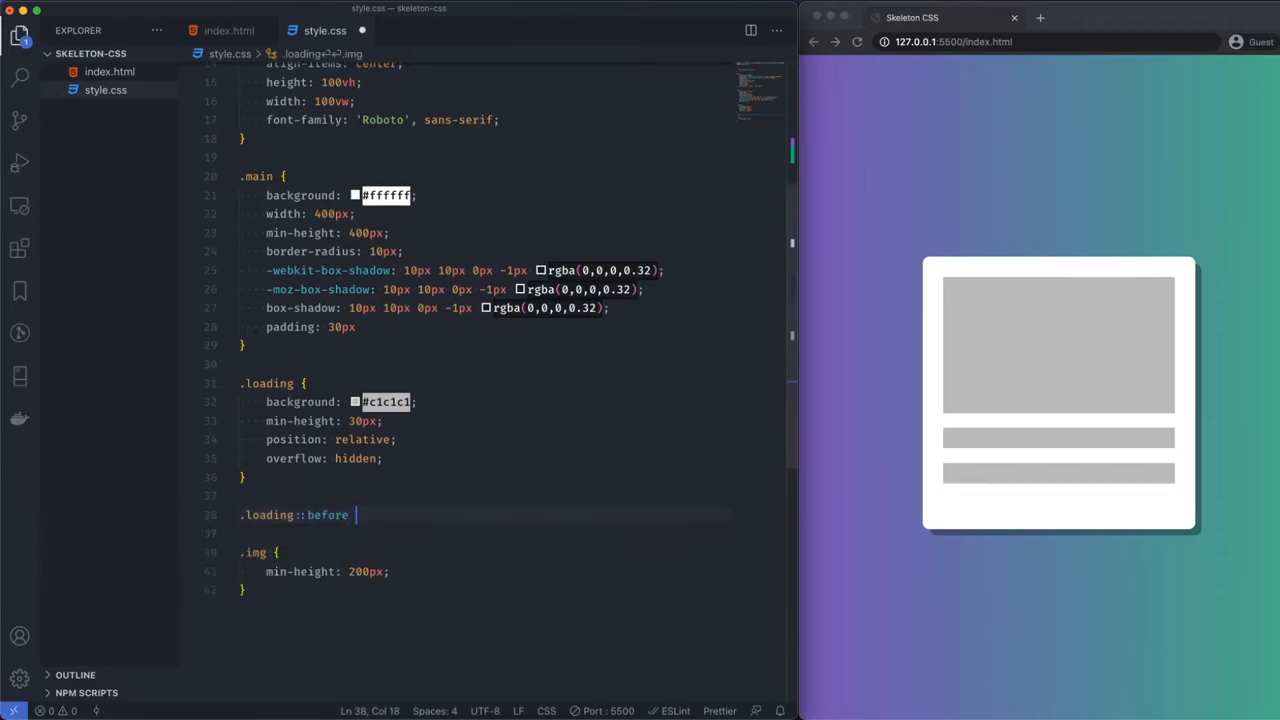
type("{")
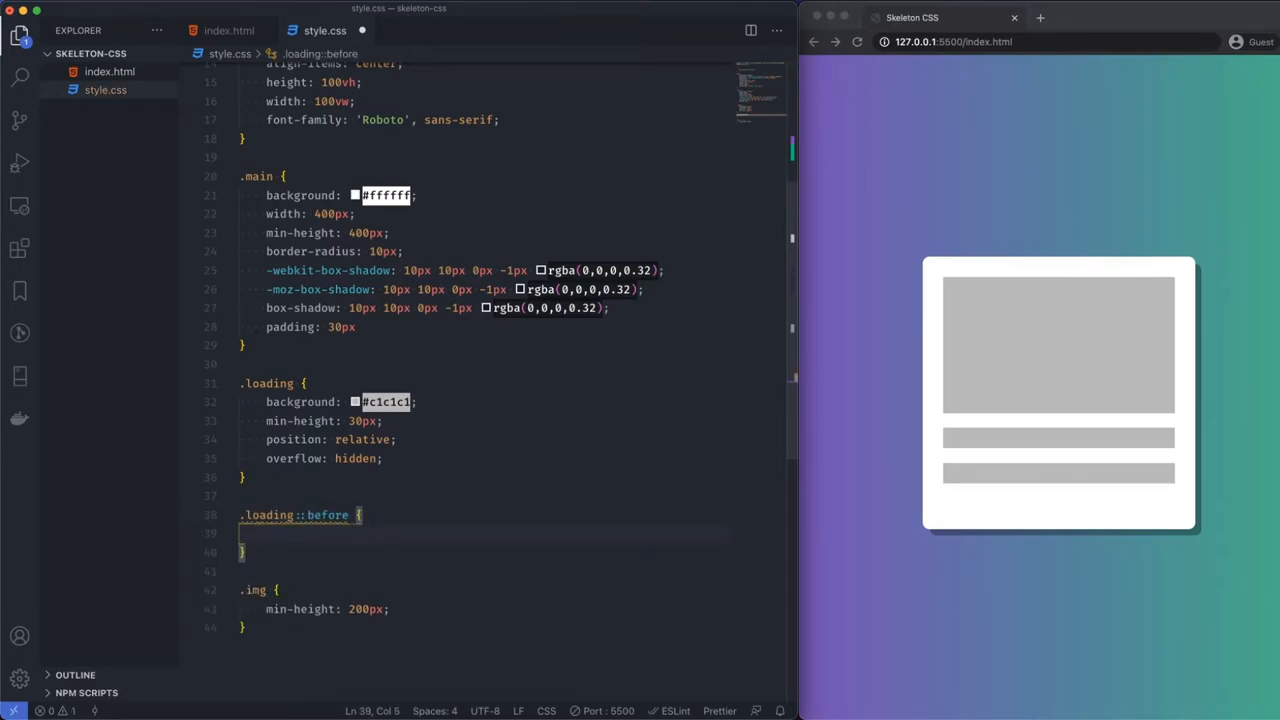
type("content: ''")
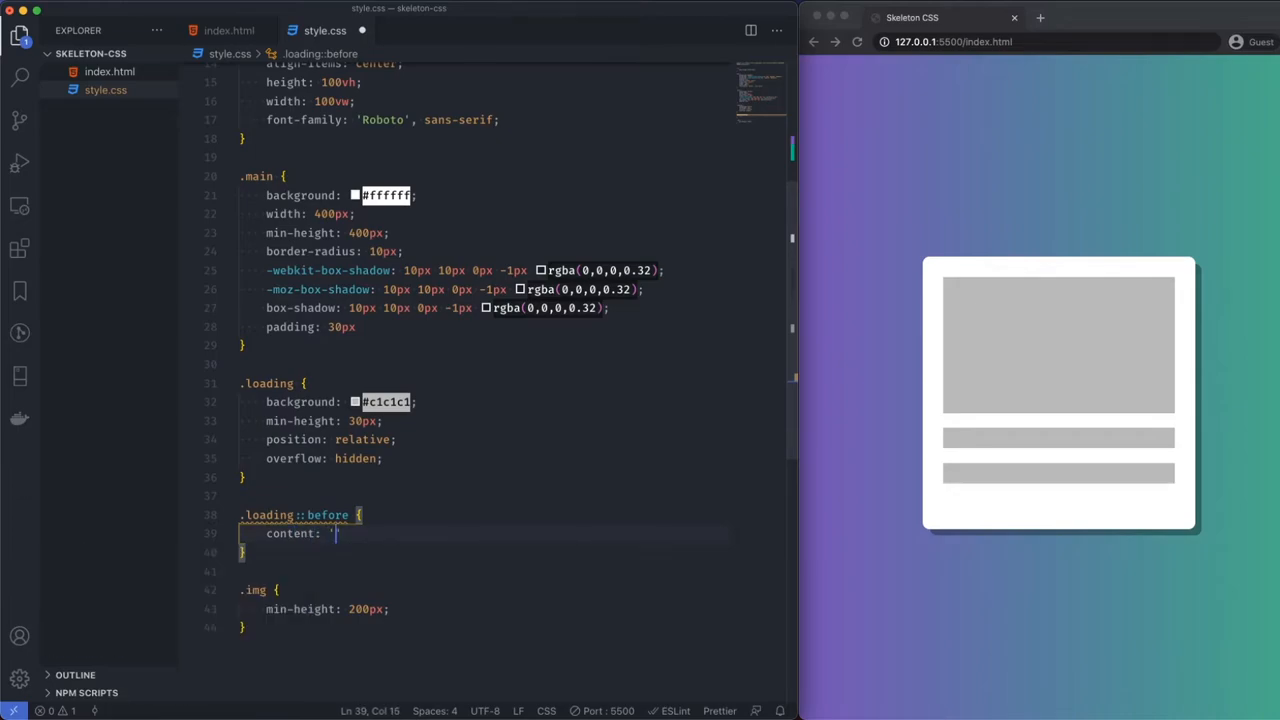
key("Enter")
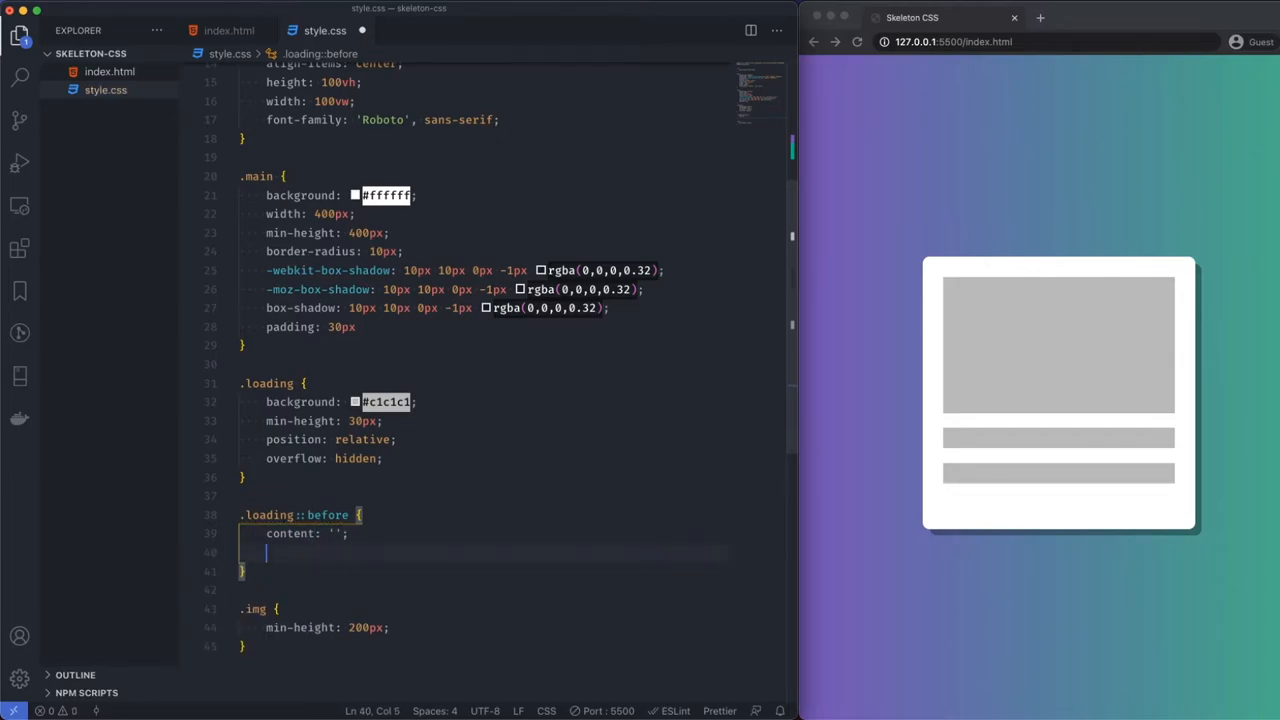
type("position: absolu")
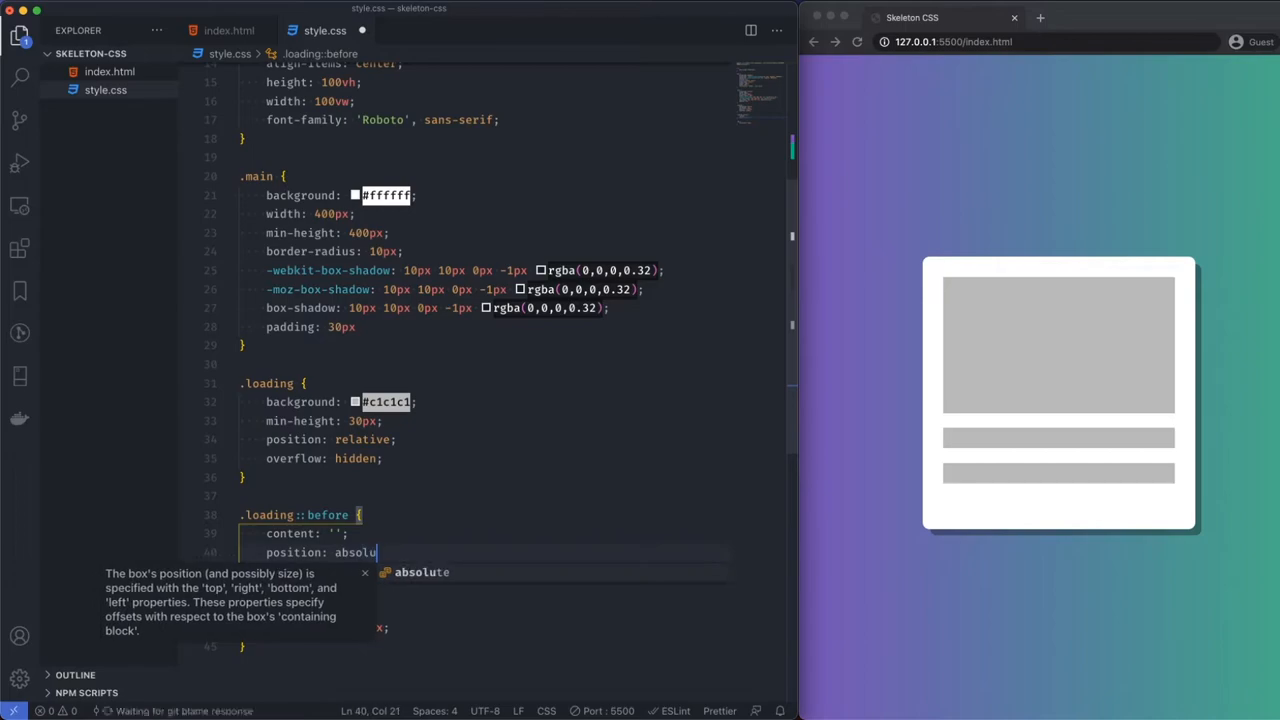
key("Enter")
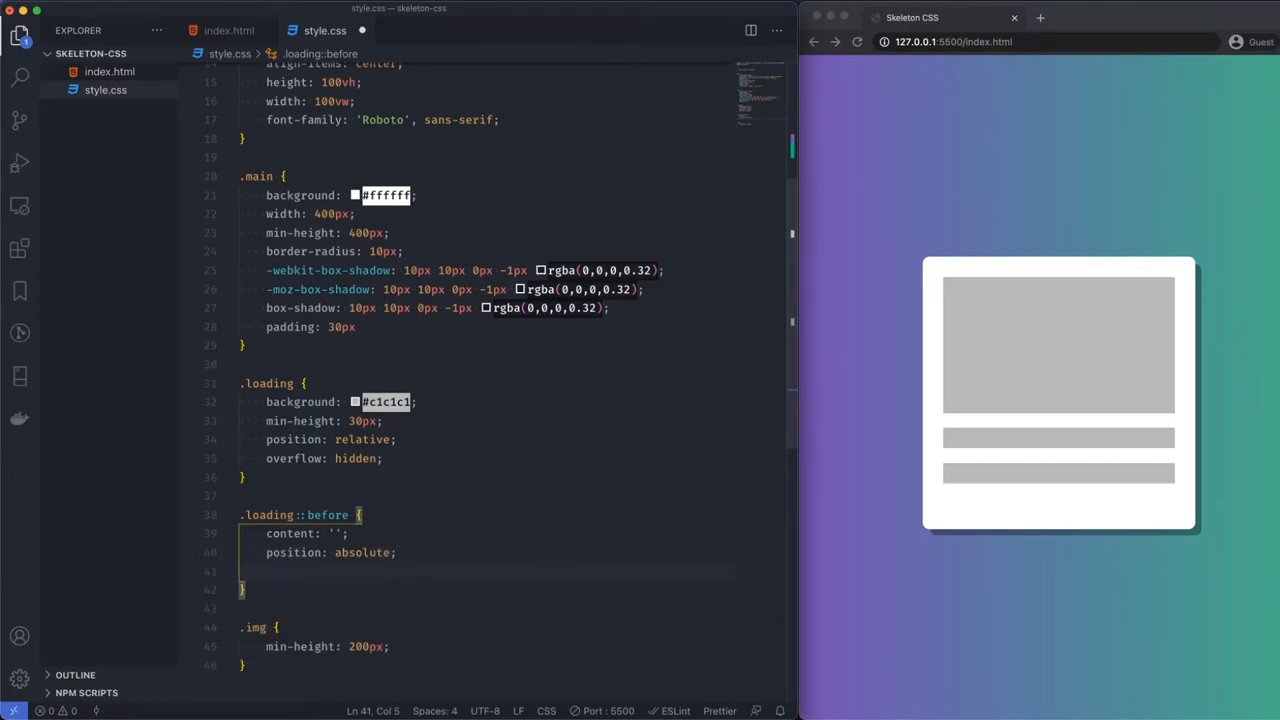
type("display: block;")
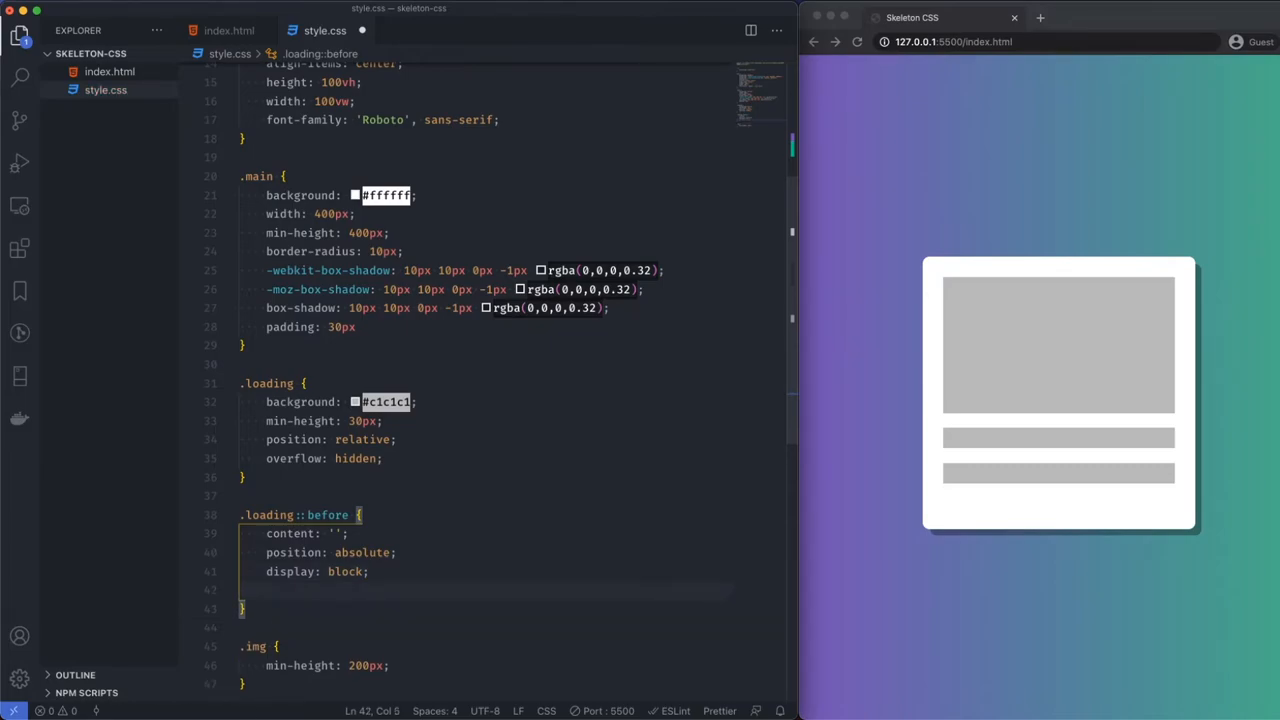
type("width: 100;")
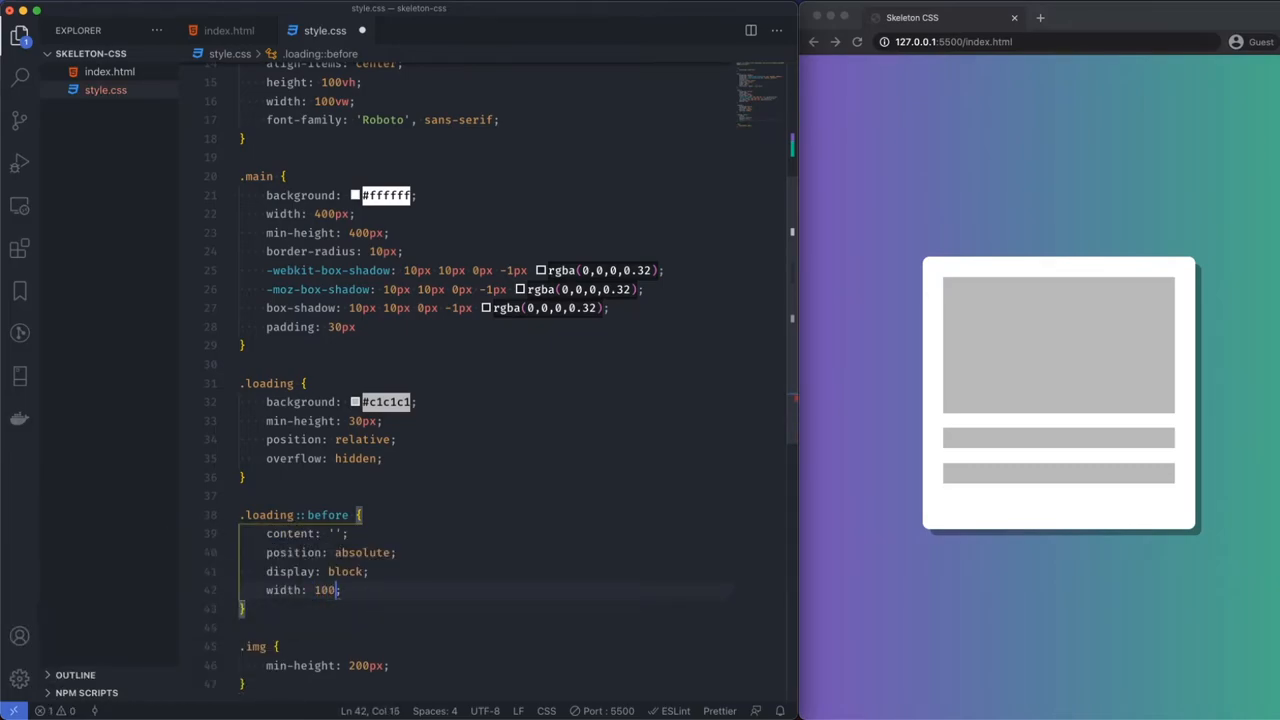
type("height: 100%;")
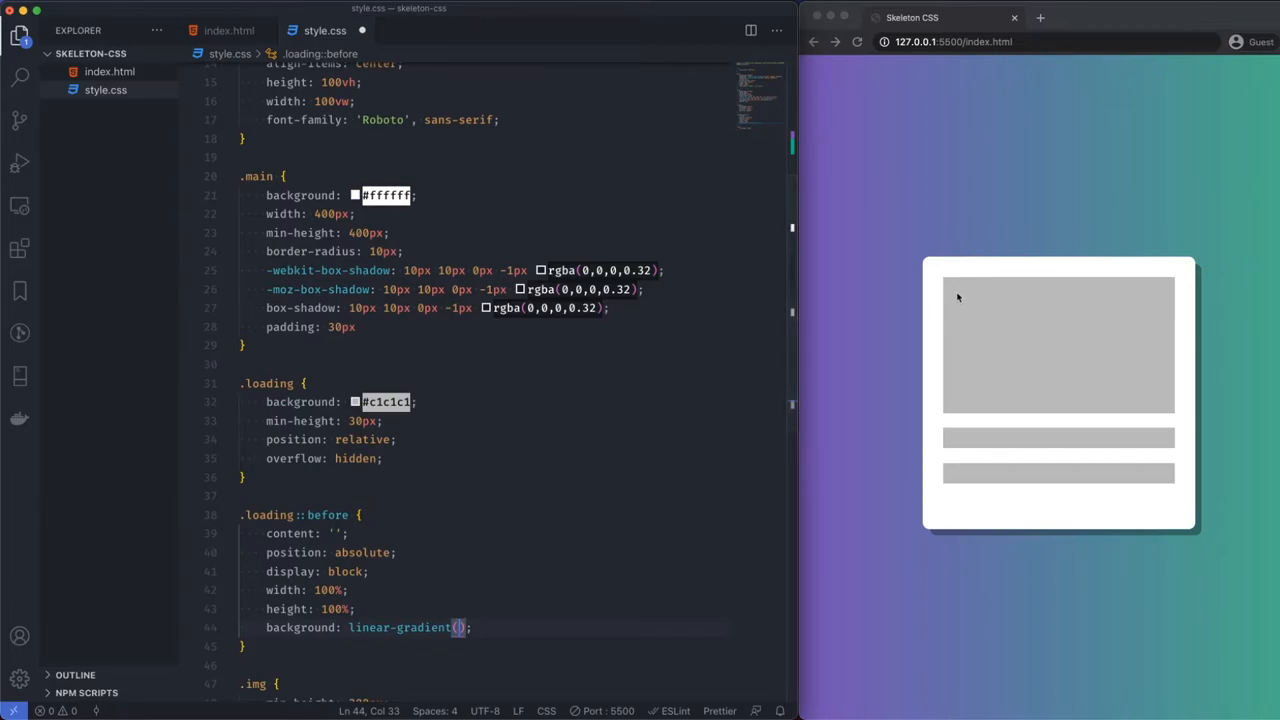
mouse_move(946, 321)
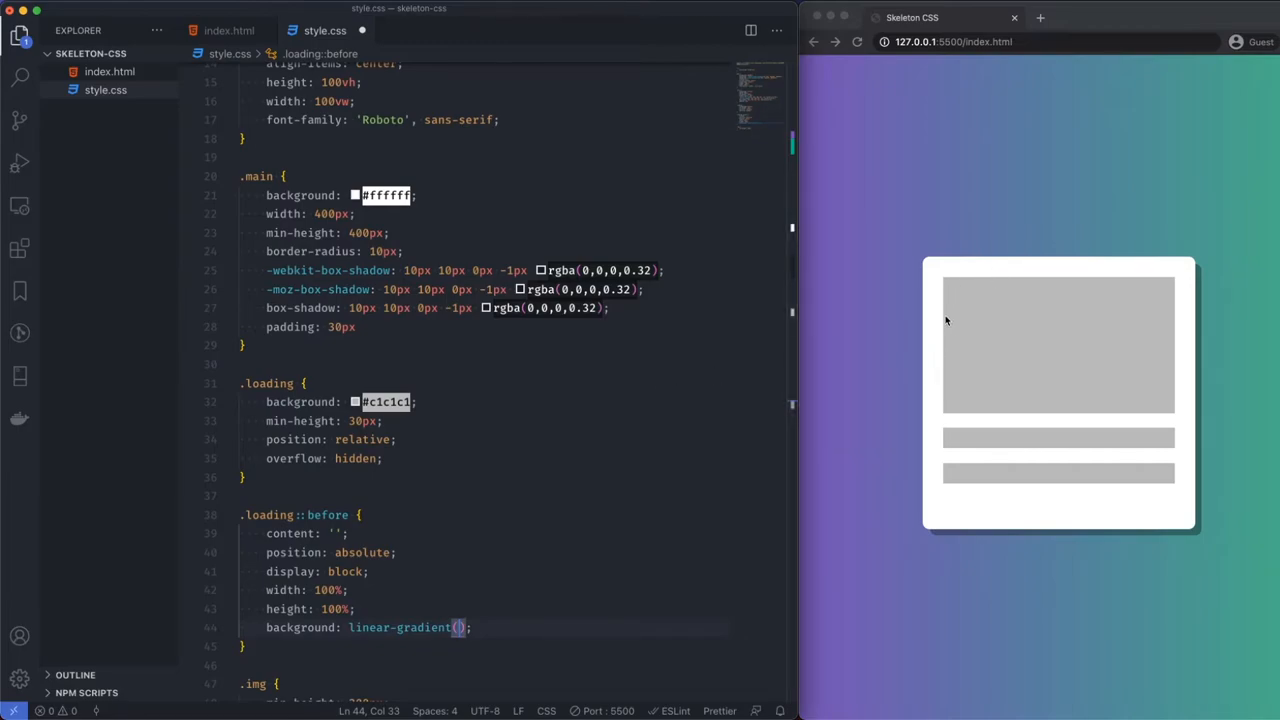
mouse_move(947, 283)
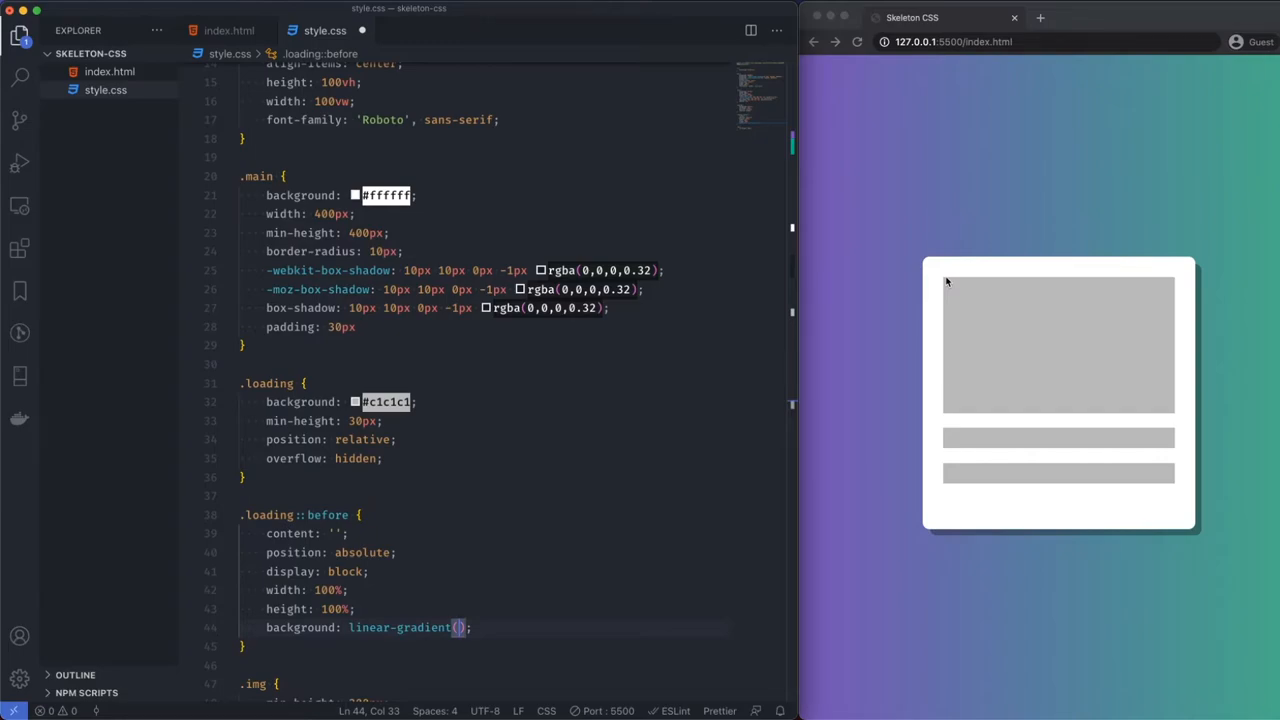
mouse_move(1058, 396)
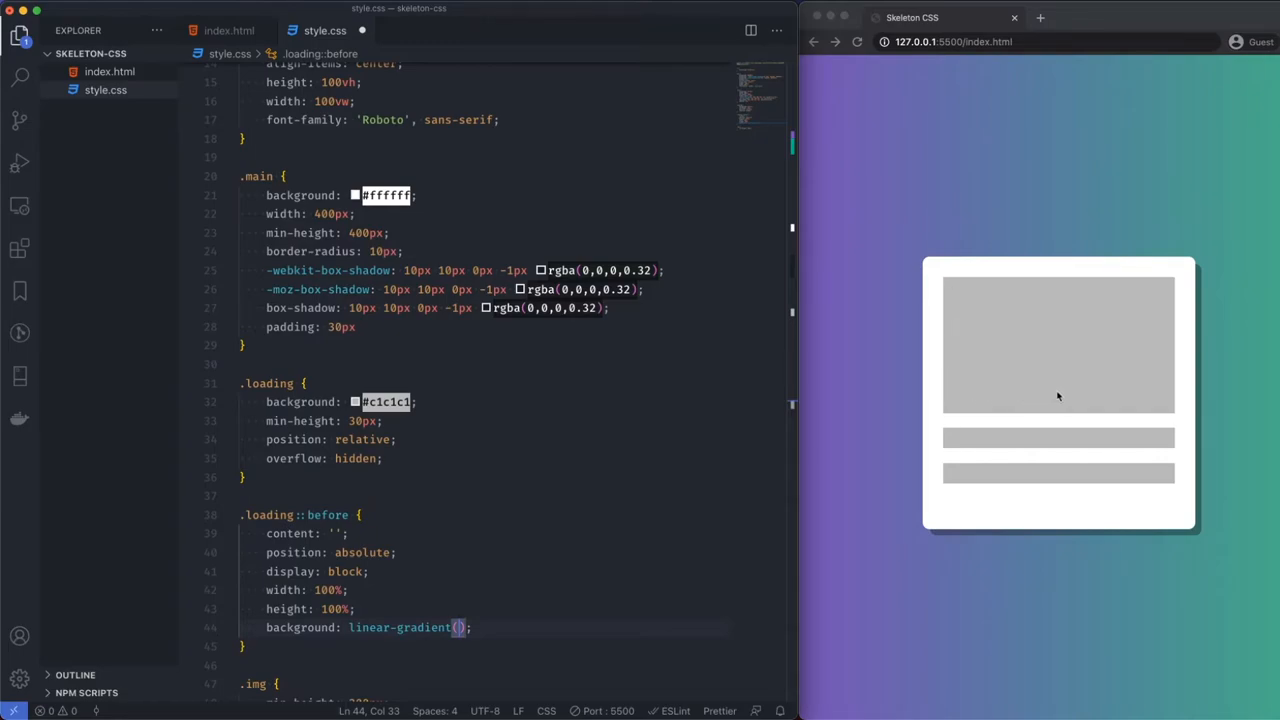
mouse_move(1174, 402)
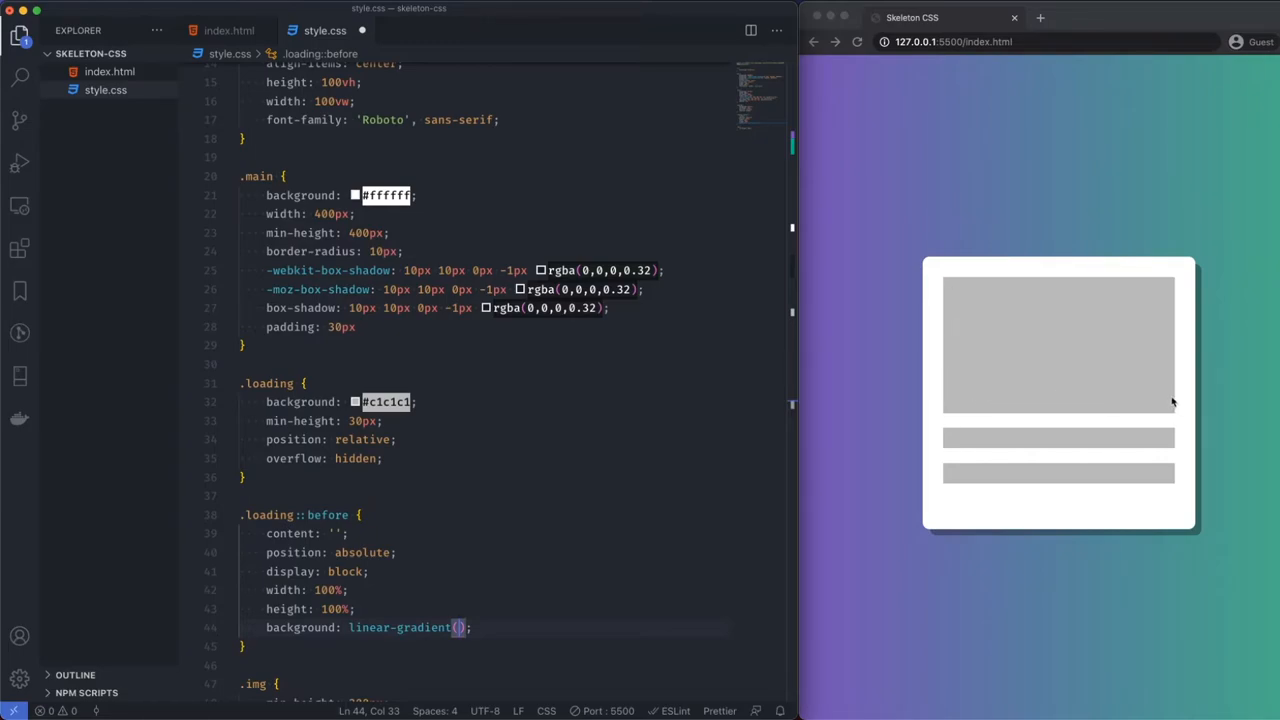
mouse_move(978, 364)
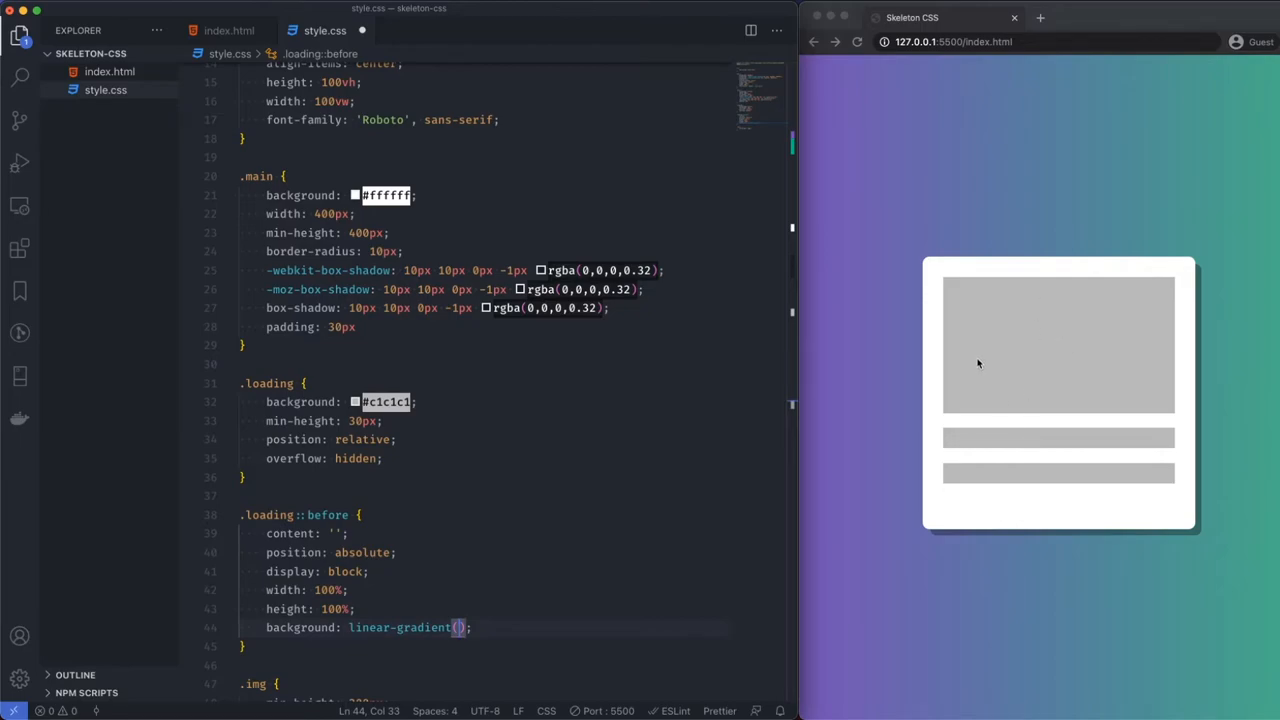
mouse_move(1048, 334)
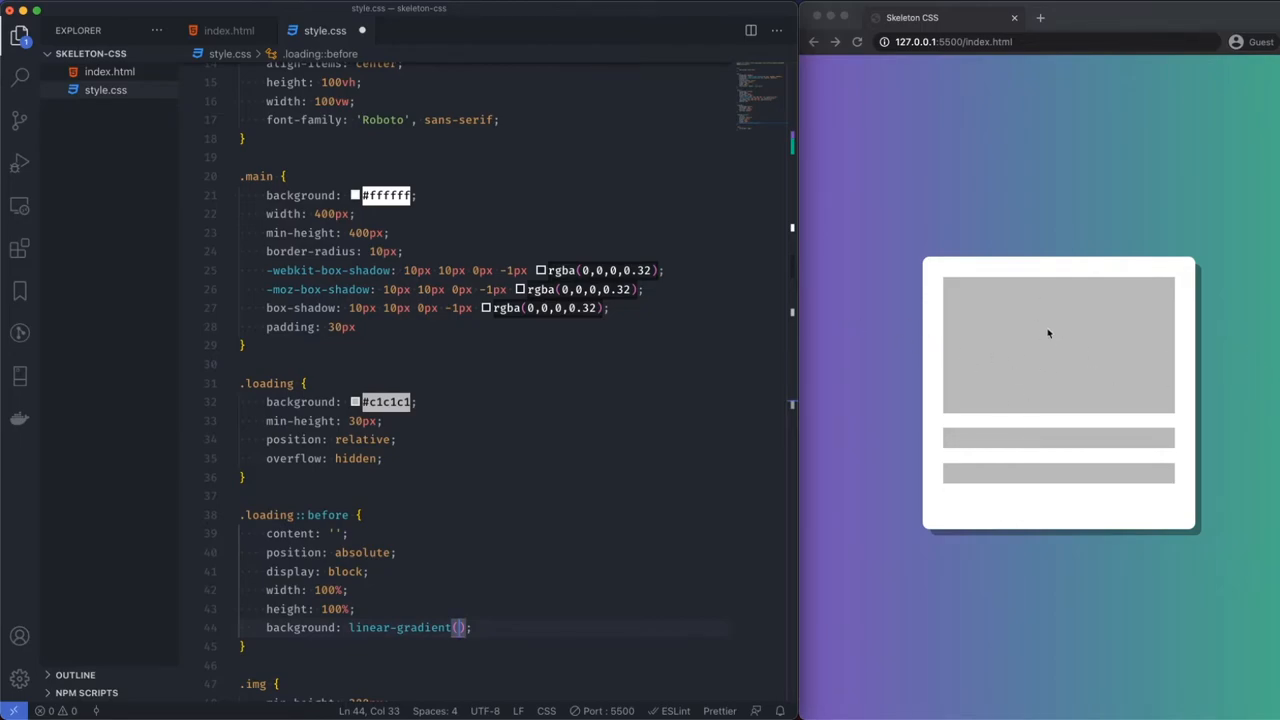
mouse_move(458, 627)
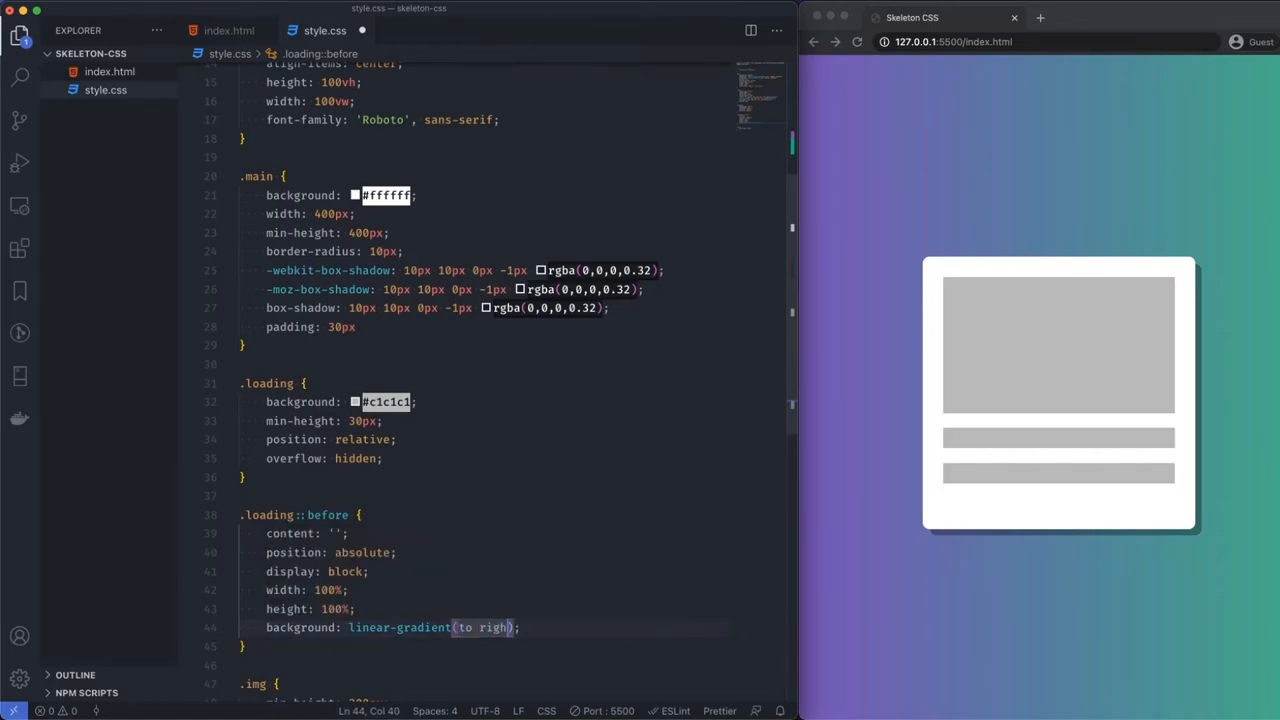
- Set the overlay background to linear-gradient(to right, transparent, #d3d3d3, transparent)
type("t, transparent,")
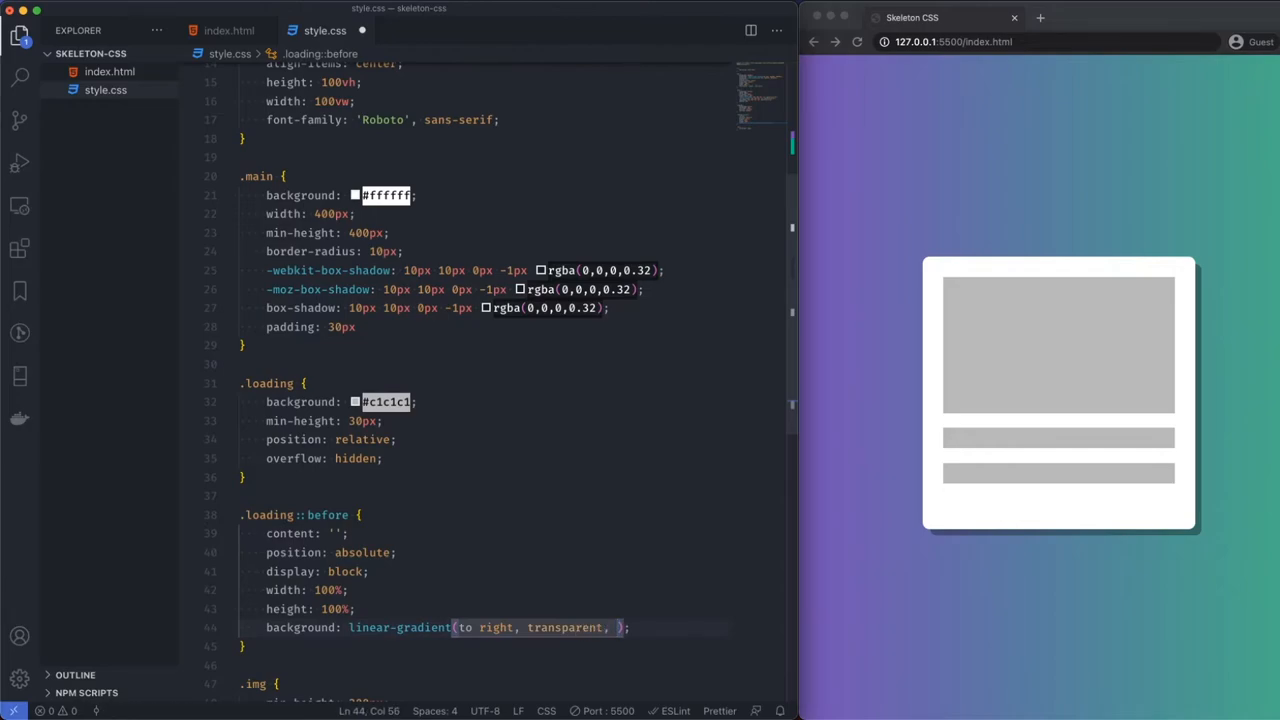
type("#")
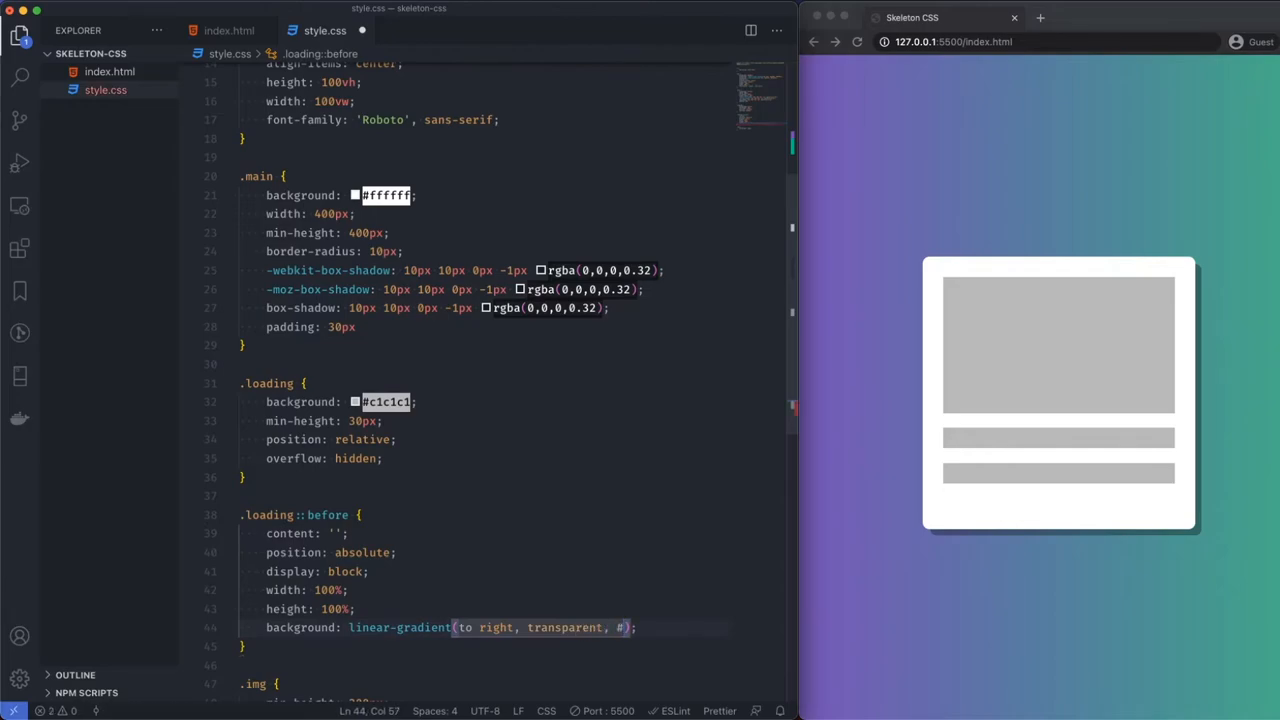
type("#d3d3d3")
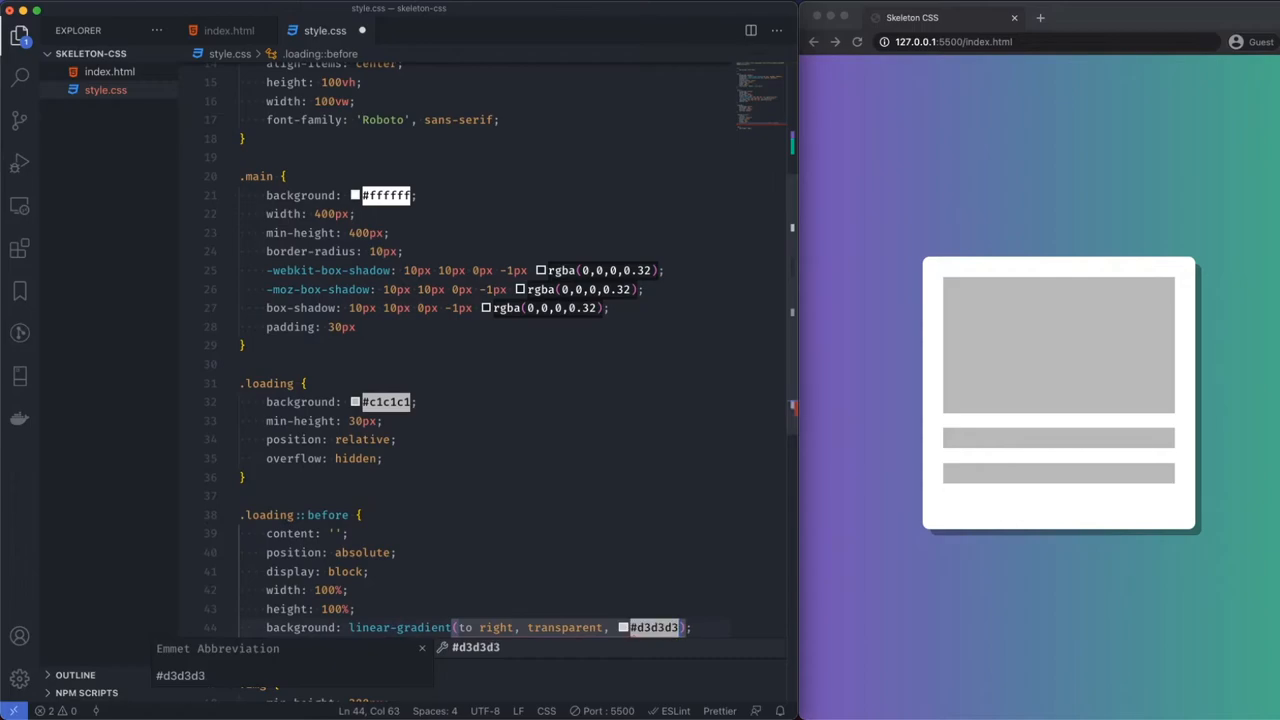
type(", transparent")
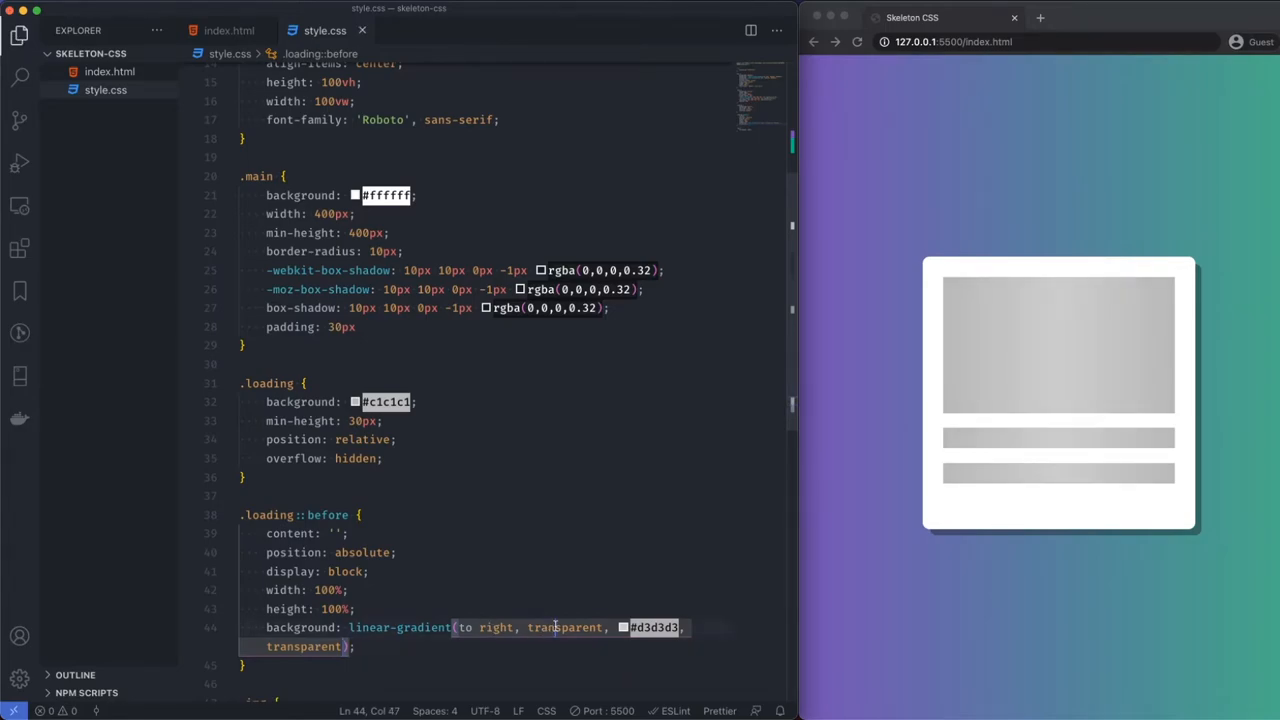
double_click(400, 627)
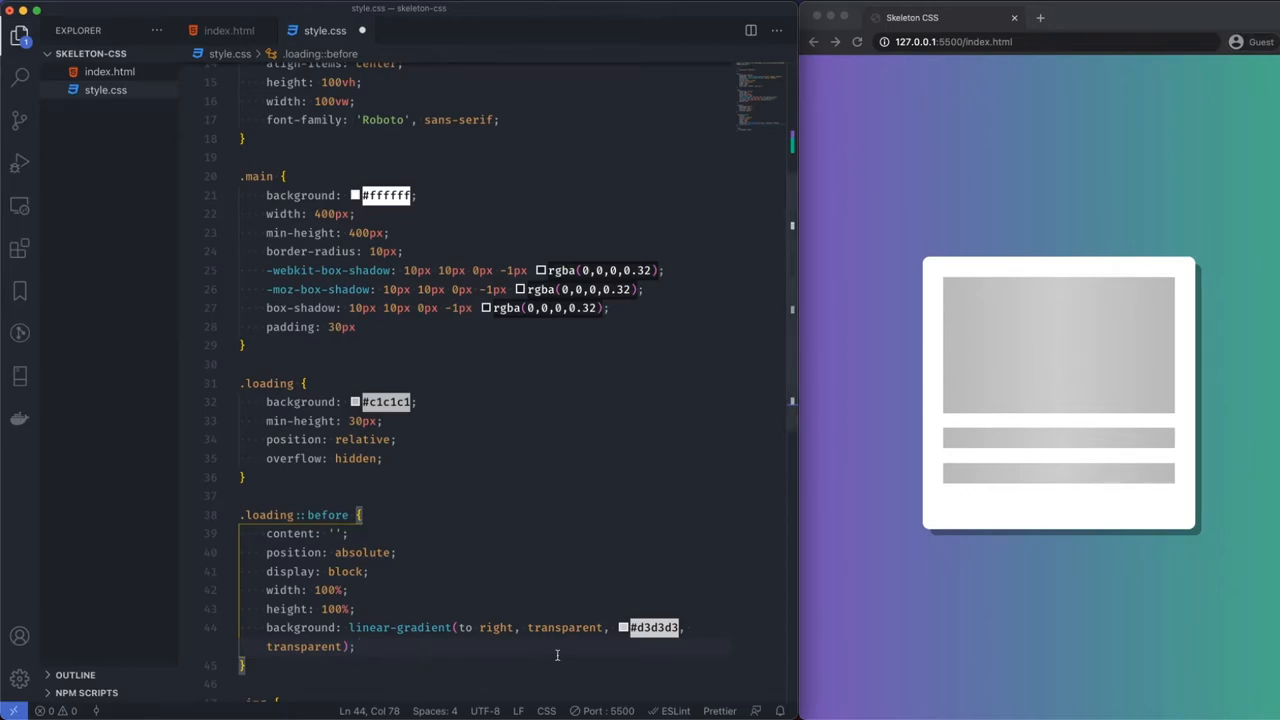
mouse_move(610, 618)
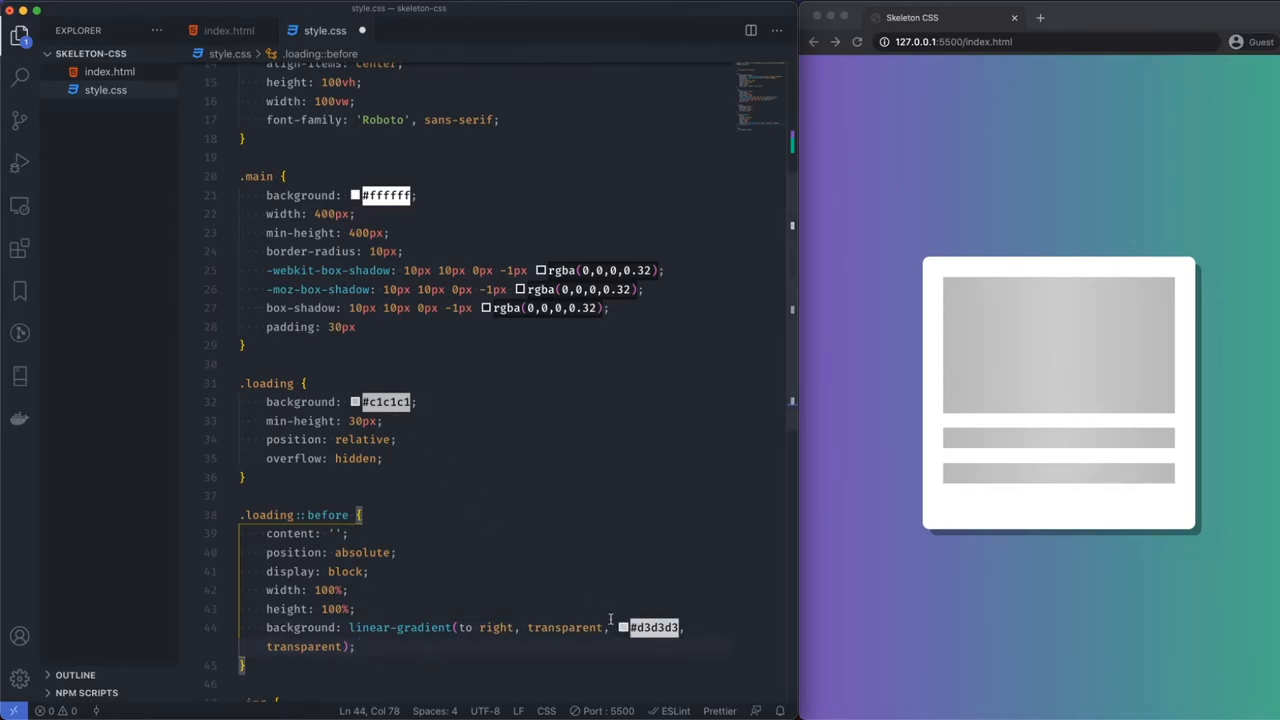
- Try lighter grey shades for the middle gradient colour using the colour picker
left_click(623, 627)
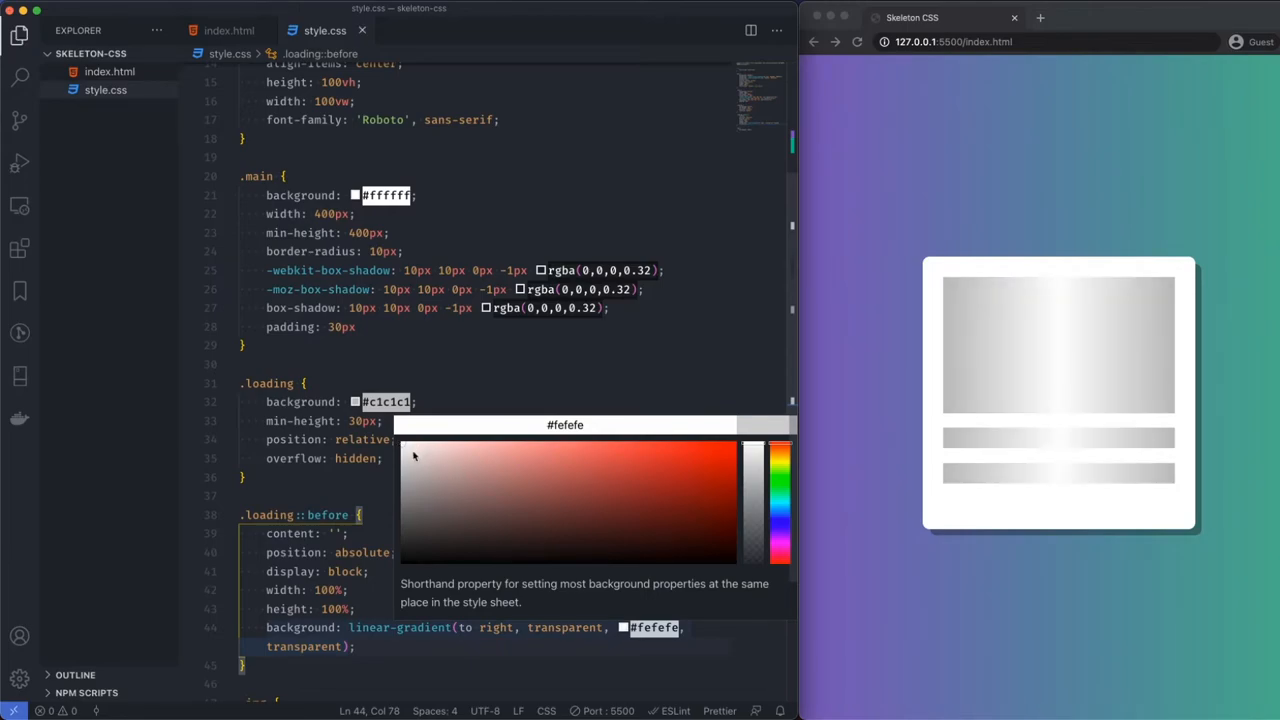
left_click(775, 601)
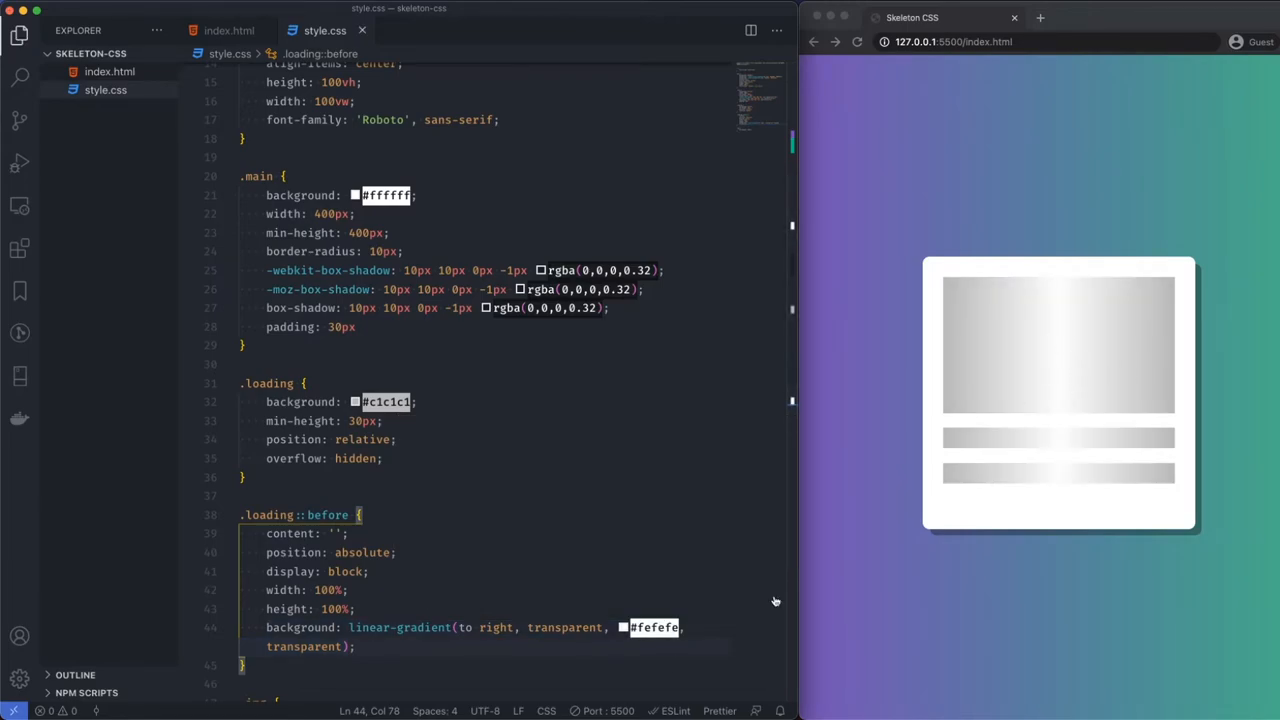
left_click(354, 401)
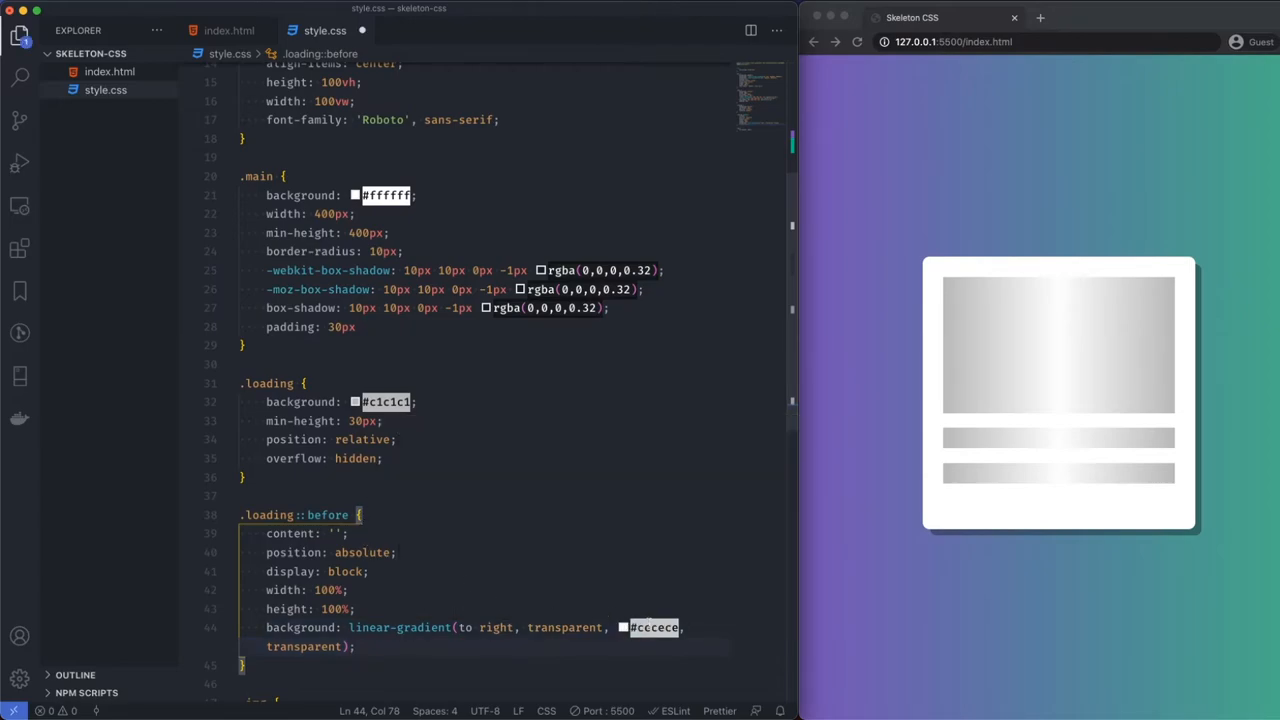
double_click(654, 627)
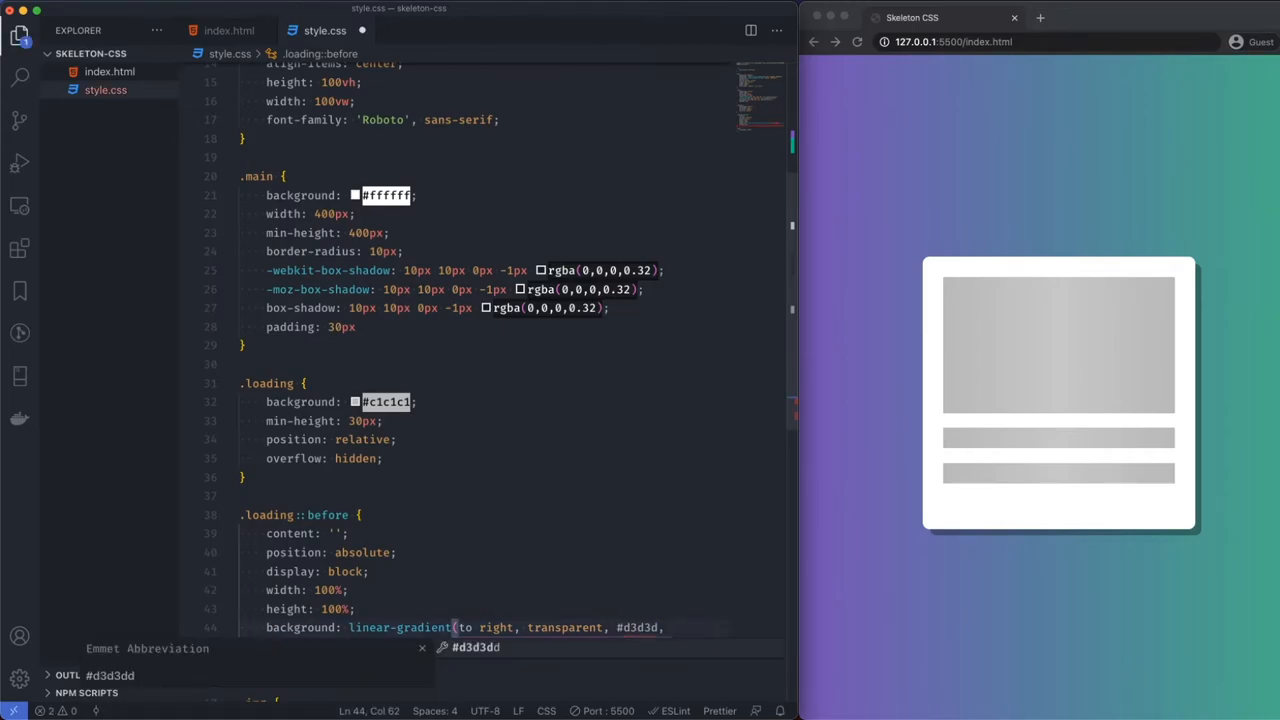
type("3")
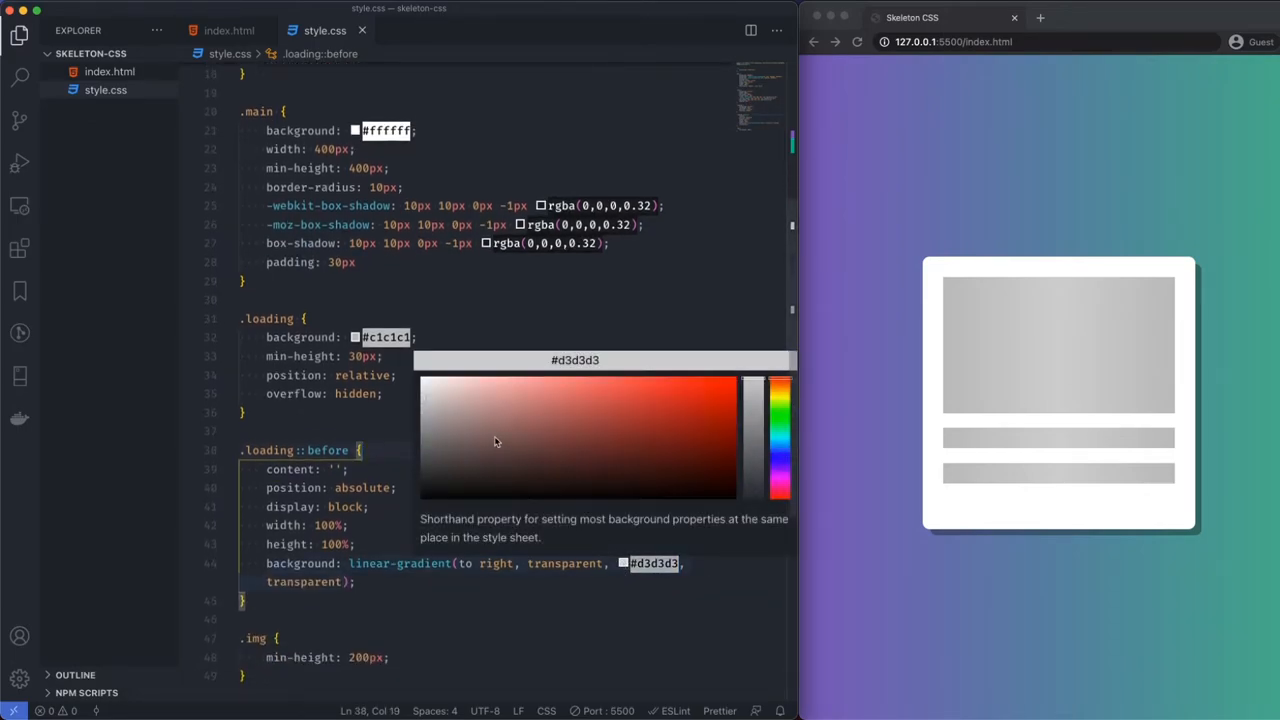
left_click(425, 390)
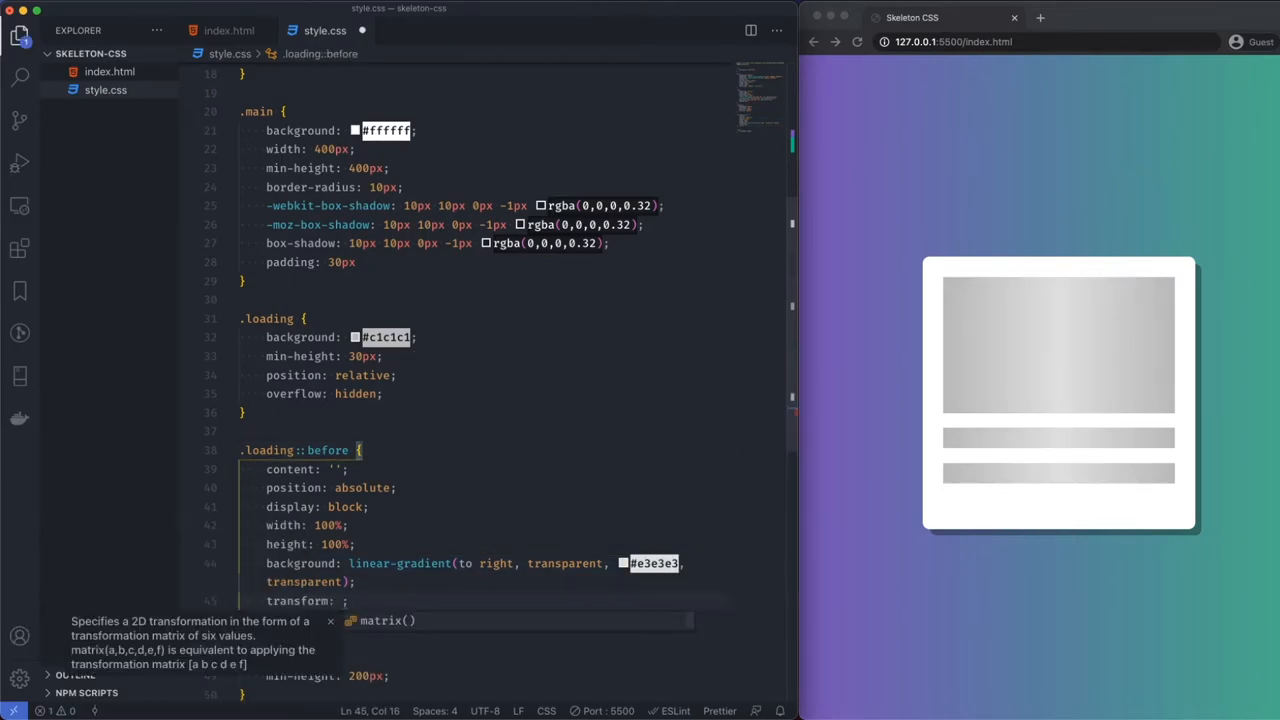
- Add transform: translateX(-100%), then temporarily remove and retype overflow: hidden to preview
type("translateX(")
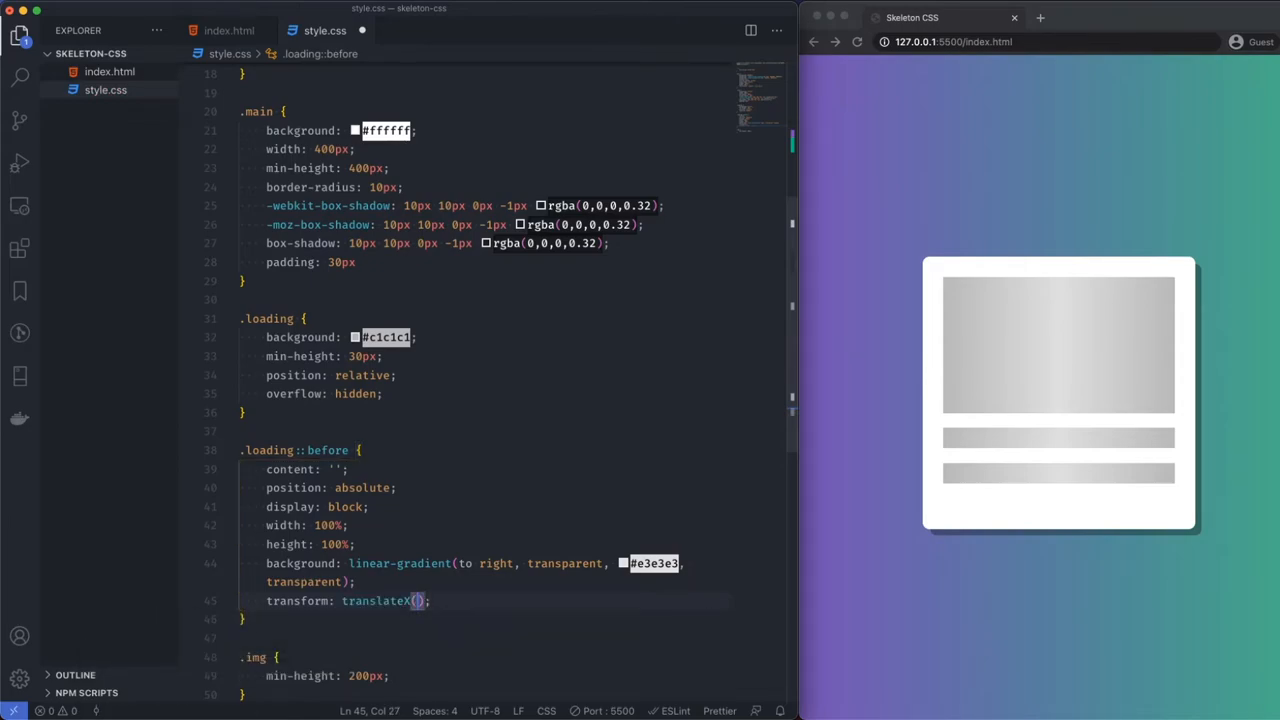
type("-100%")
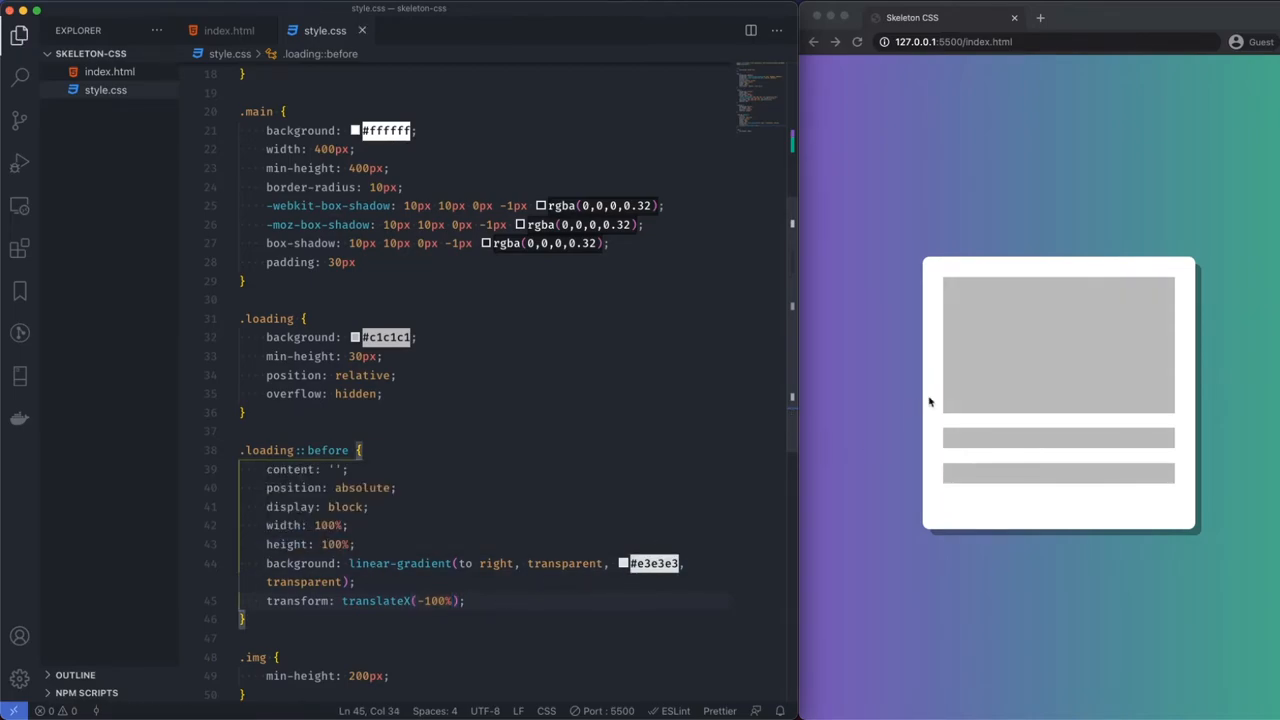
left_click(384, 393)
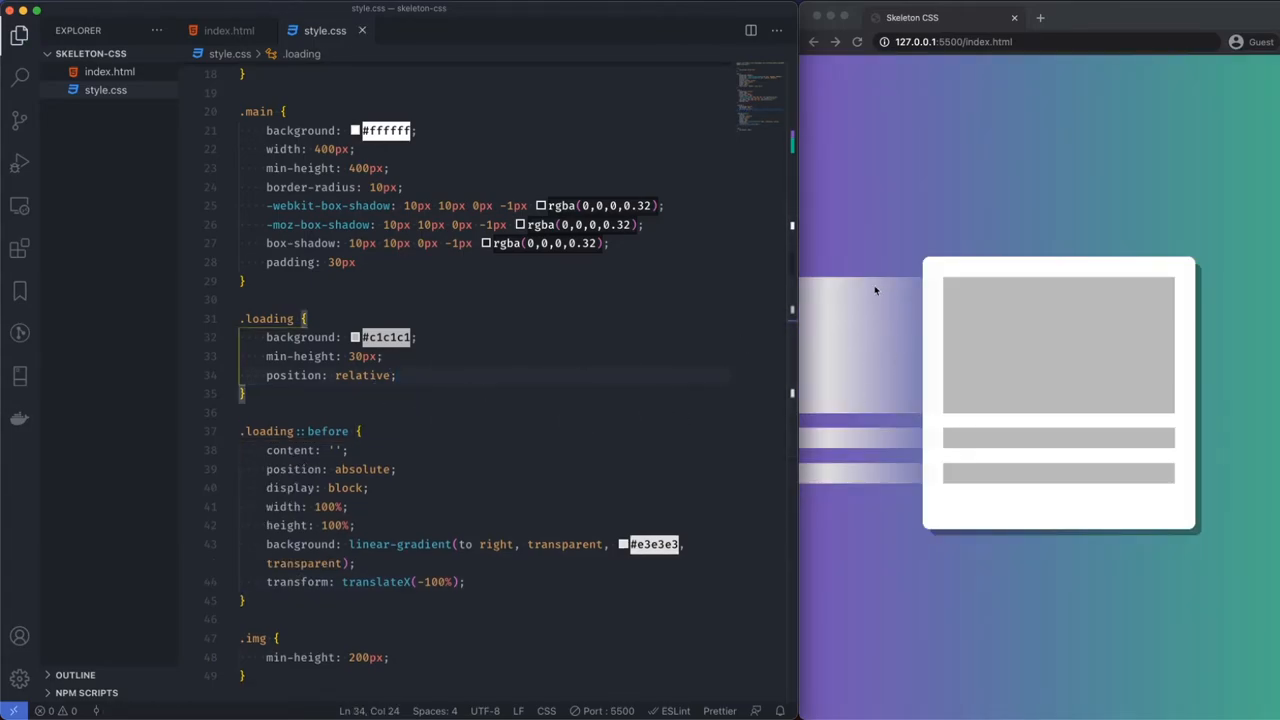
mouse_move(855, 343)
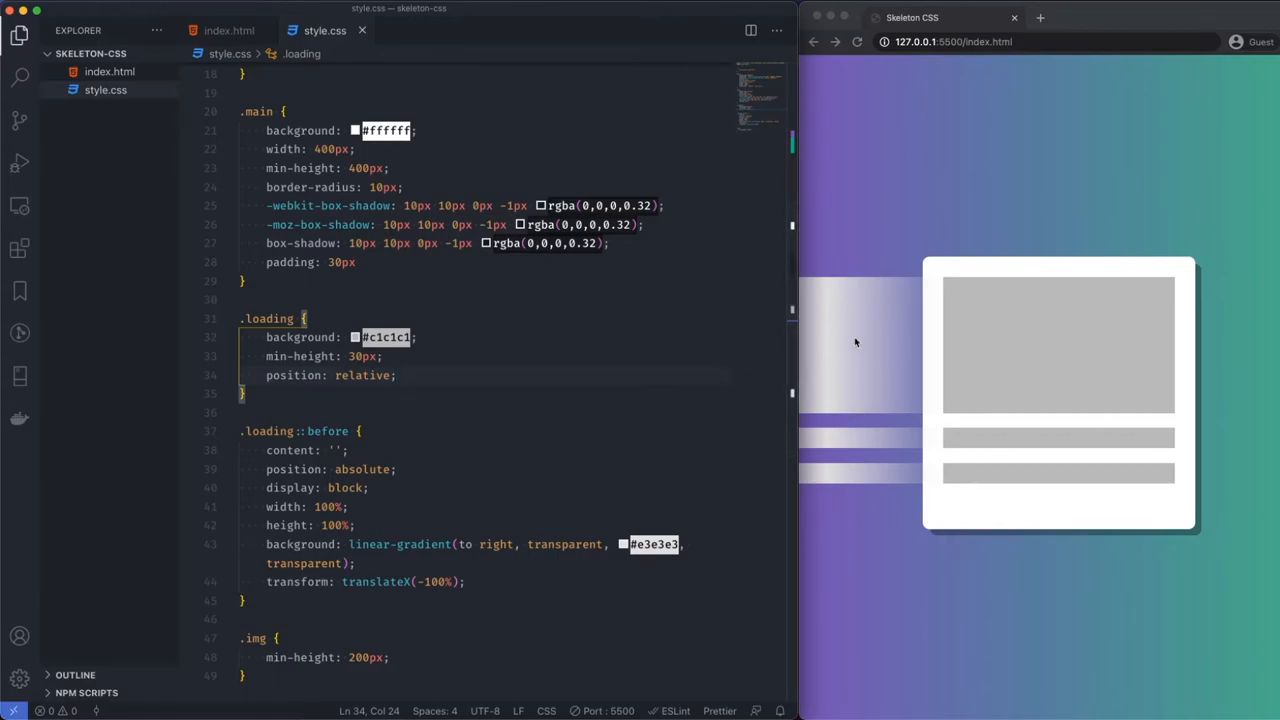
type("overflow: hidden;")
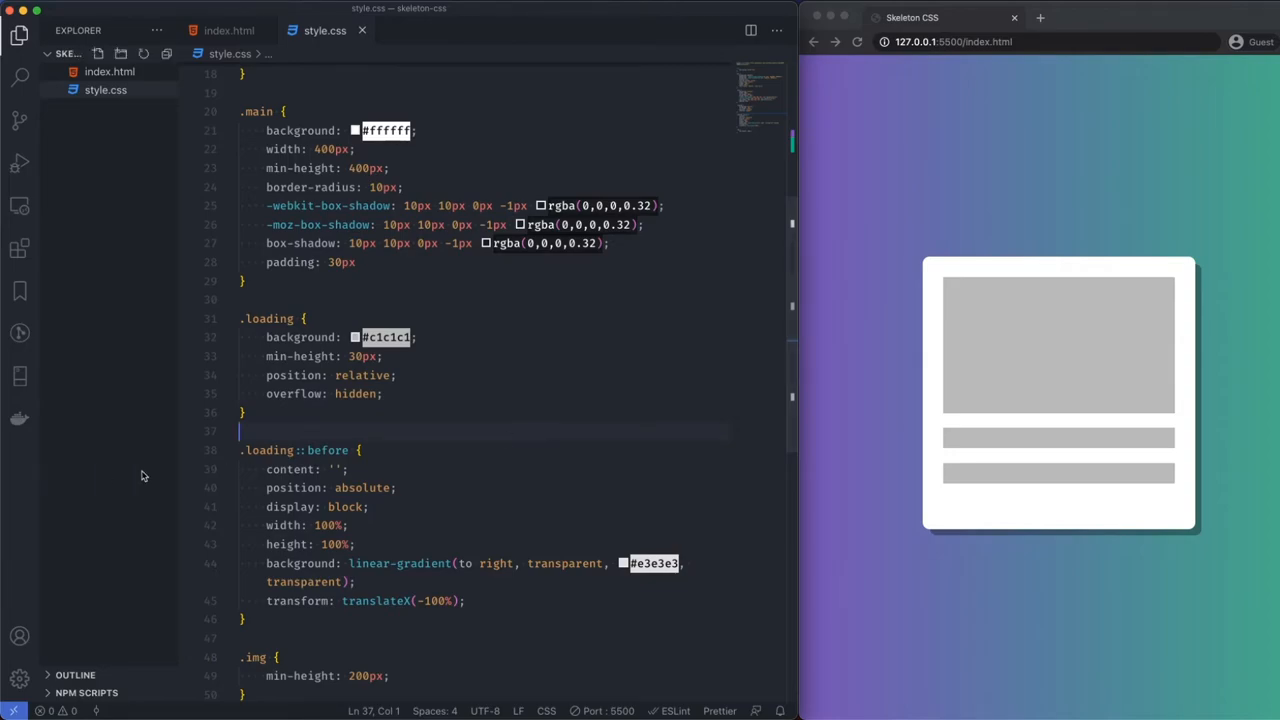
type("animation: ;")
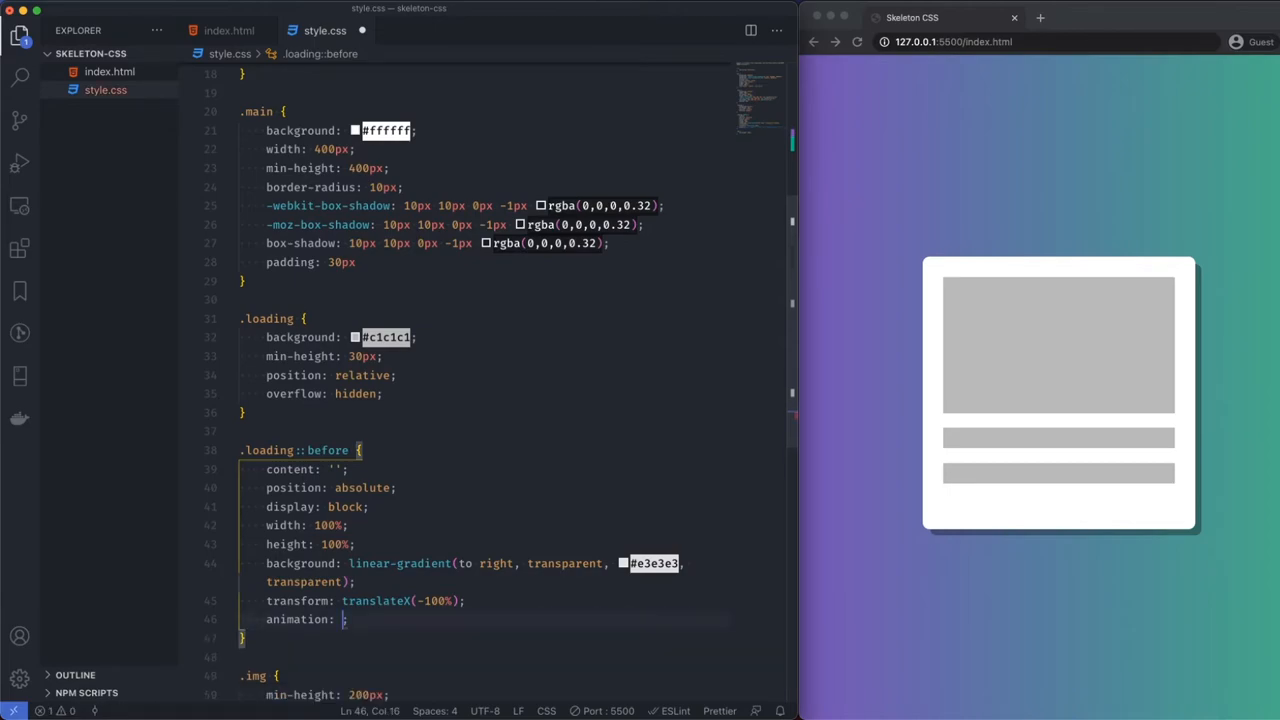
- Set the overlay animation to loading 1s infinite
type("loading")
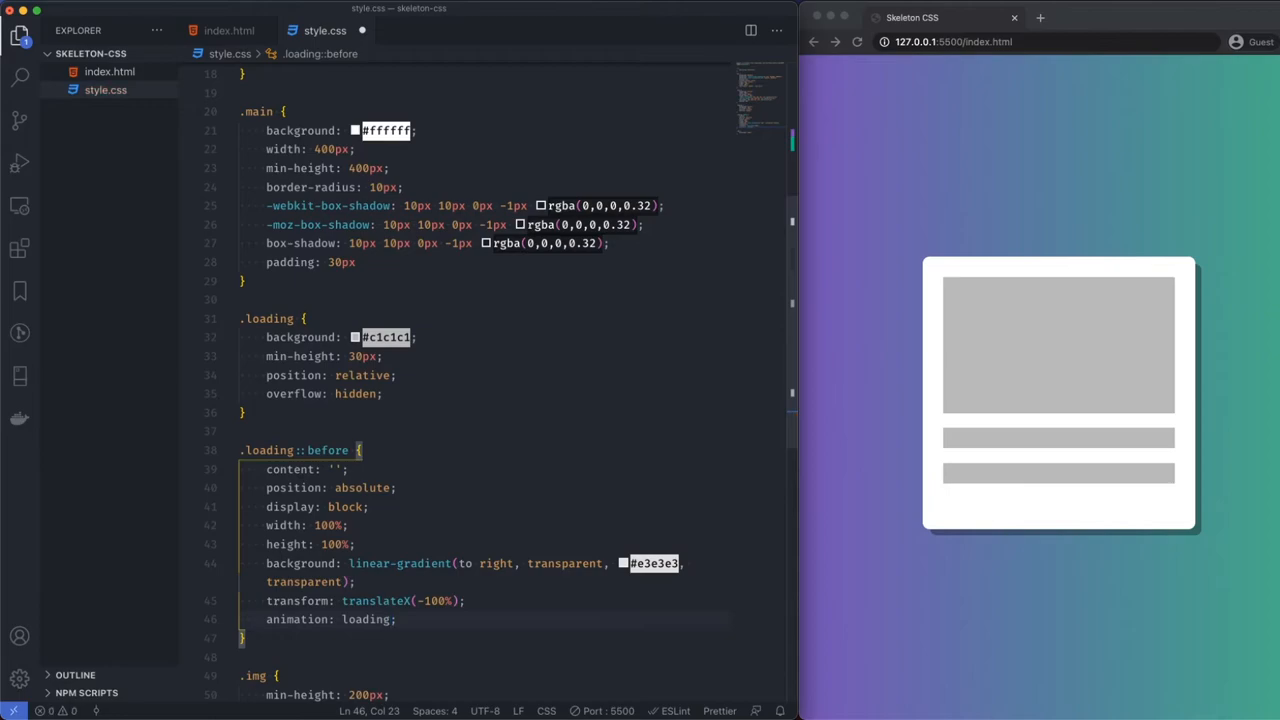
type("1s")
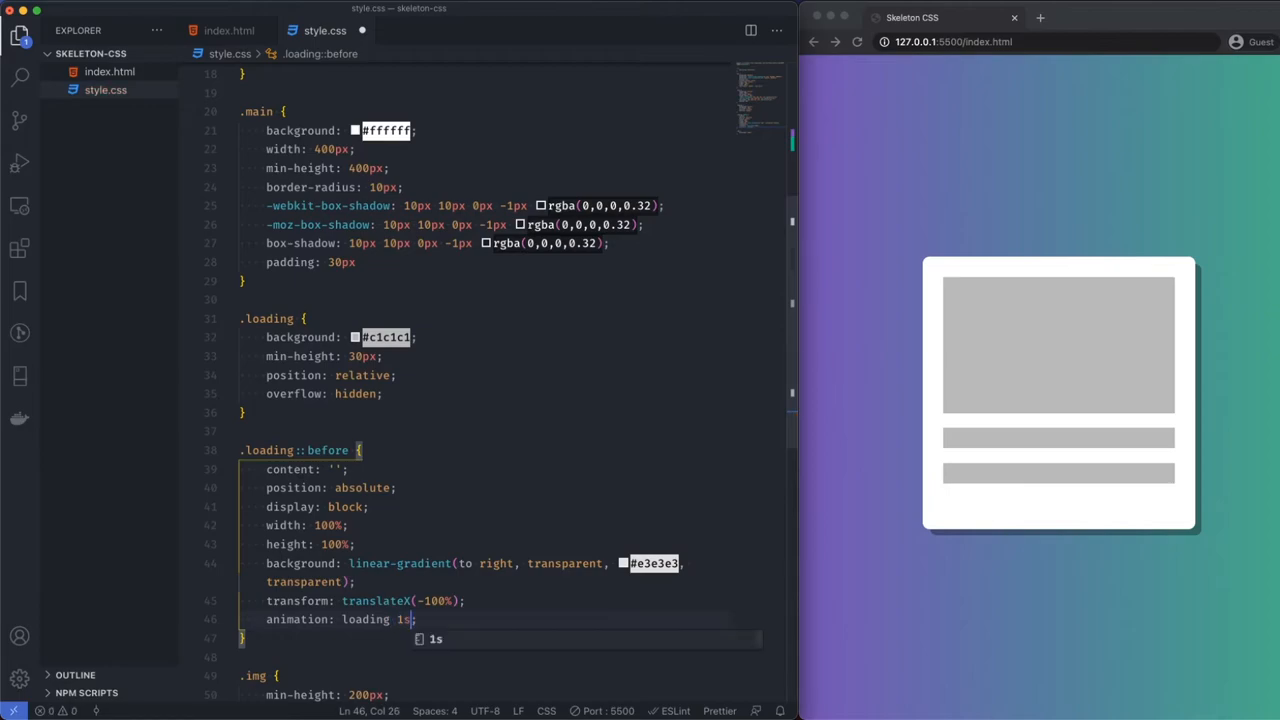
type("infinite")
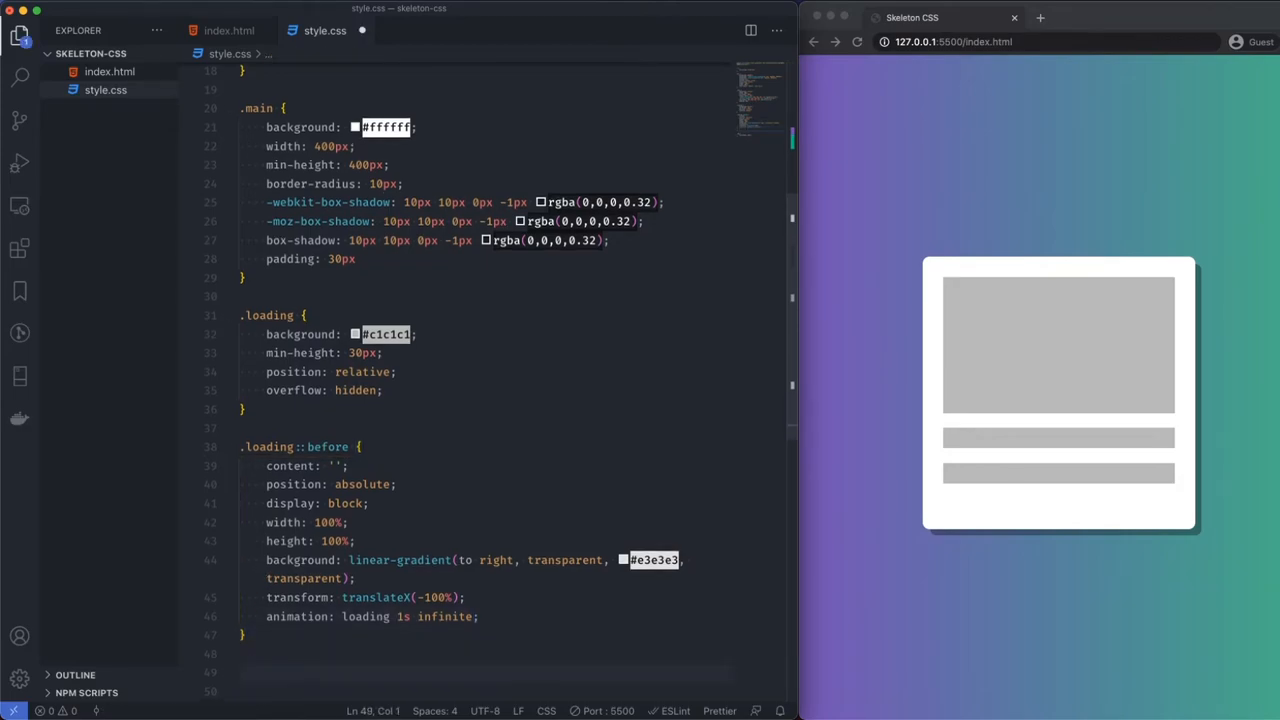
type("@keyframes")
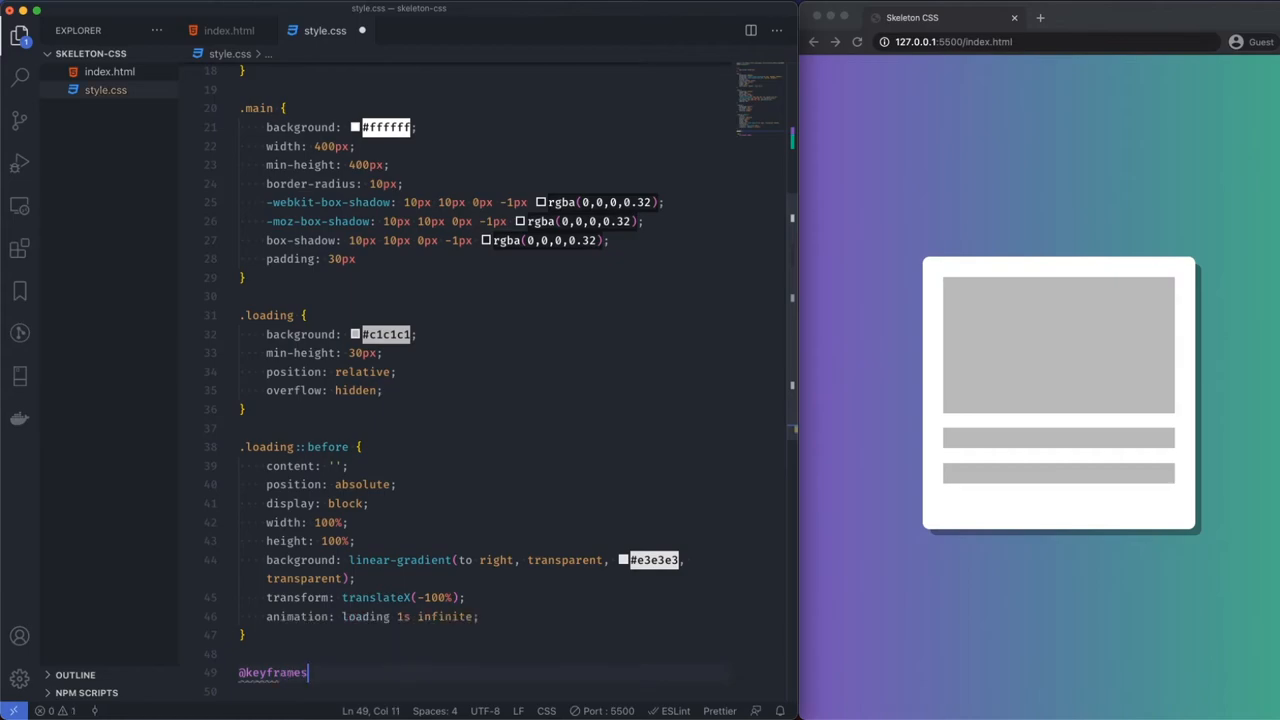
type("loading {")
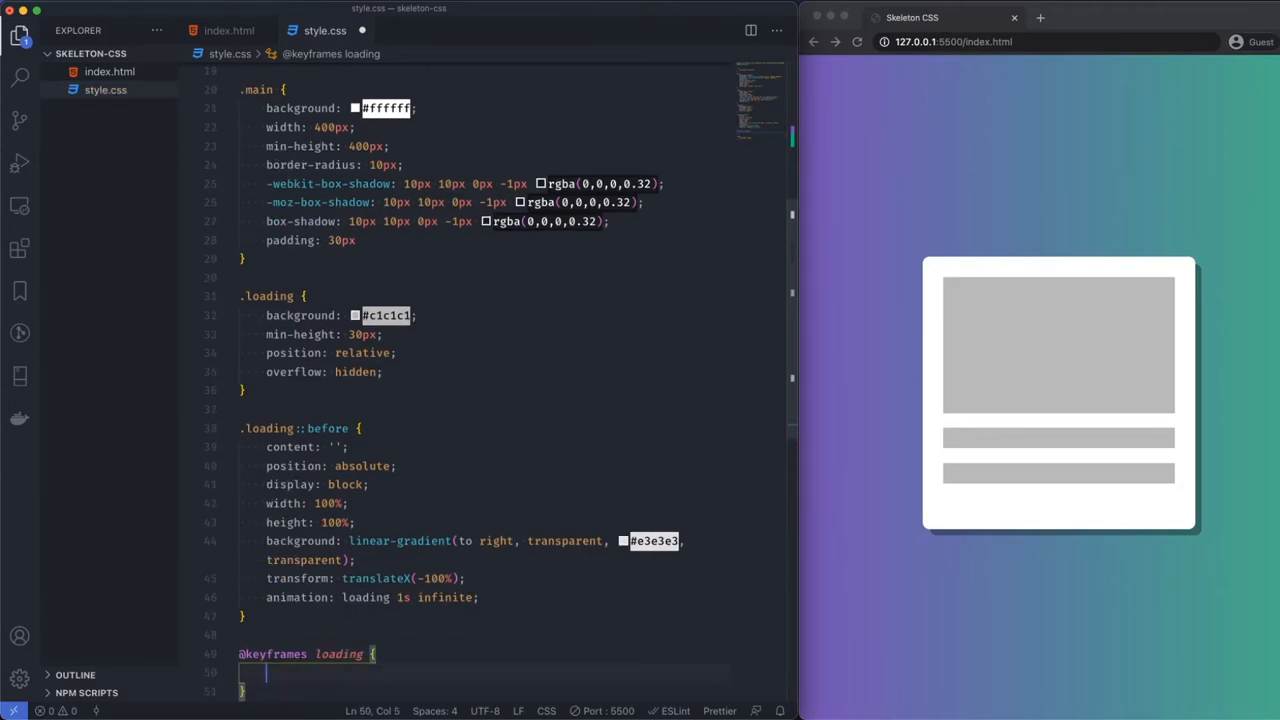
type("100% {")
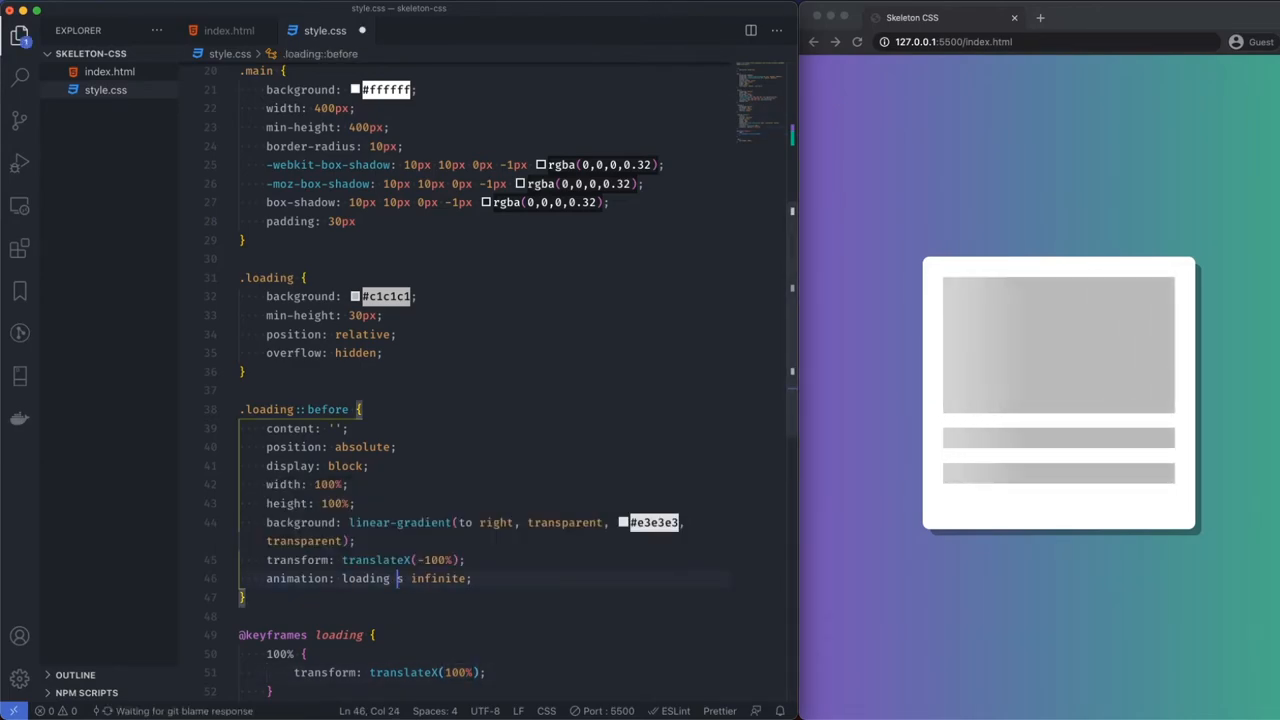
- Change the animation duration from 0.3 to 1s and pick #d7d7d7 for the highlight
type("0.3")
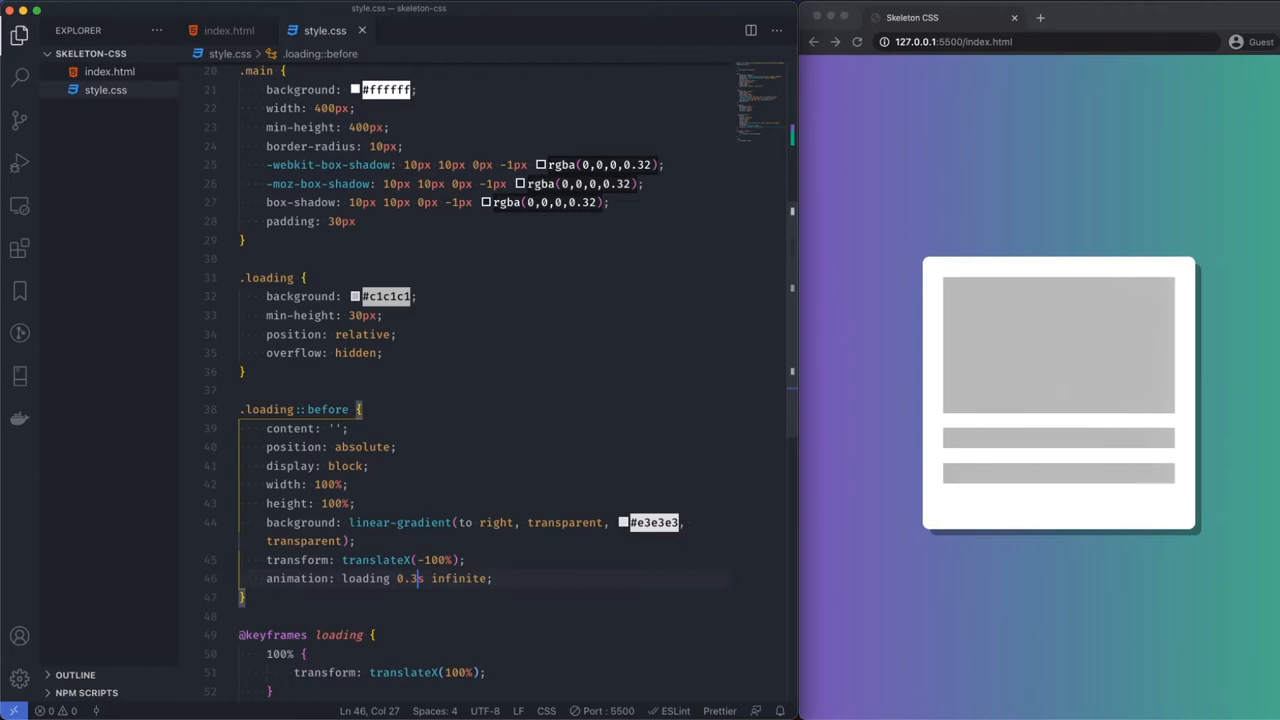
type("1s")
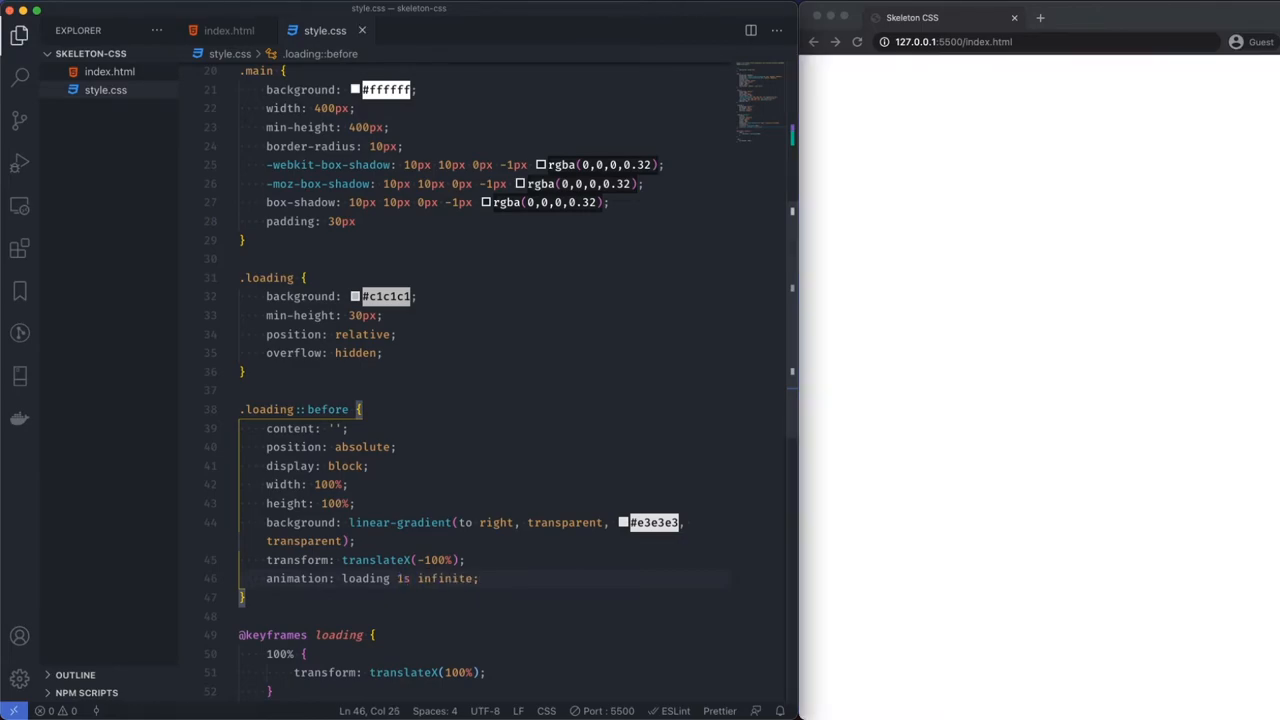
left_click(623, 522)
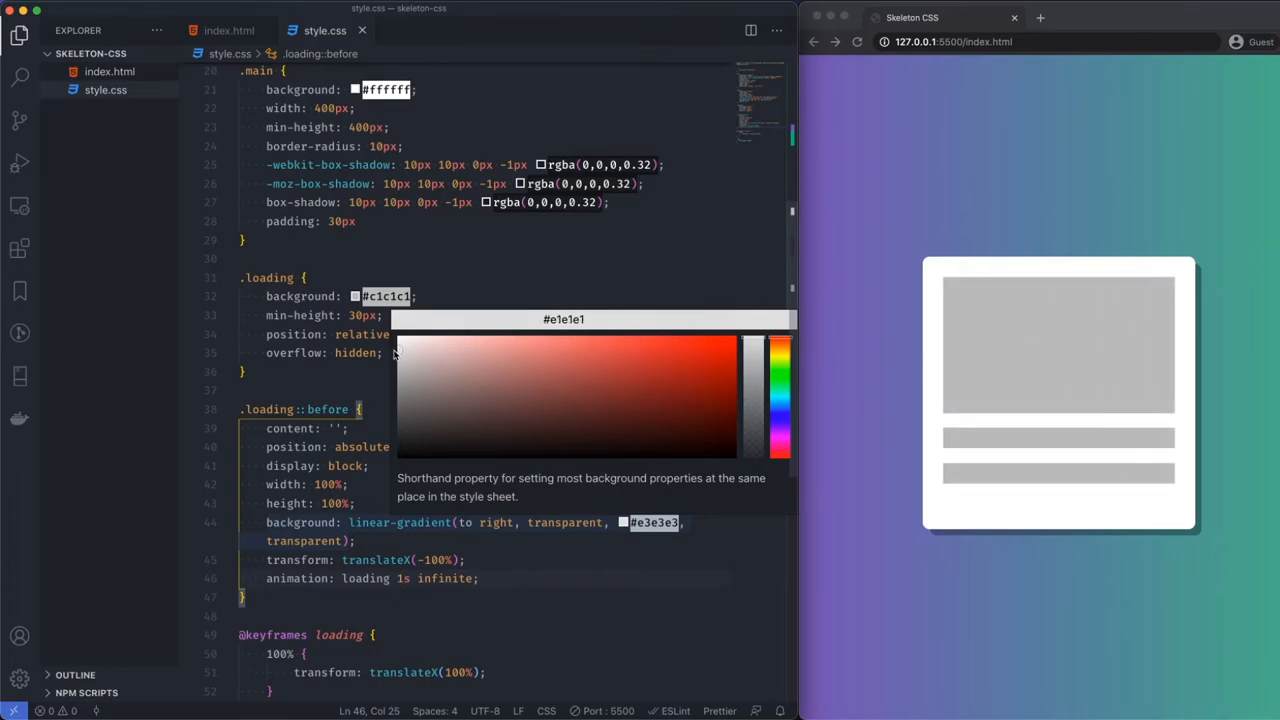
left_click(407, 355)
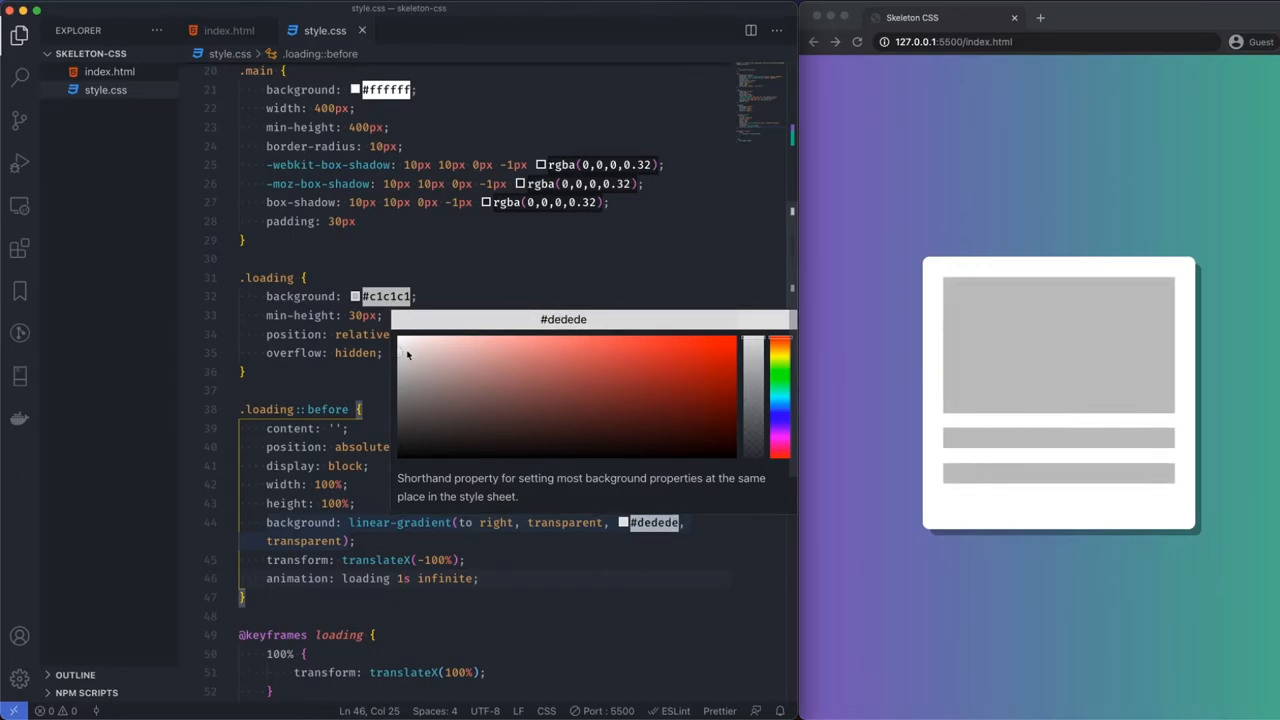
left_click(567, 541)
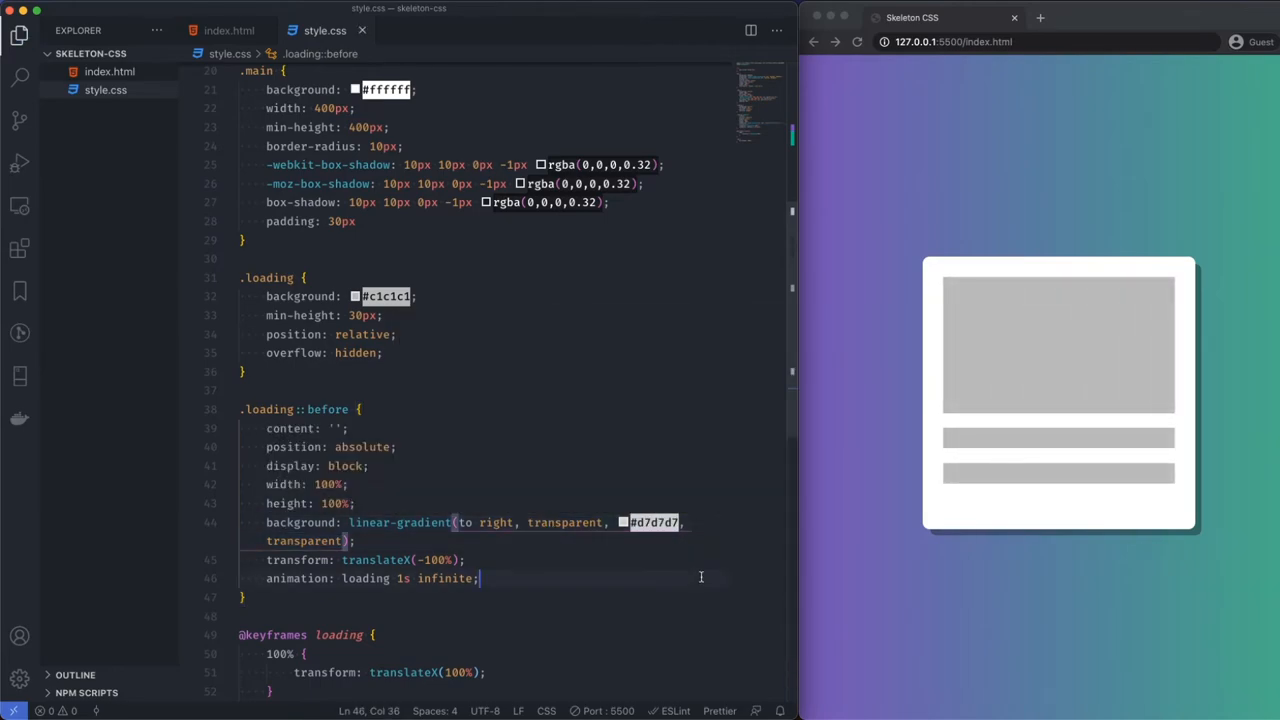
mouse_move(594, 338)
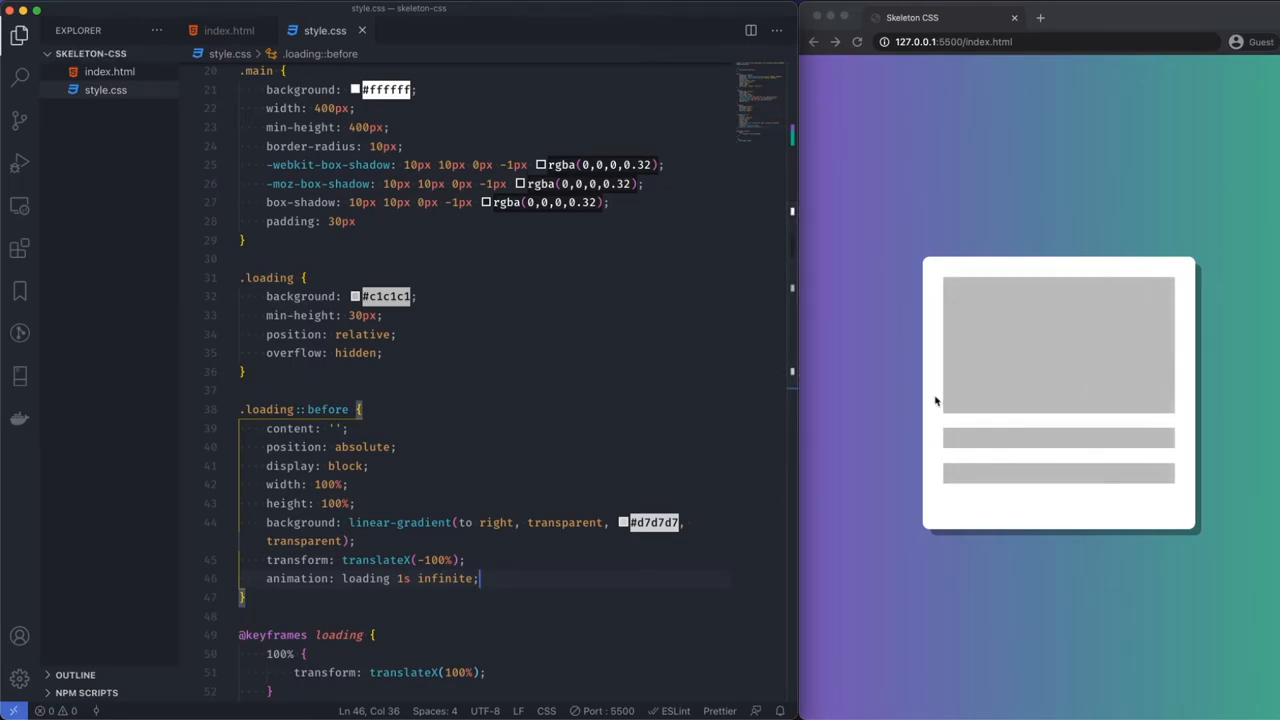
mouse_move(825, 391)
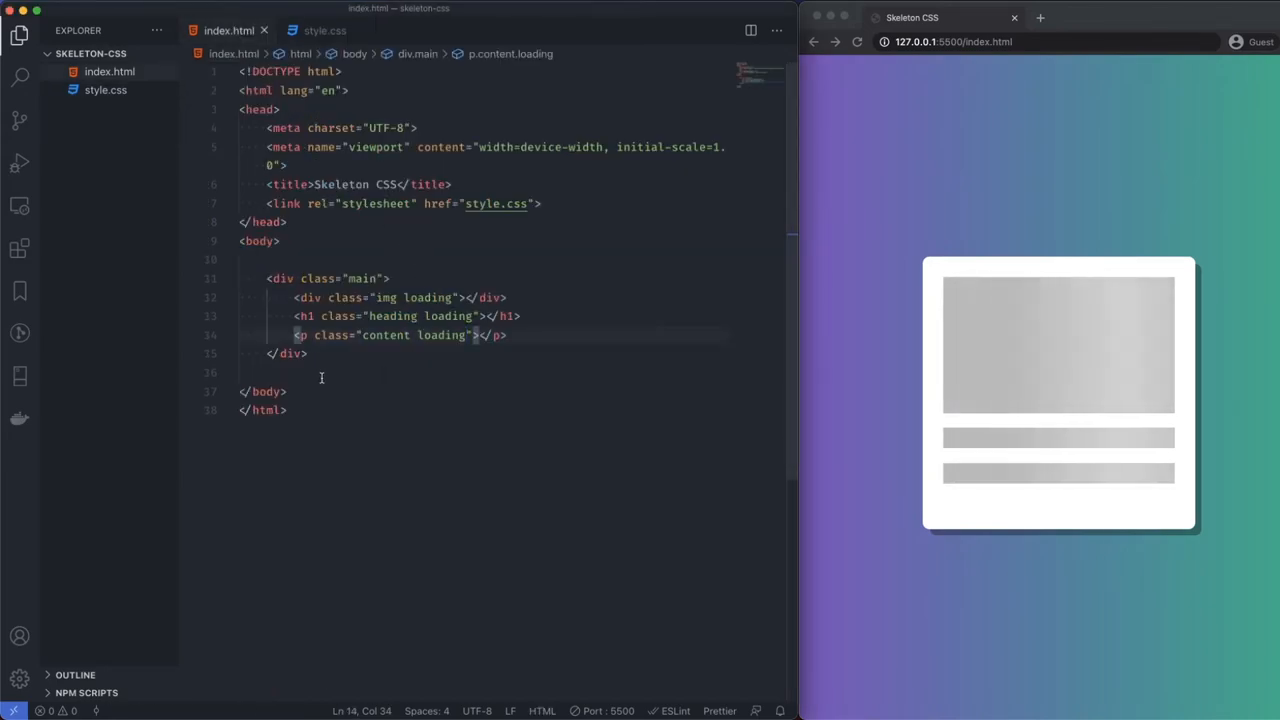
- Add a script block with const document.querySelector lines for .img, .heading and .content
type("script>")
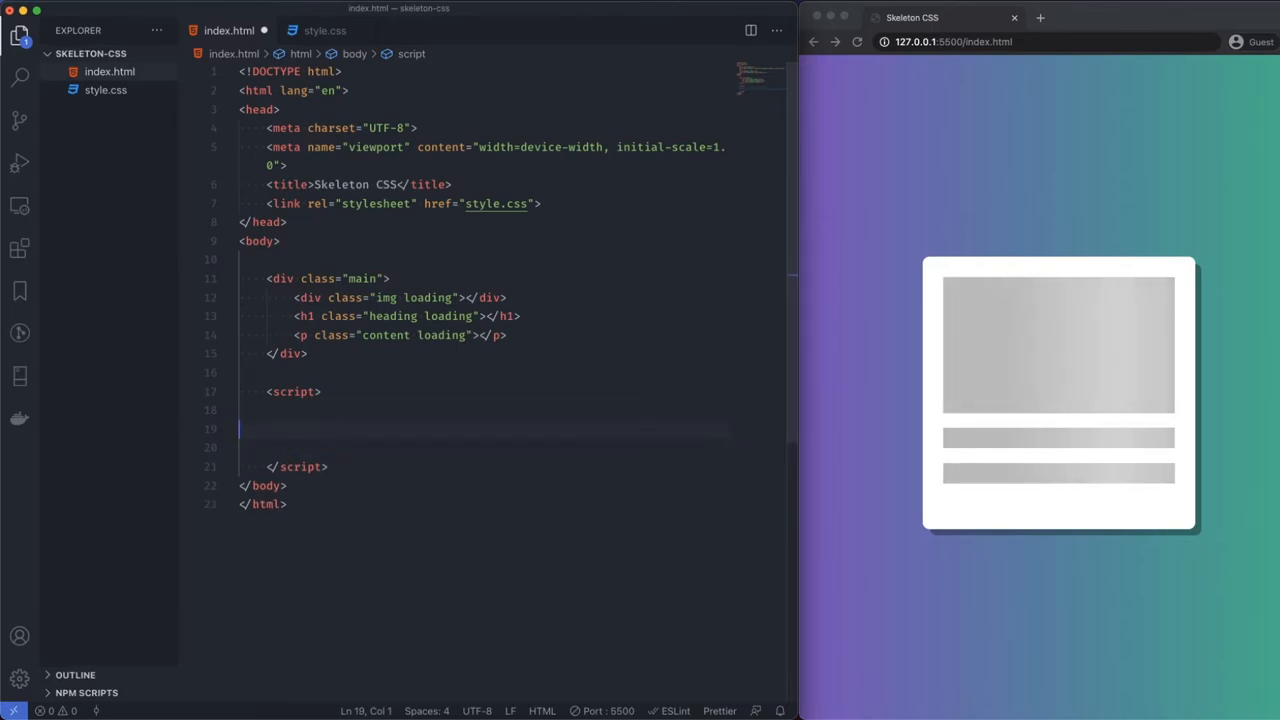
left_click(388, 316)
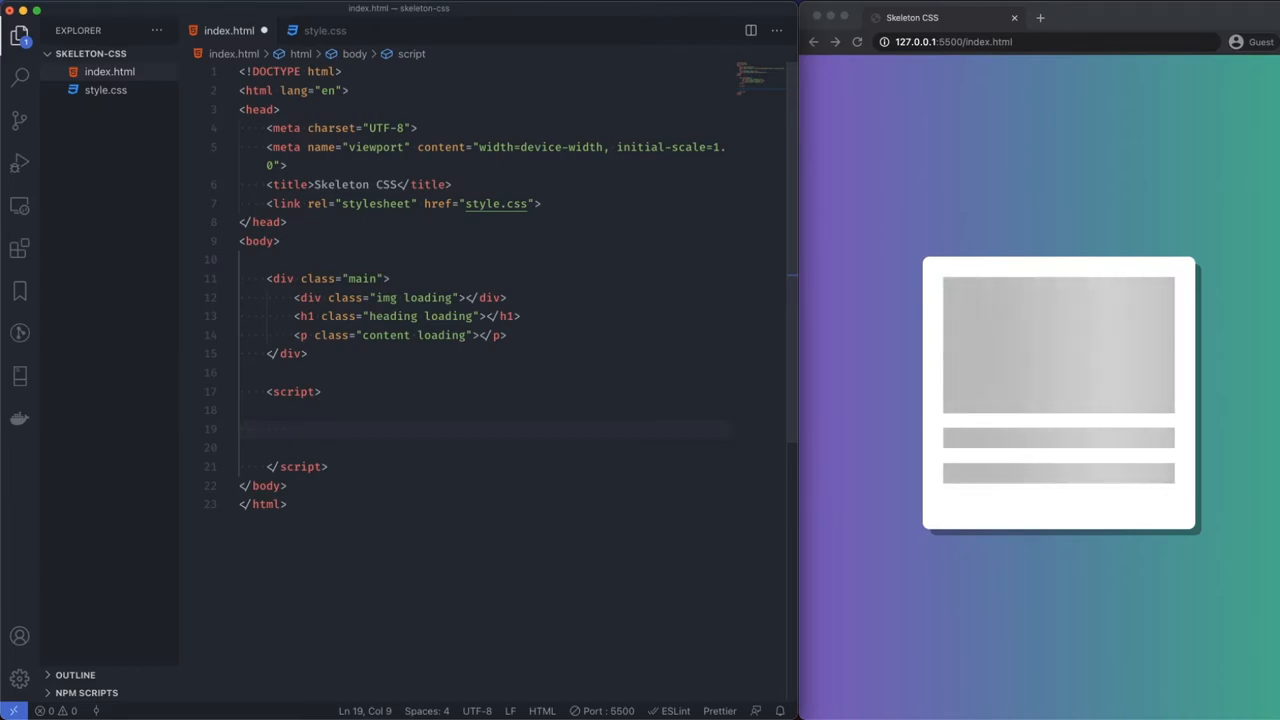
type("const")
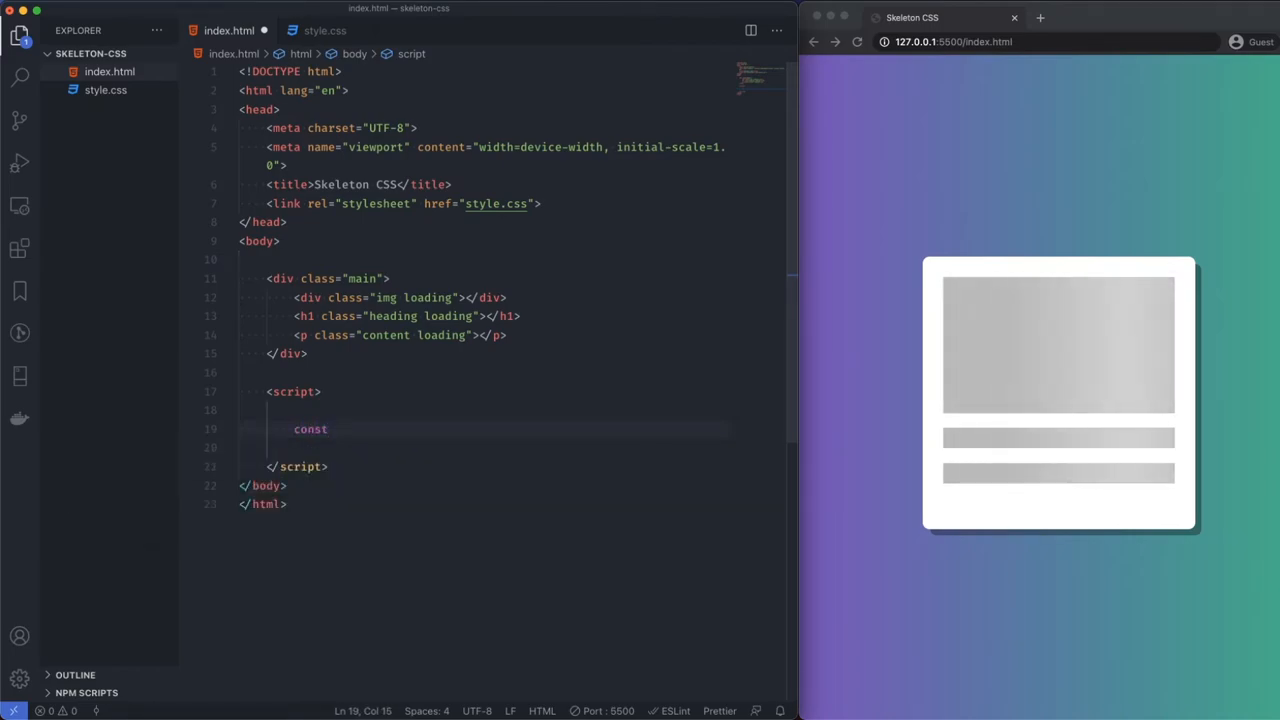
type("img =")
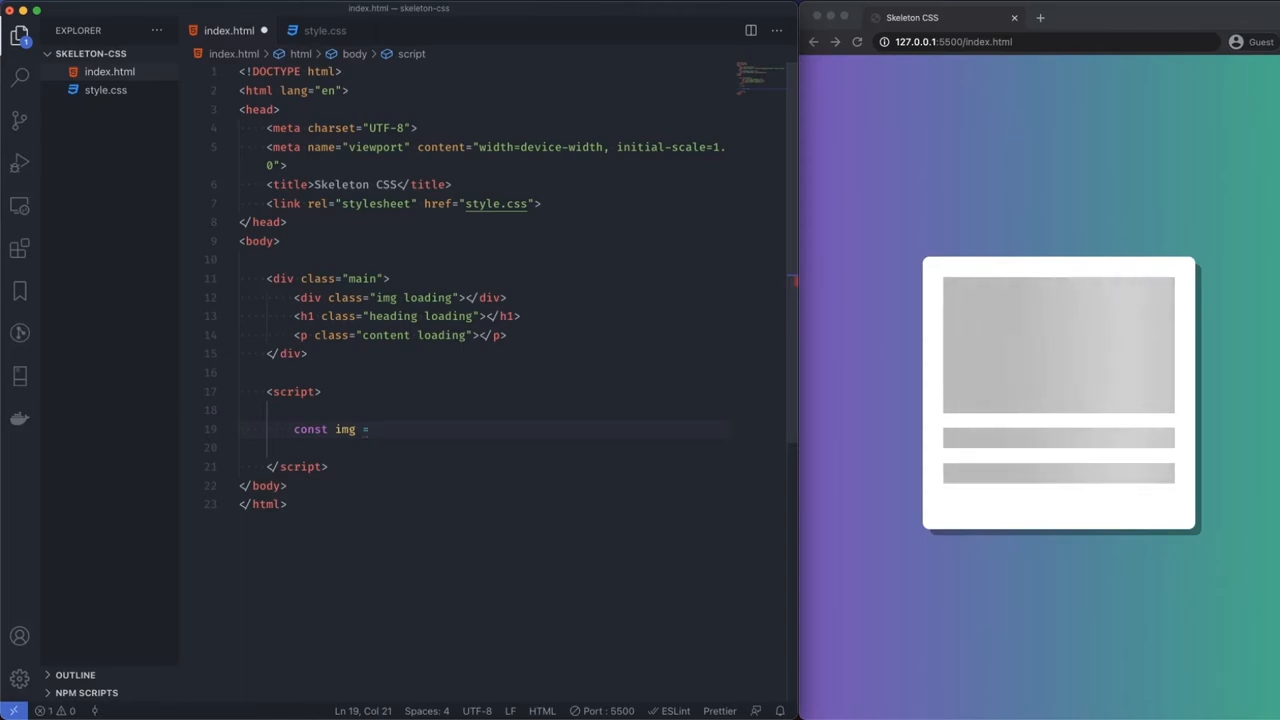
type("document.querySelector('")
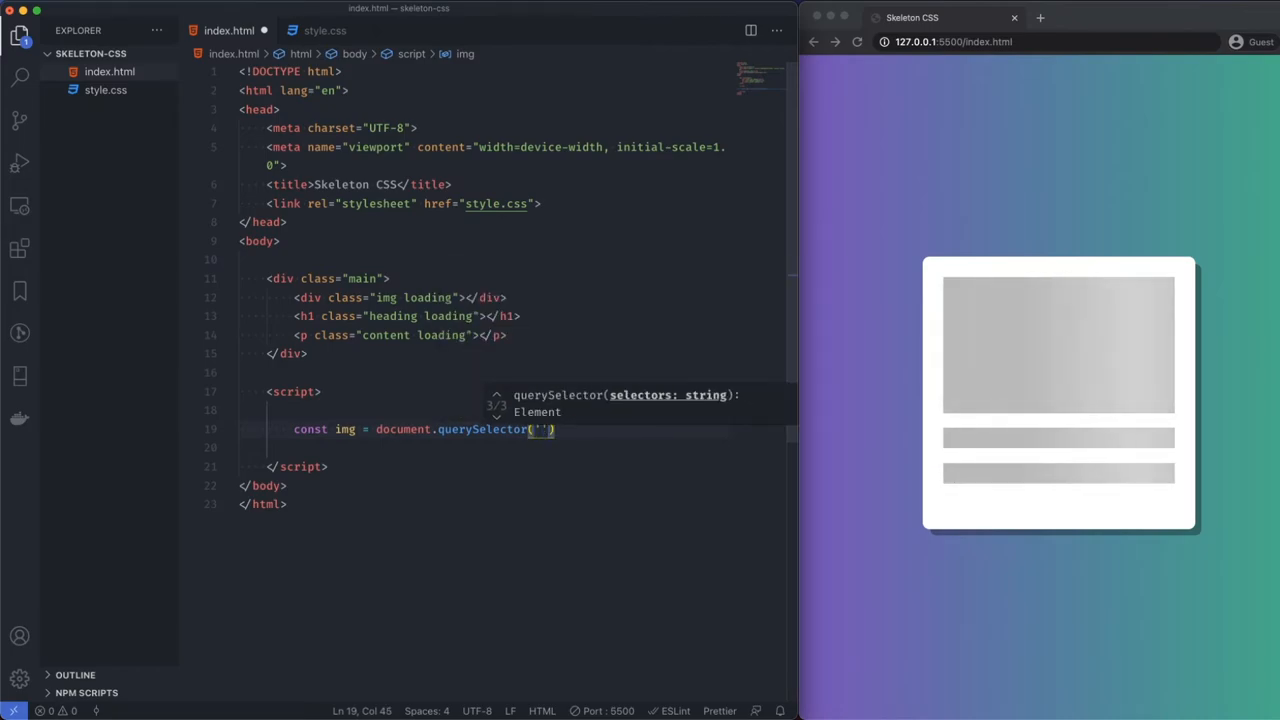
type("img")
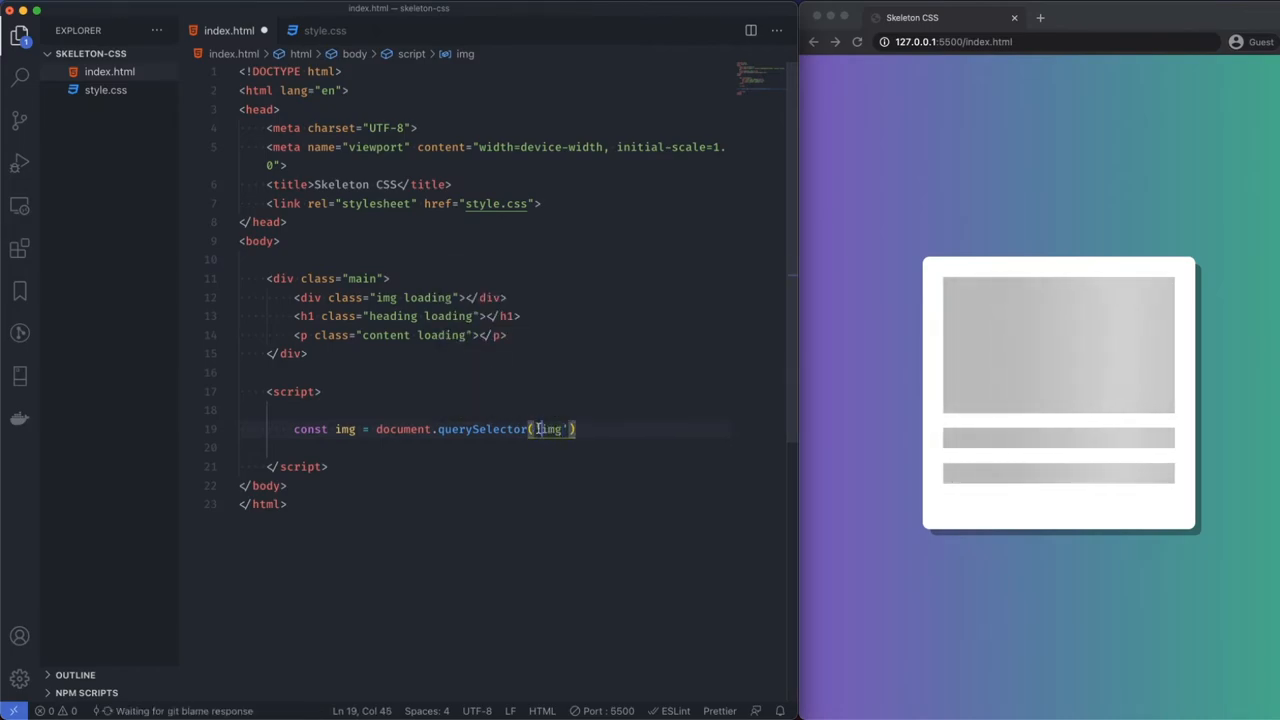
type(".")
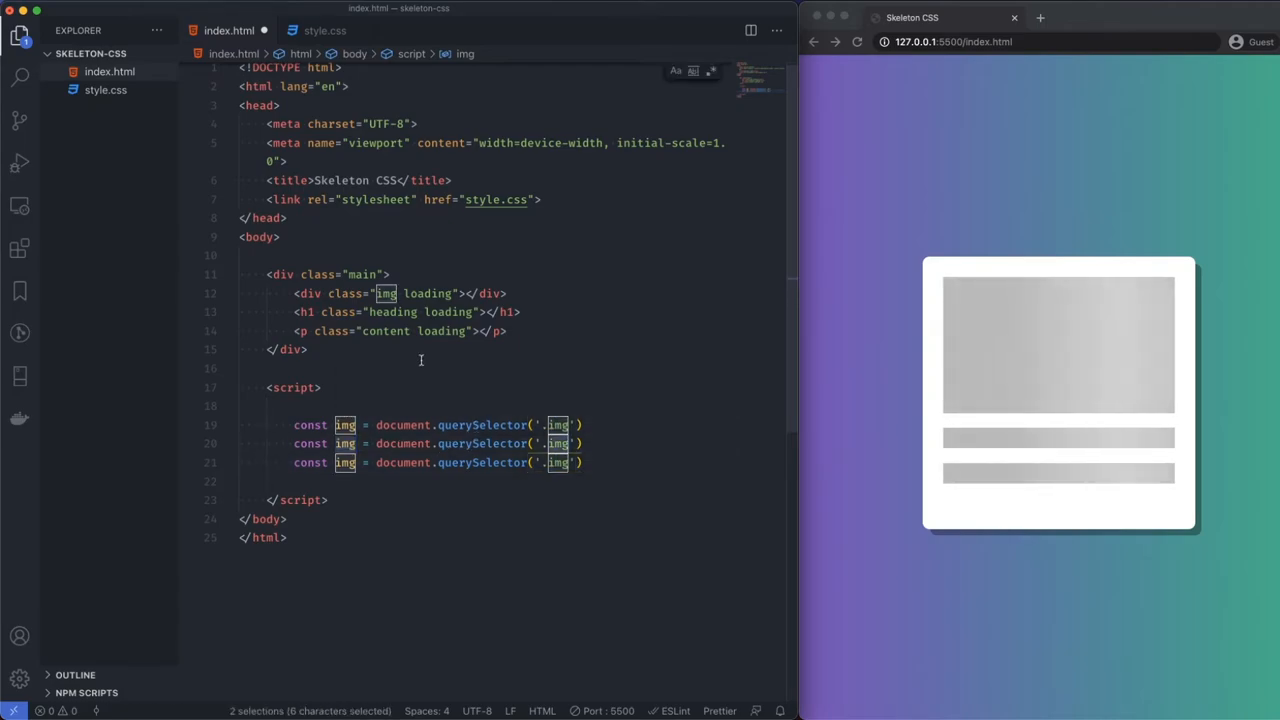
type("headin")
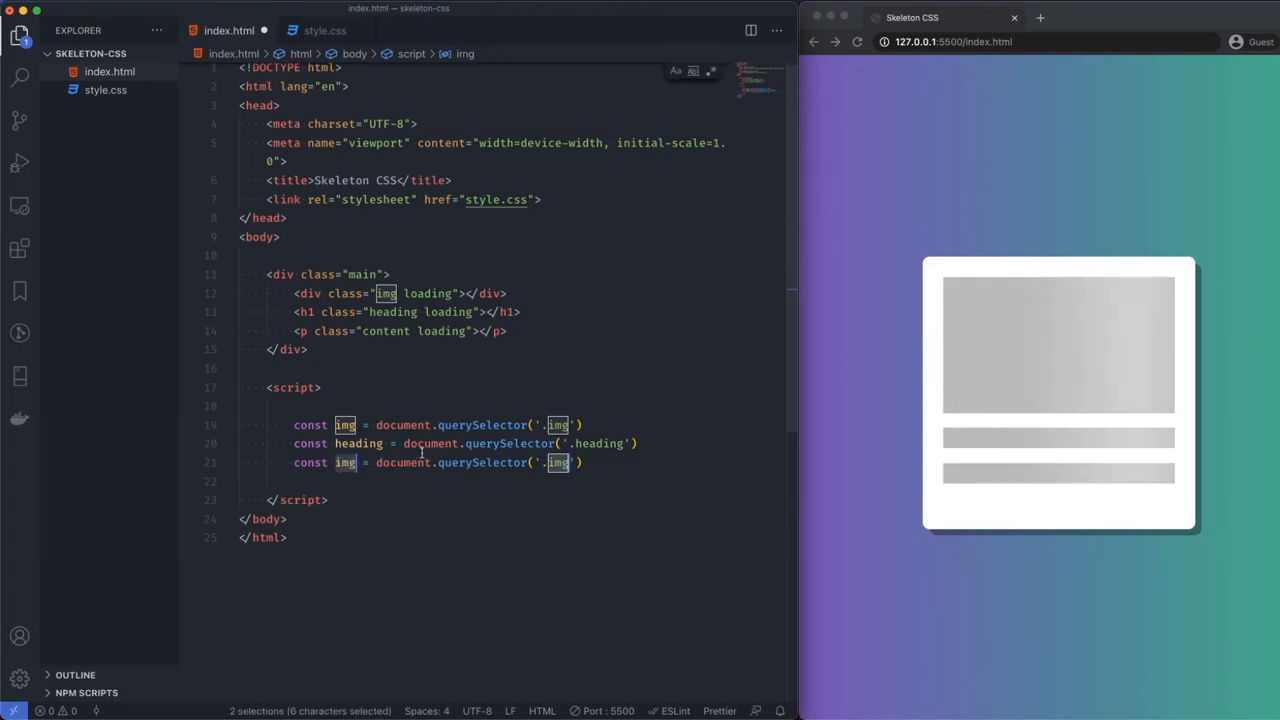
type("content")
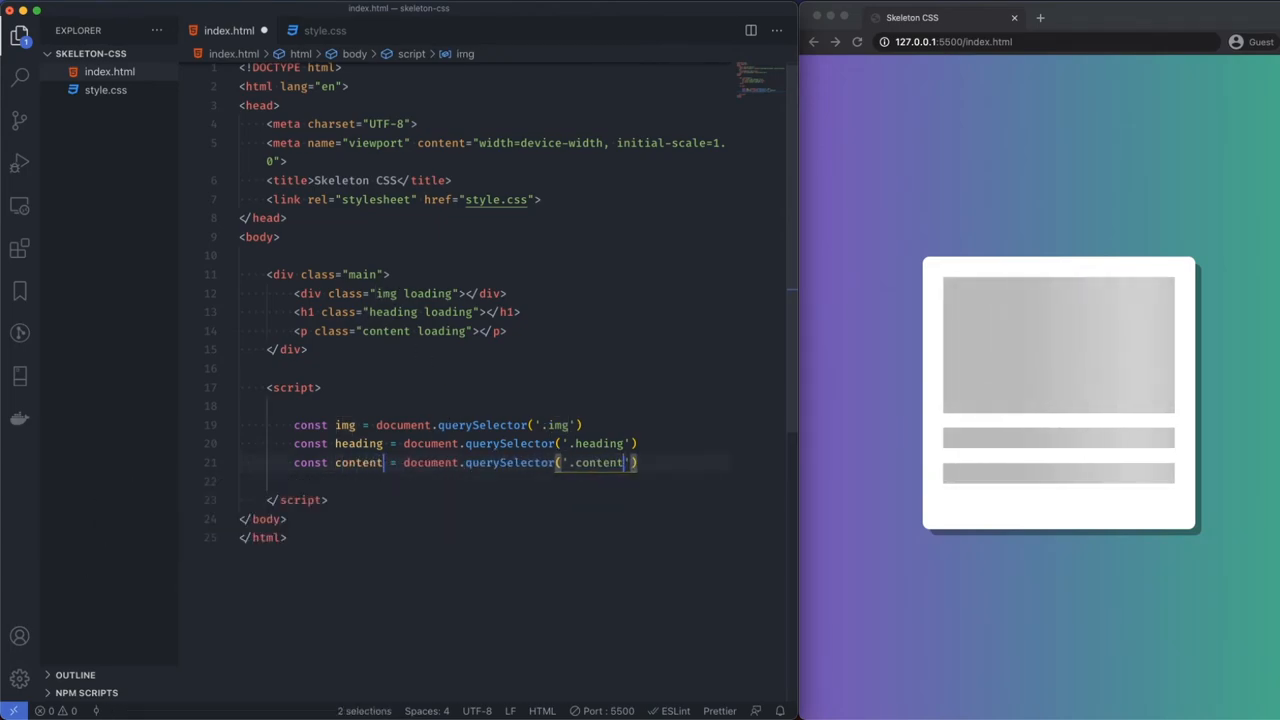
- Begin a console.log of img to check the selected element
scroll("up", 3)
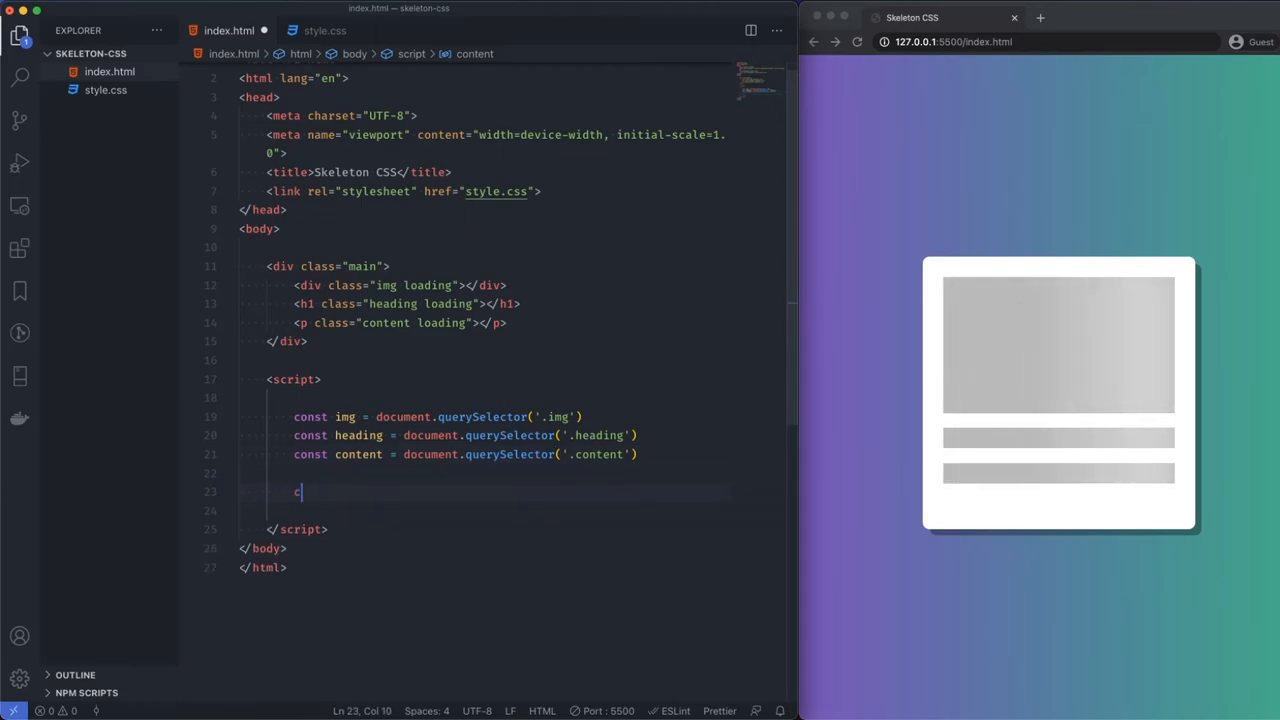
type("console.log(")
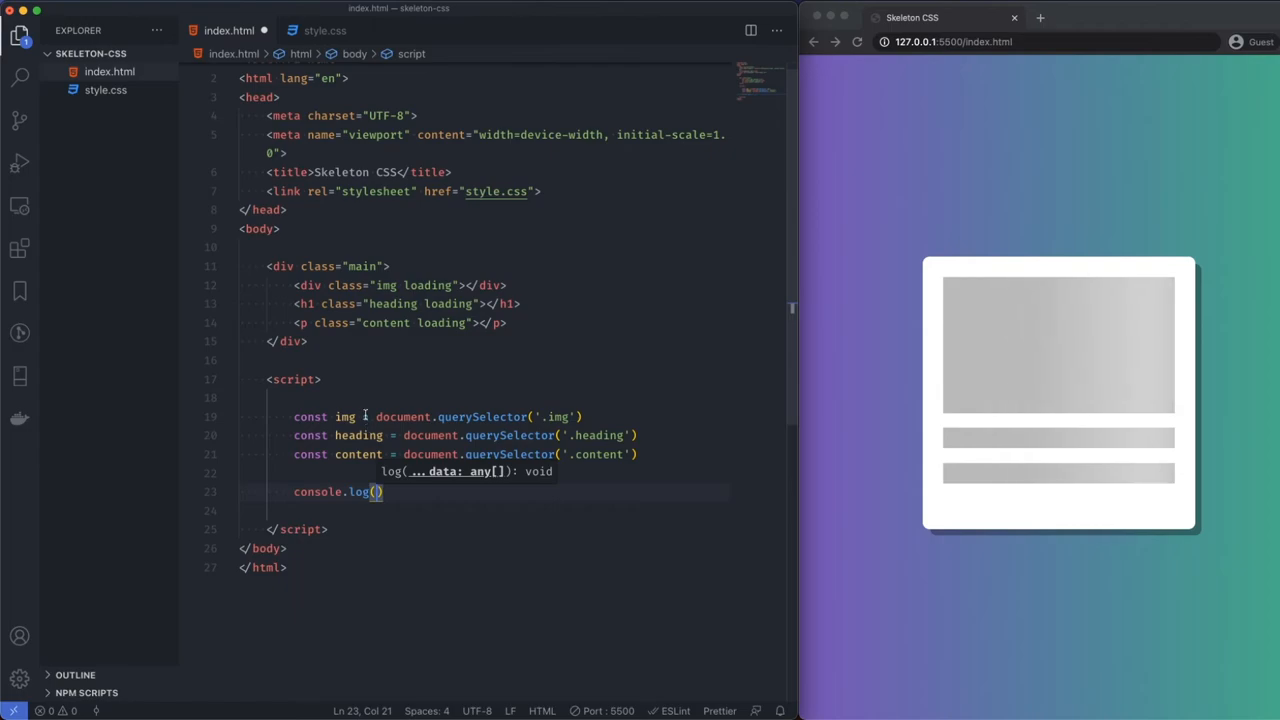
type("img")
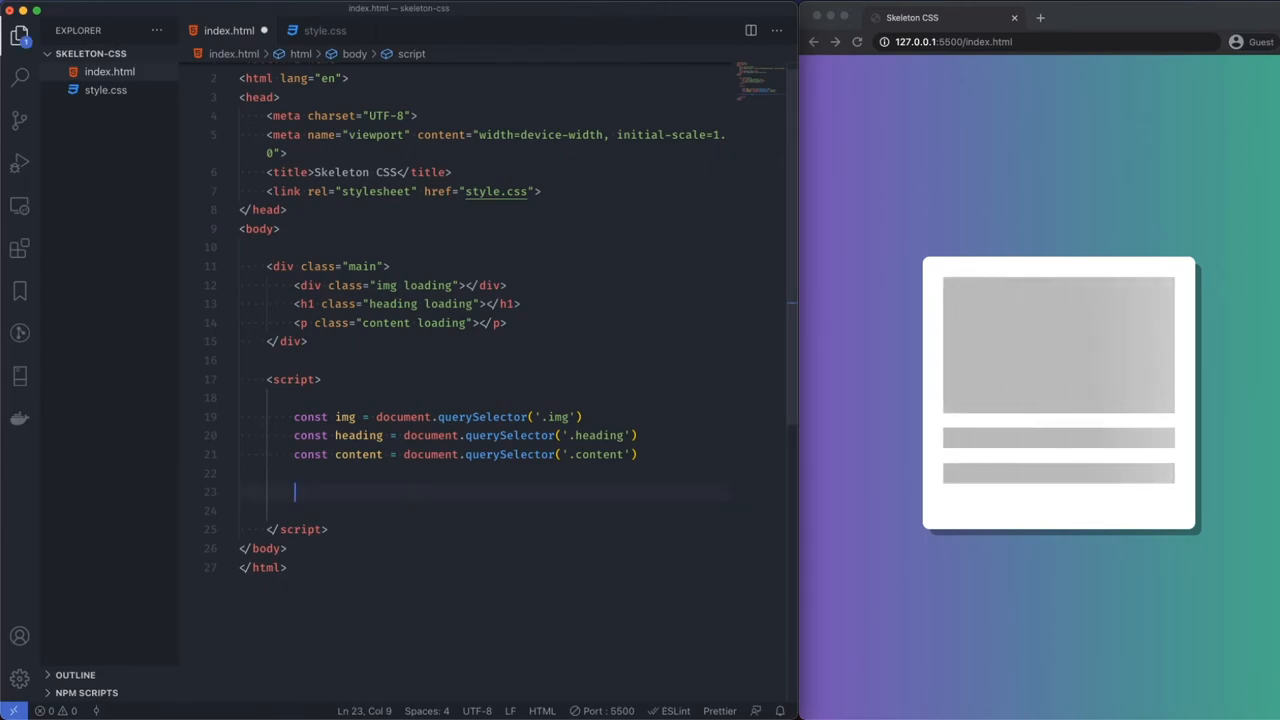
- Wrap the constants in function fetchData() { and begin an img.innerHTML assignment
type("function")
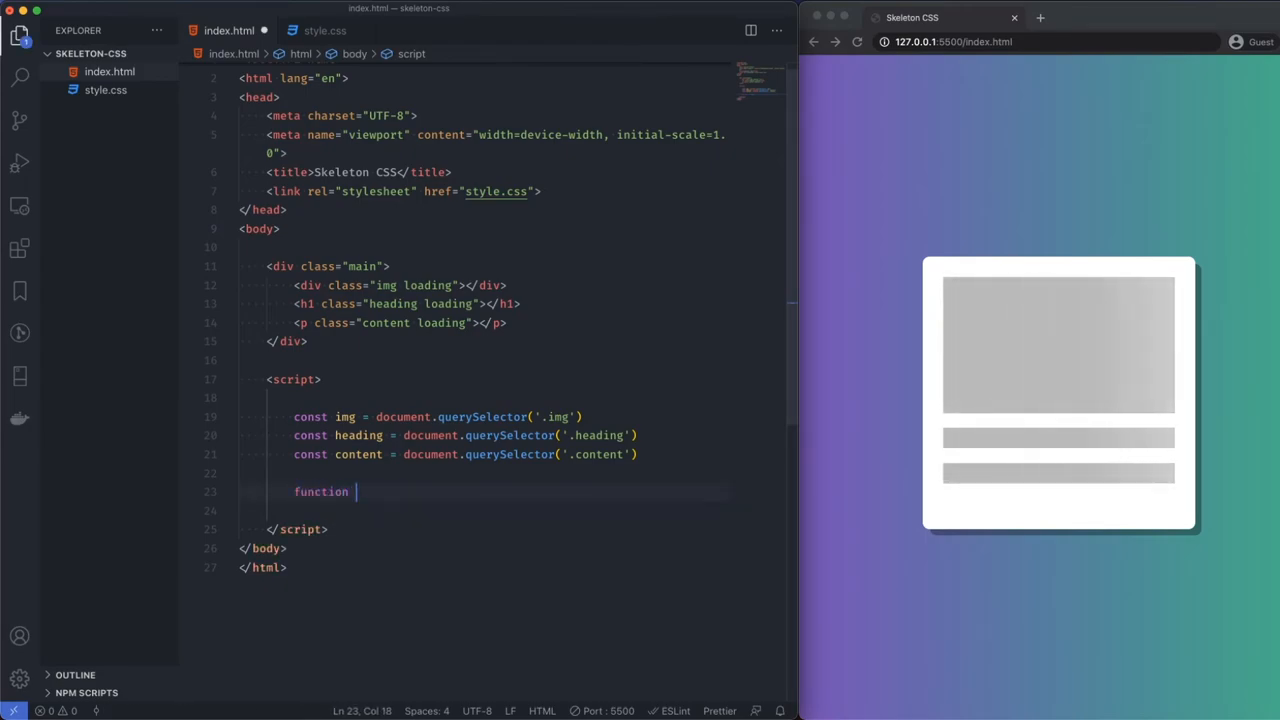
type("fetchD")
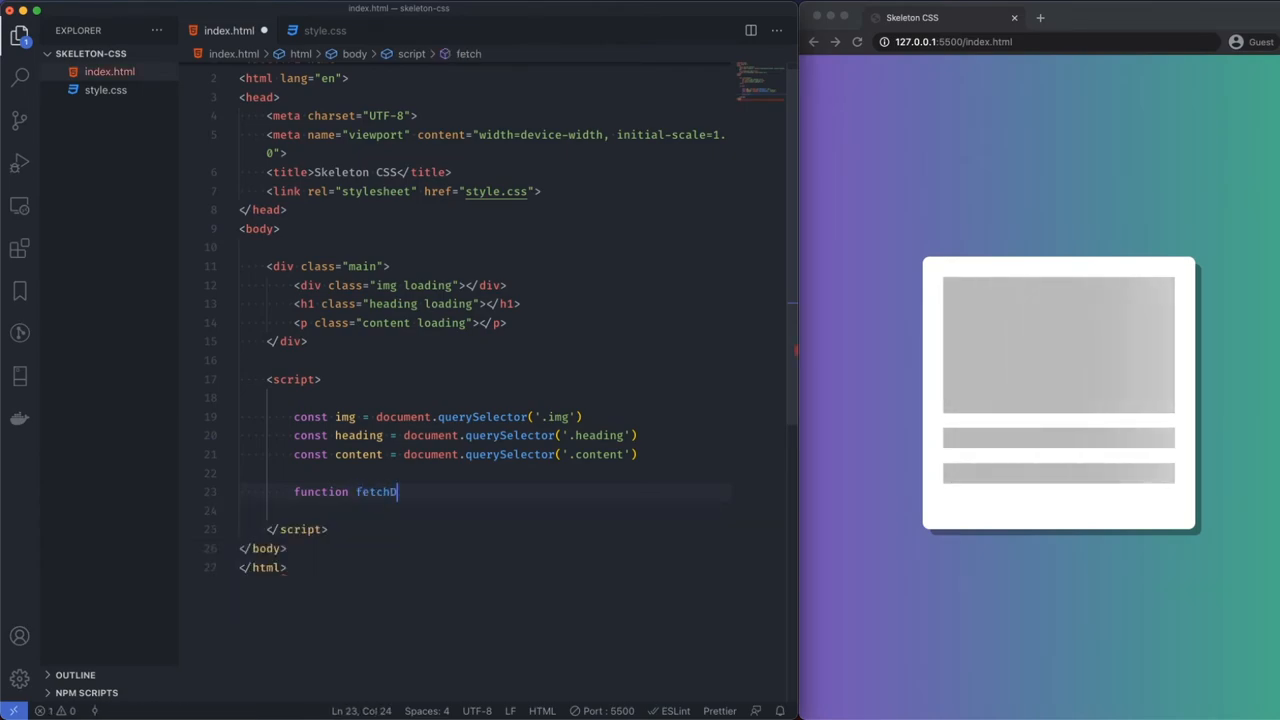
type("ata() {")
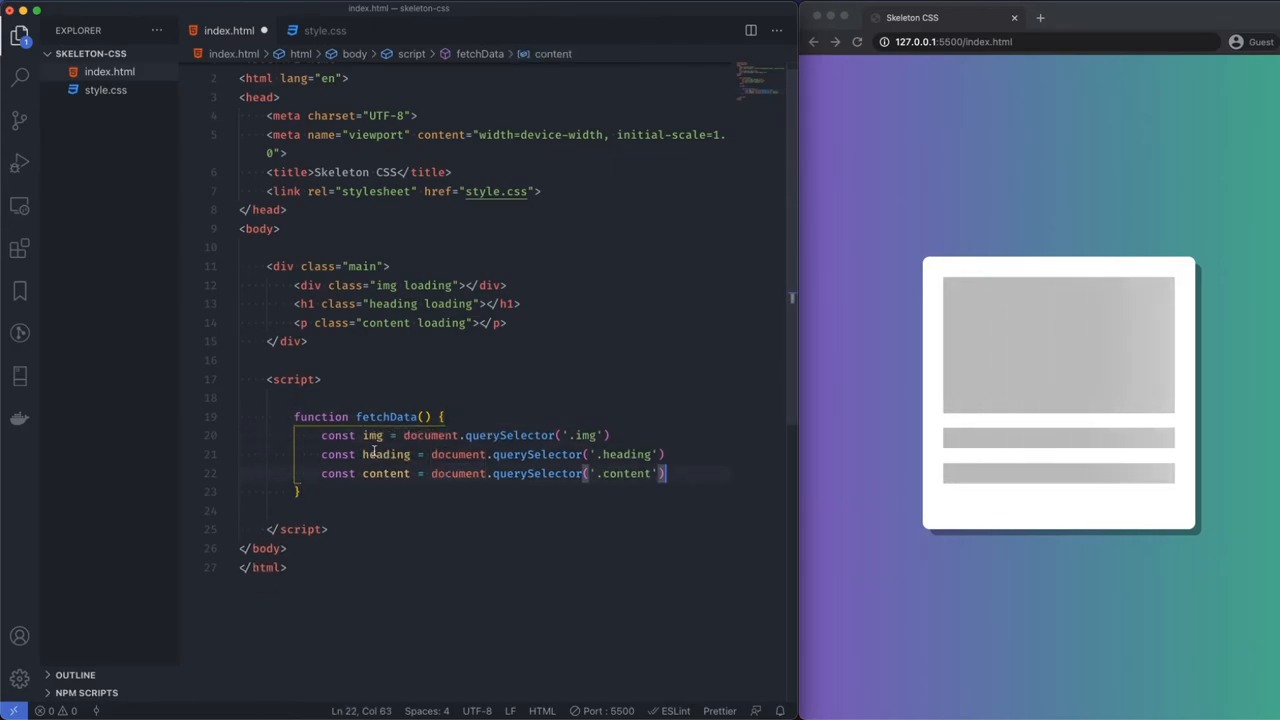
key("Enter")
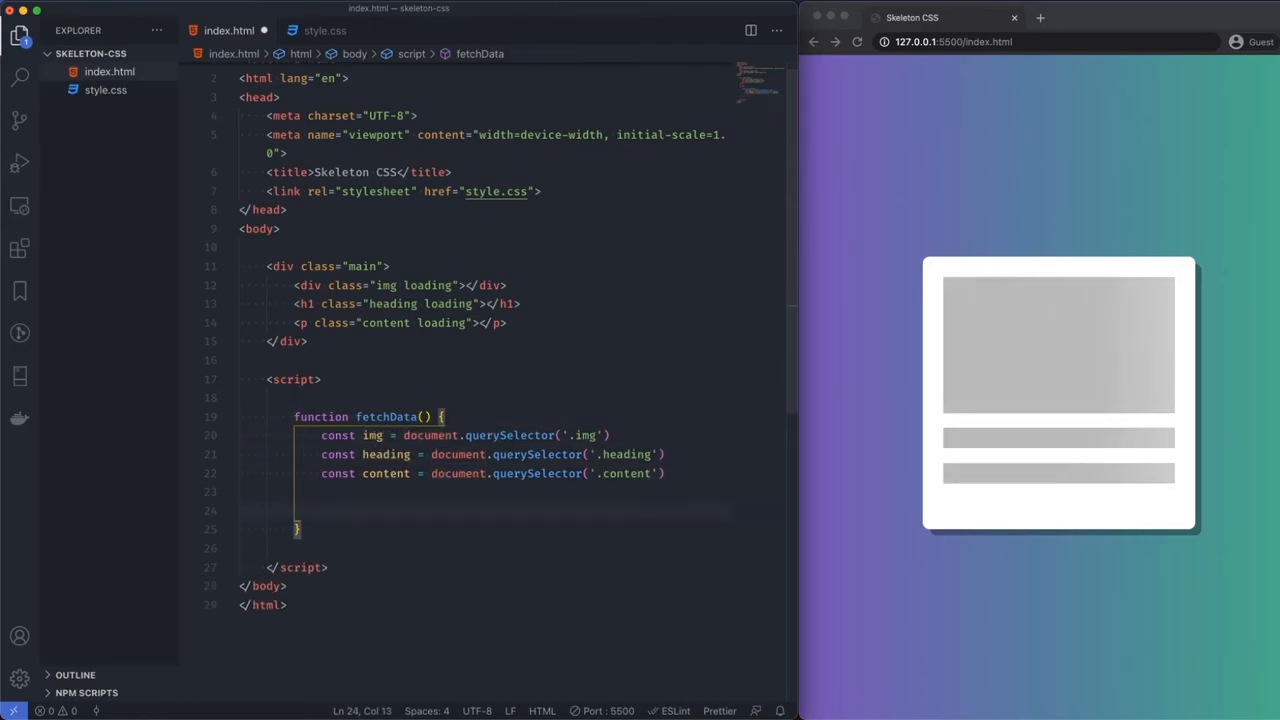
type("img.innerHTML =")
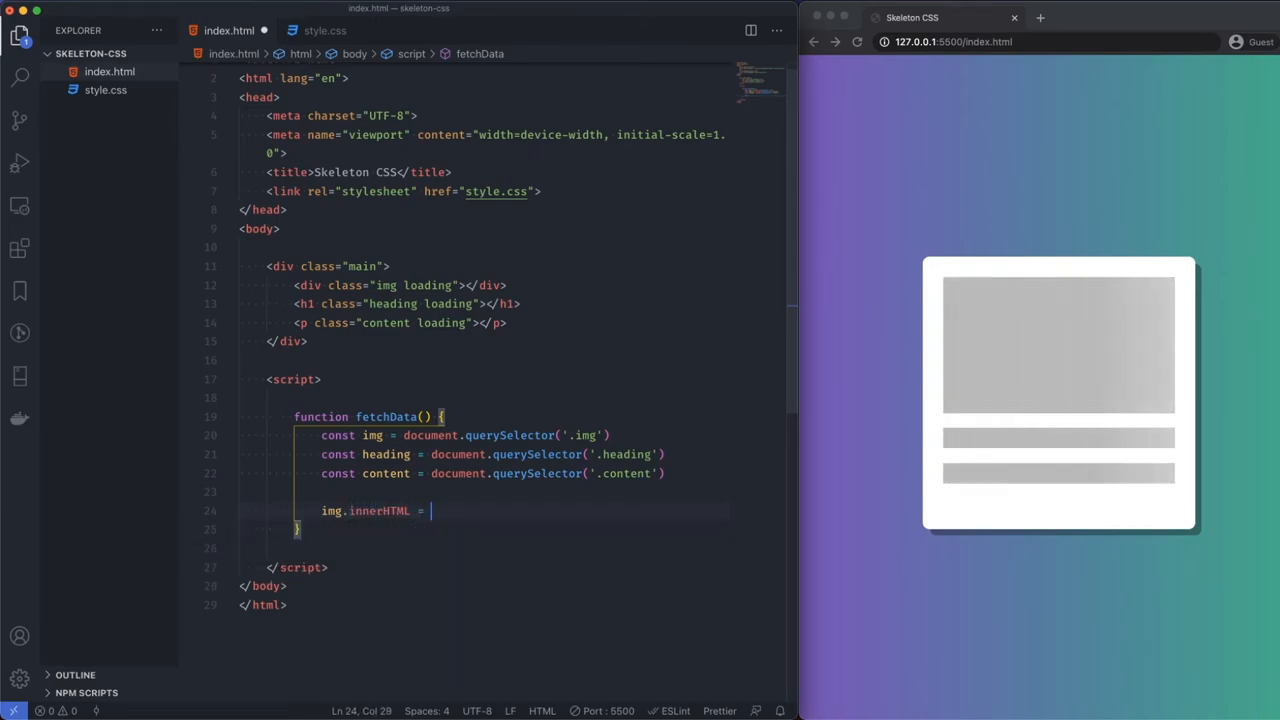
scroll("down", 3)
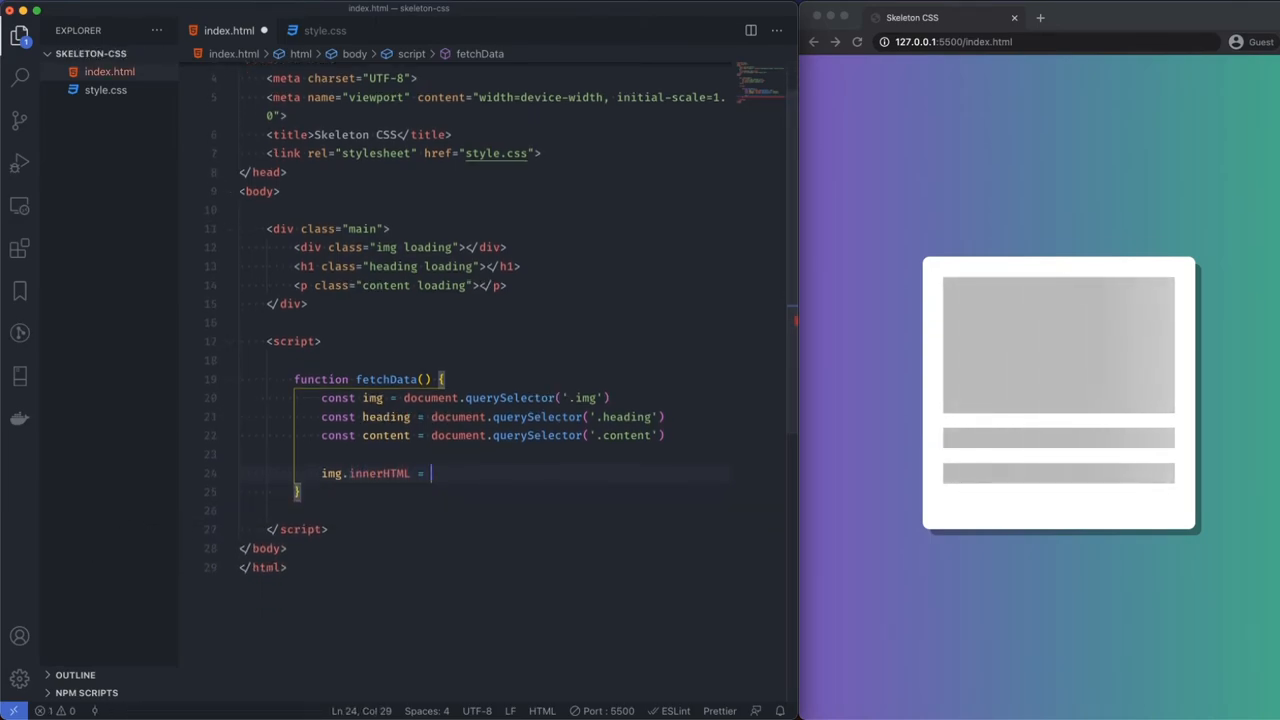
- Search 'picsum' in a new tab, open Lorem Picsum, then close the sample photo page
left_click(1202, 17)
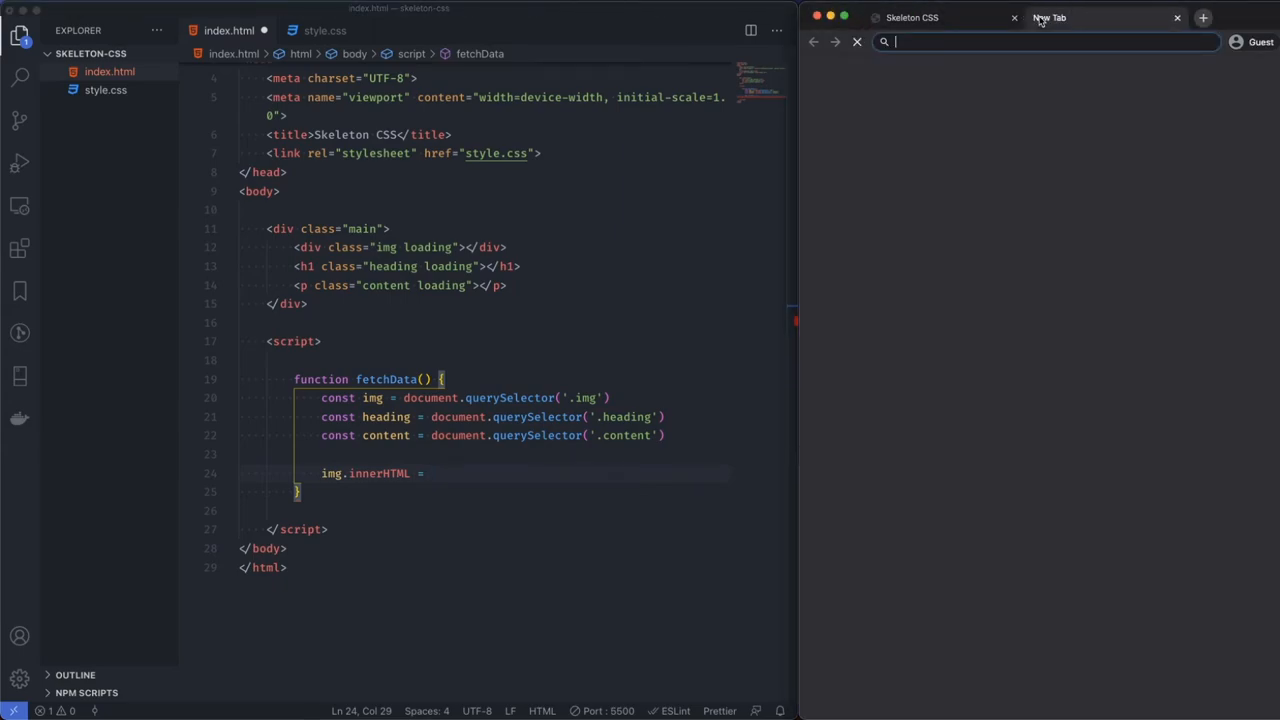
type("picsum")
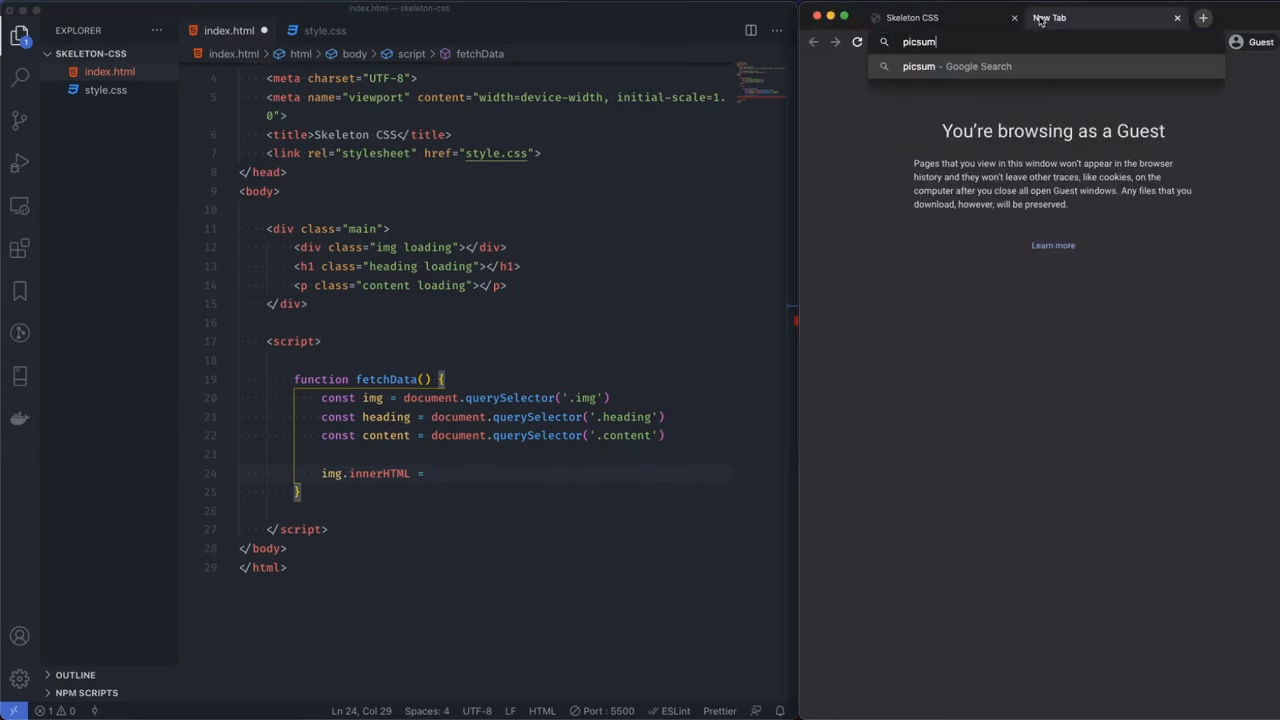
key("Return")
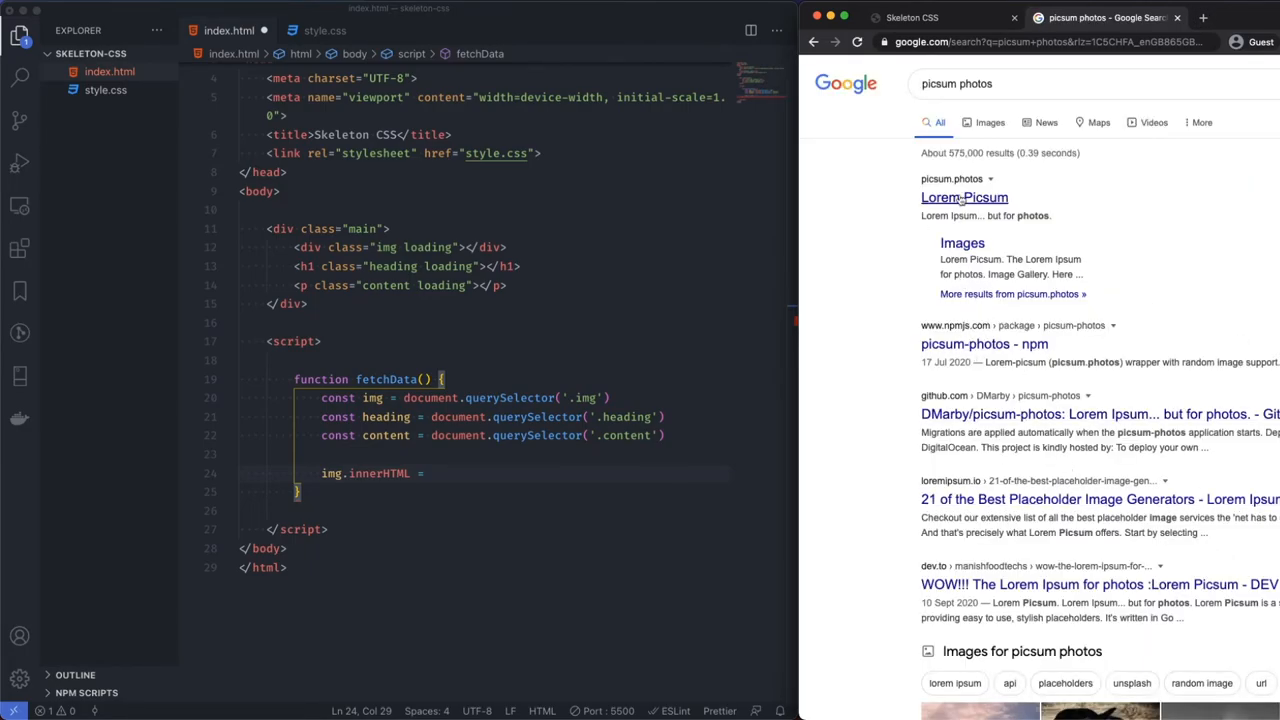
left_click(964, 197)
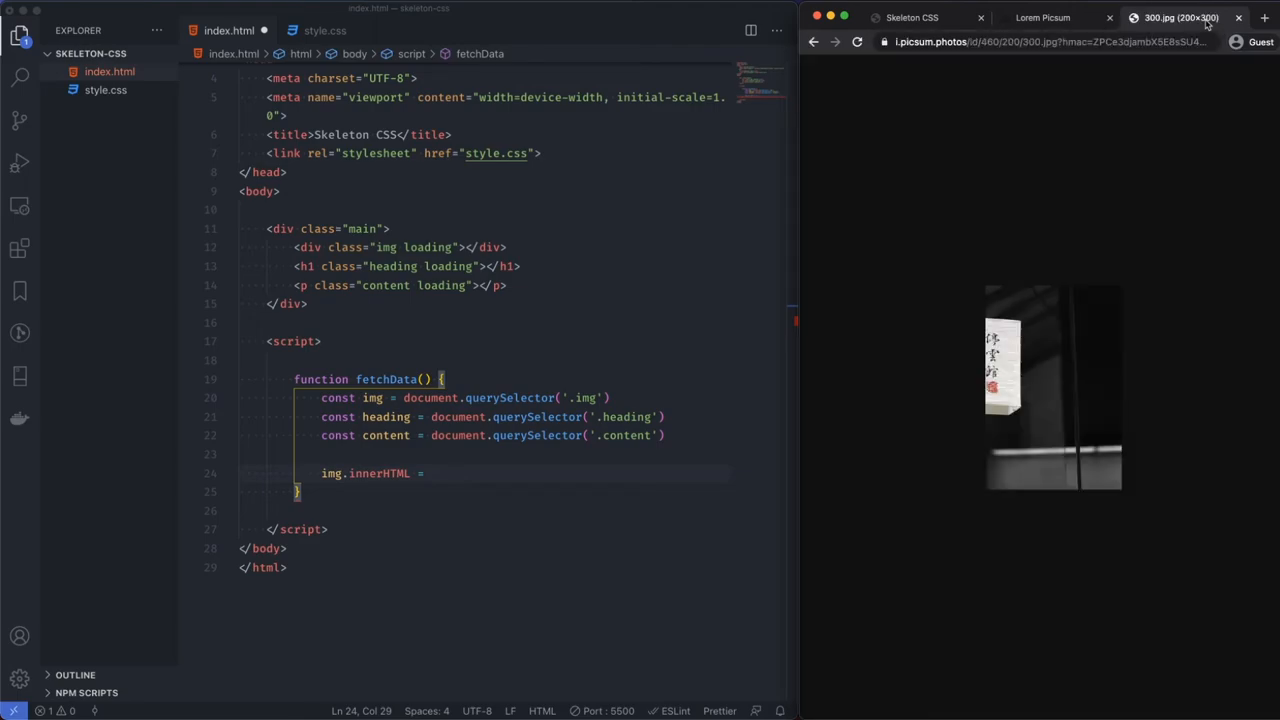
mouse_move(1205, 20)
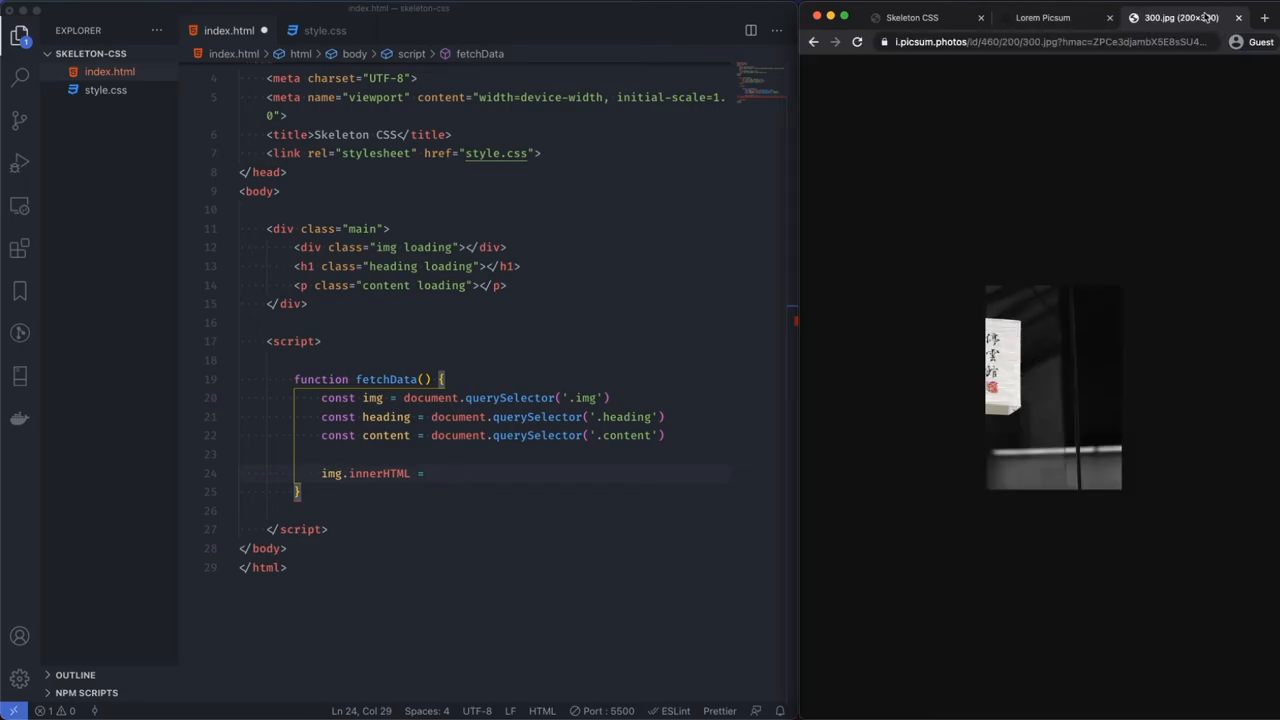
left_click(910, 17)
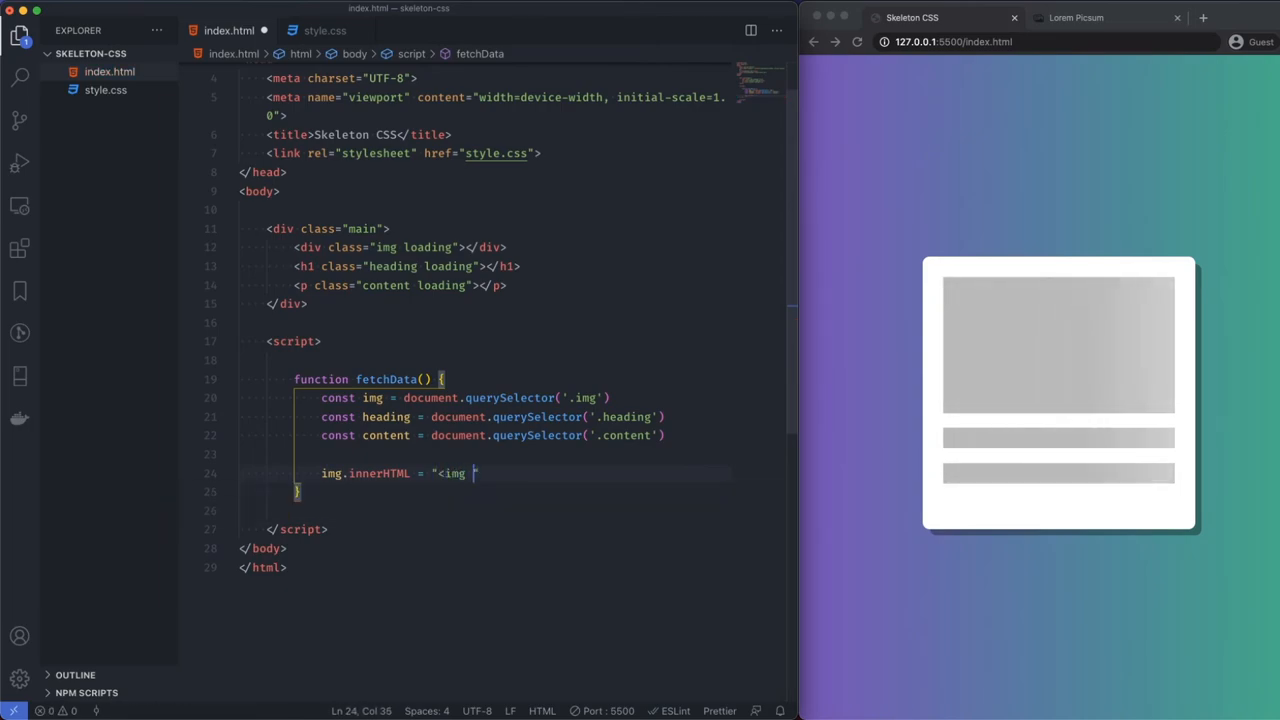
type("src=''")
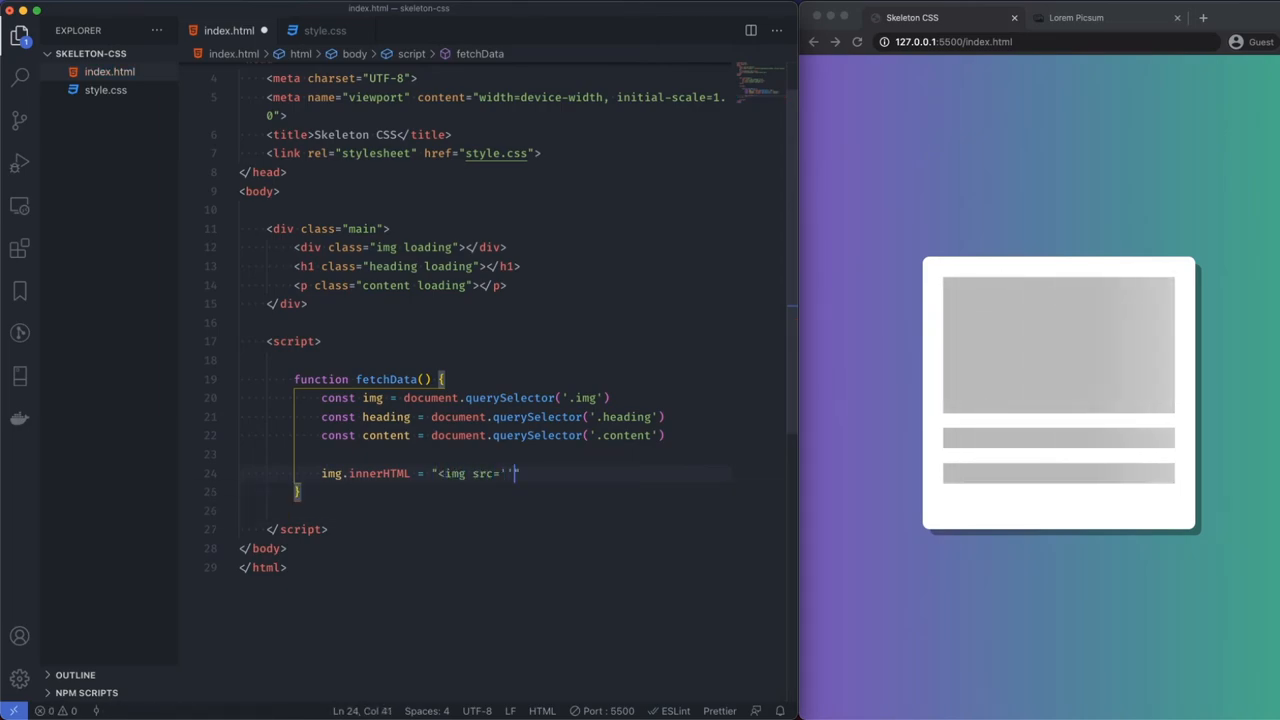
type("https://picsum.photos/200/300")
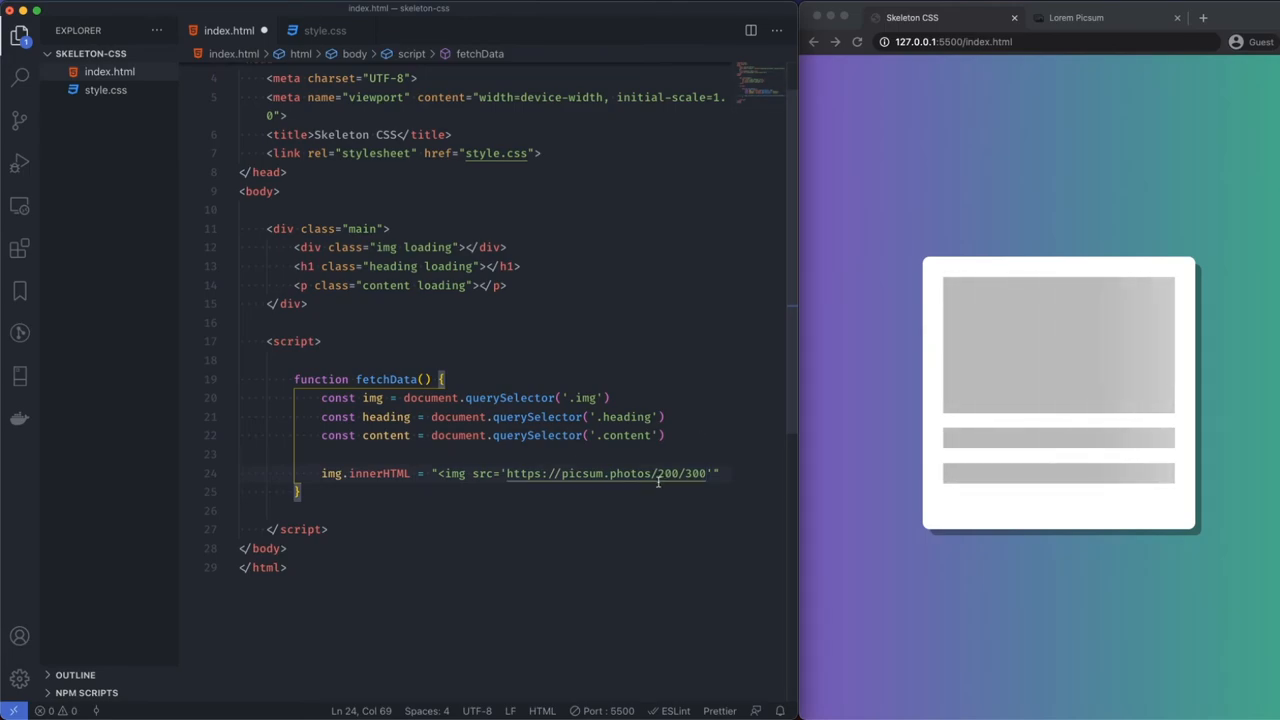
key("BackSpace")
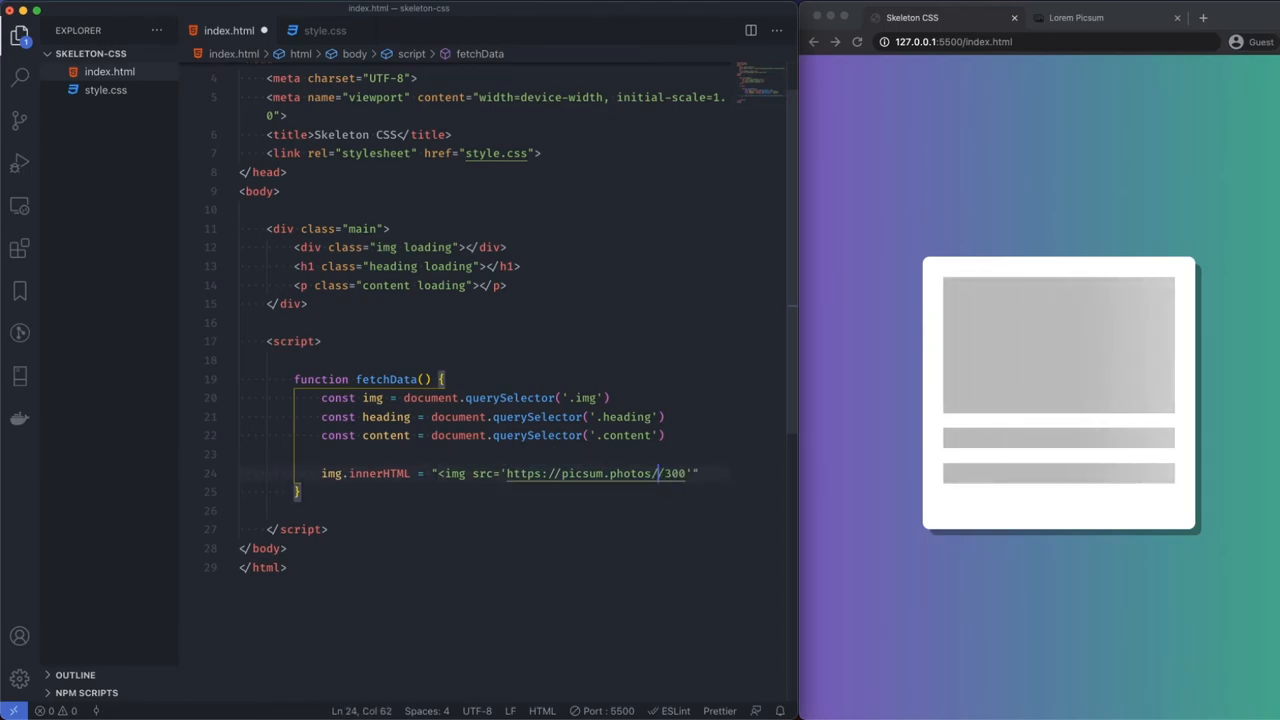
type("340/200")
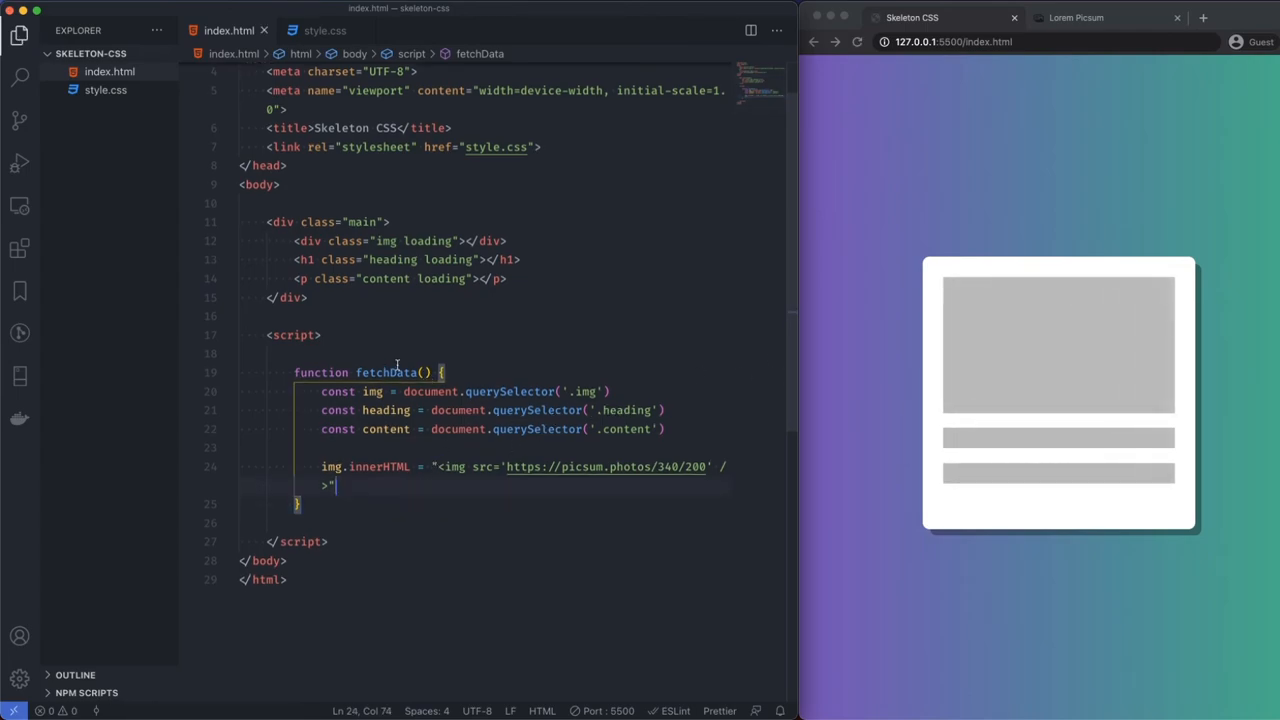
- Add a fetchData() call and remove the image's 'loading' class
key("enter")
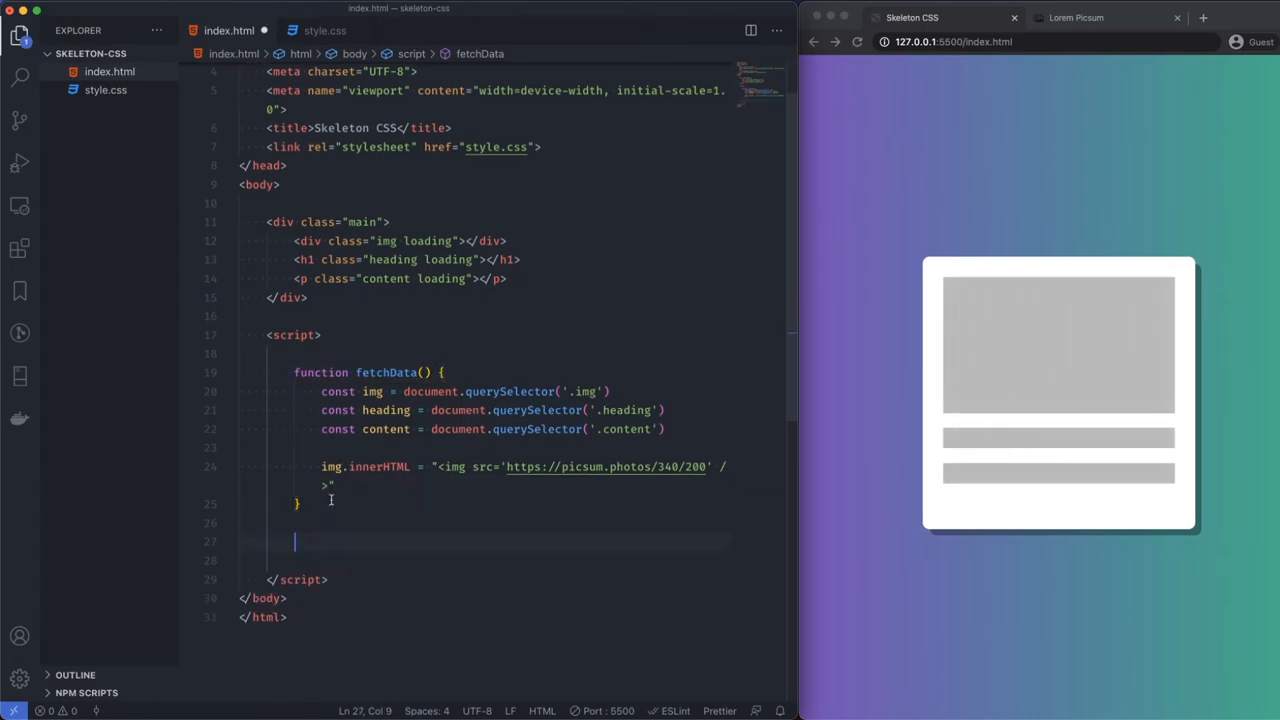
type("fetchDa")
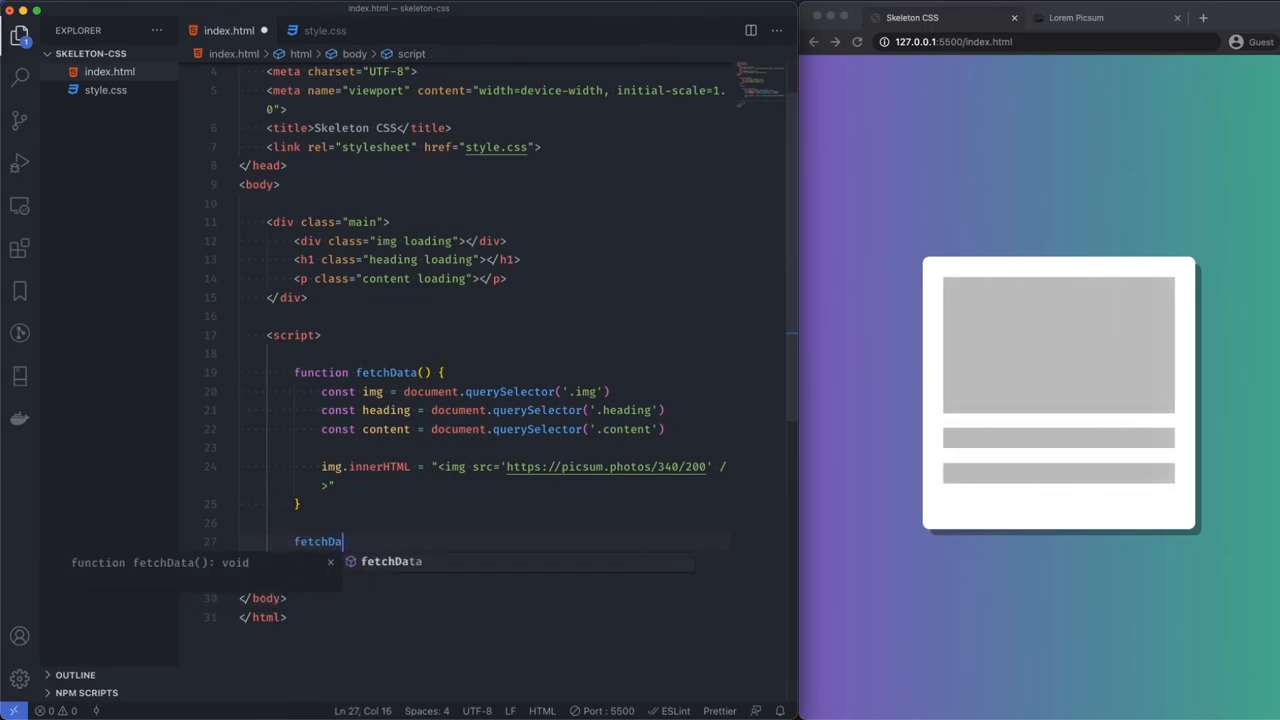
type("()")
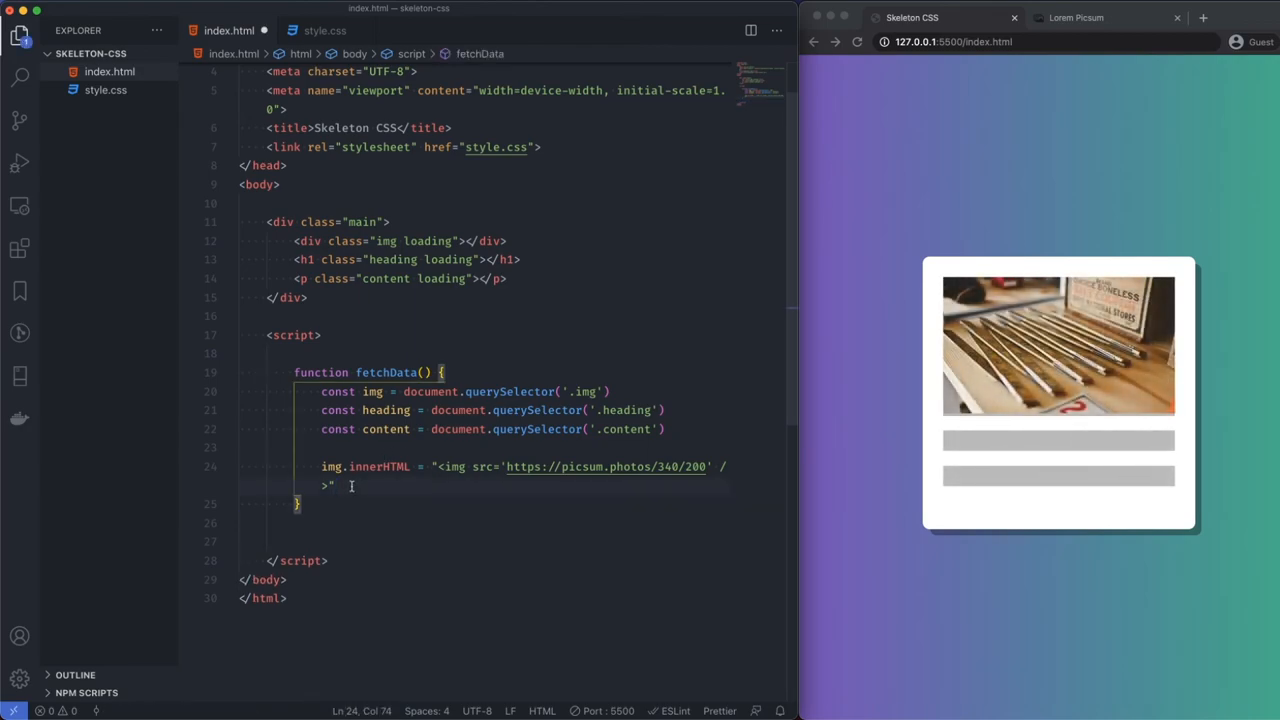
type("img")
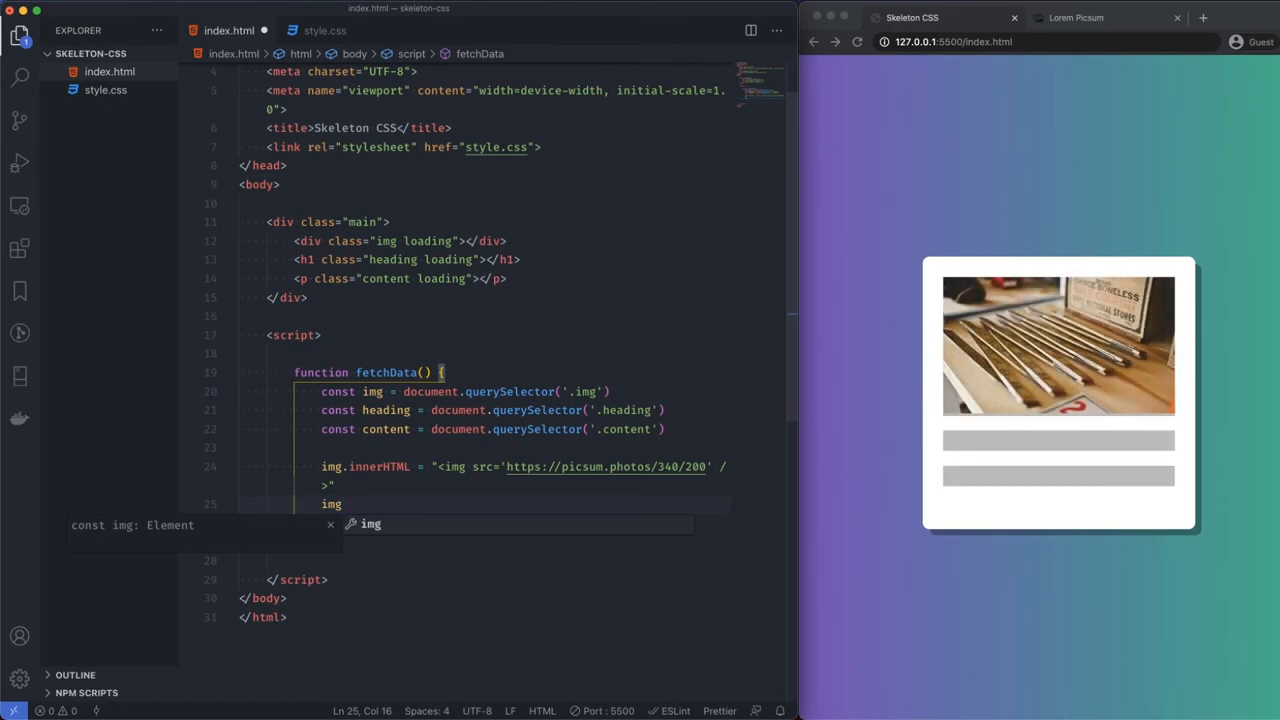
type("classList.rem")
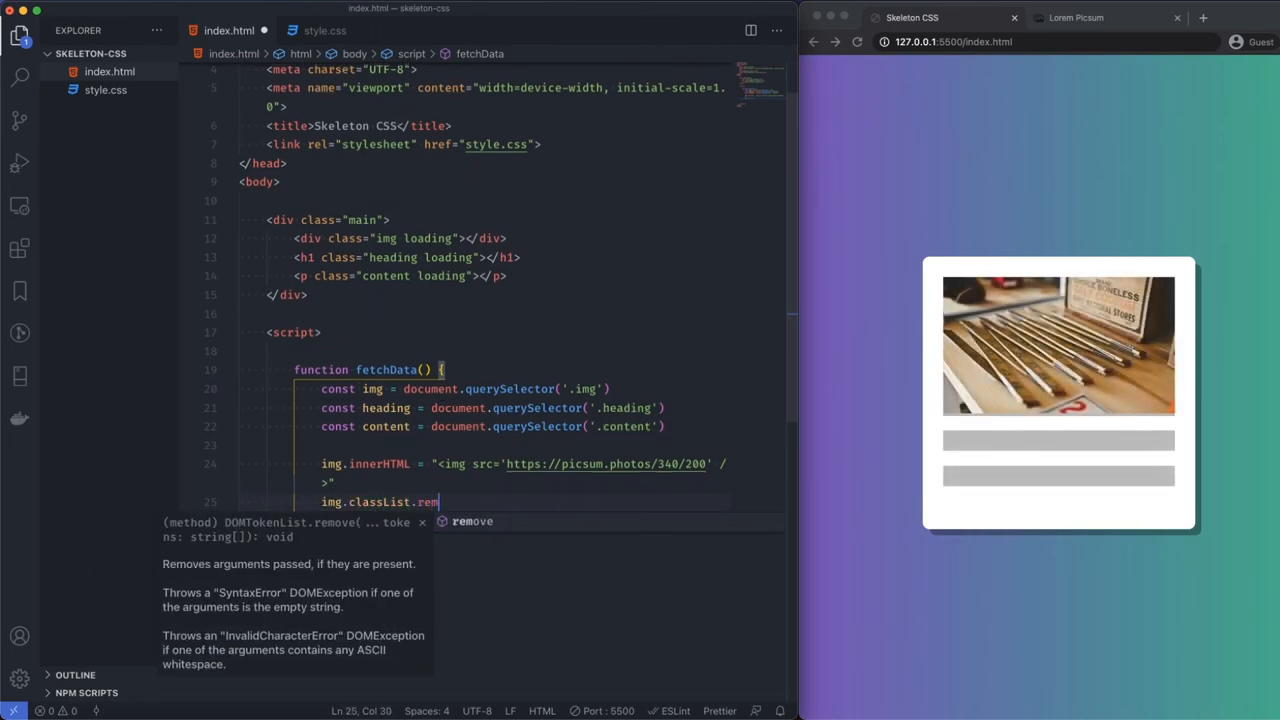
type("('loading")
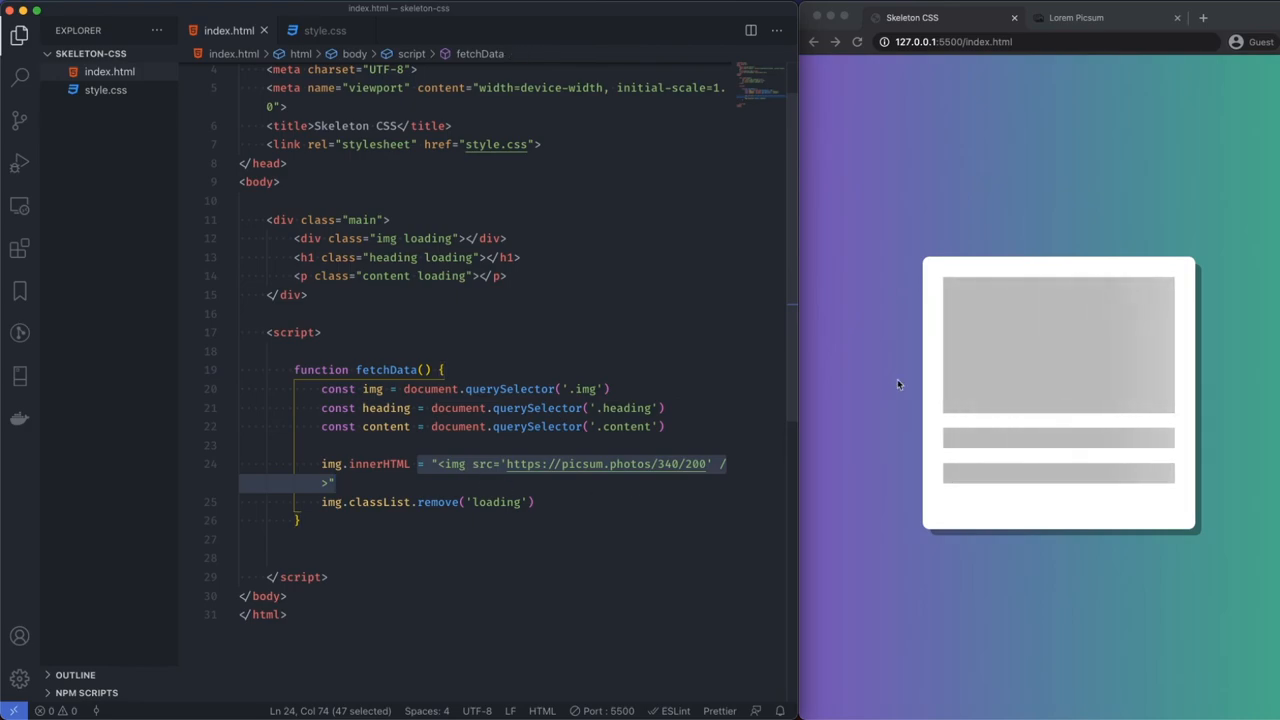
- Duplicate the img lines for heading ('Some title!') and content with lorem text
double_click(385, 369)
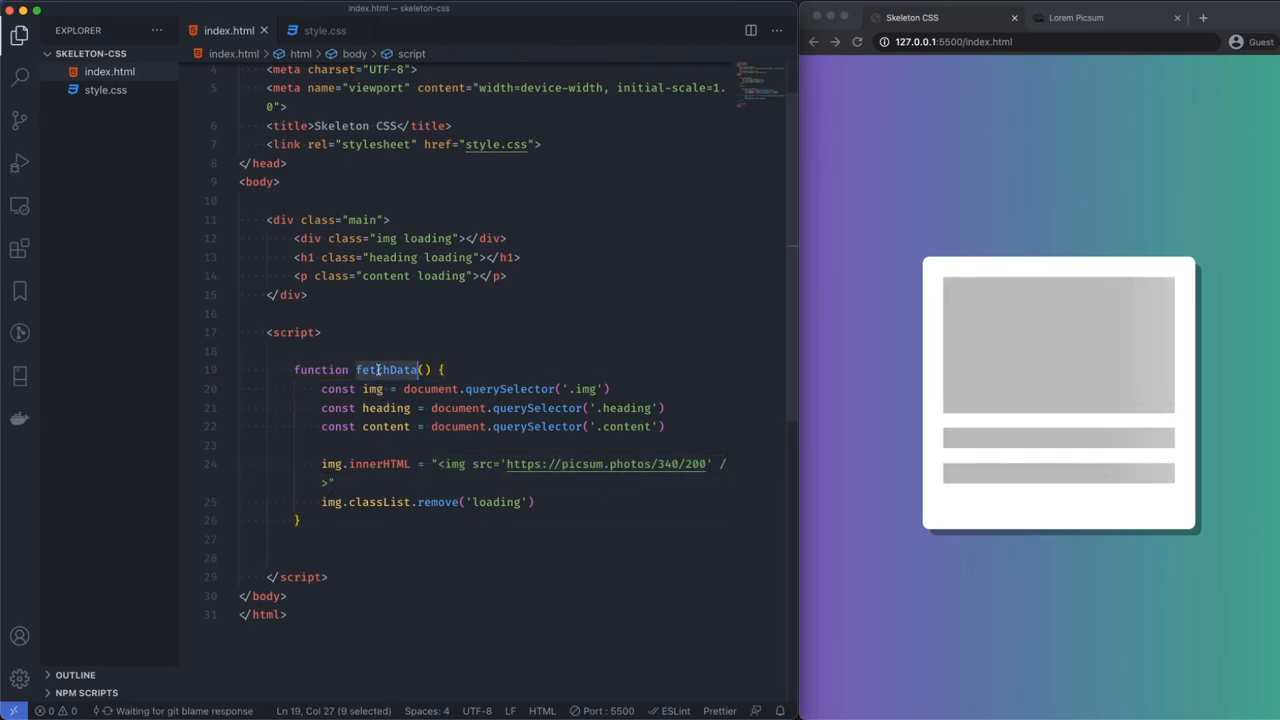
type("fetchData()")
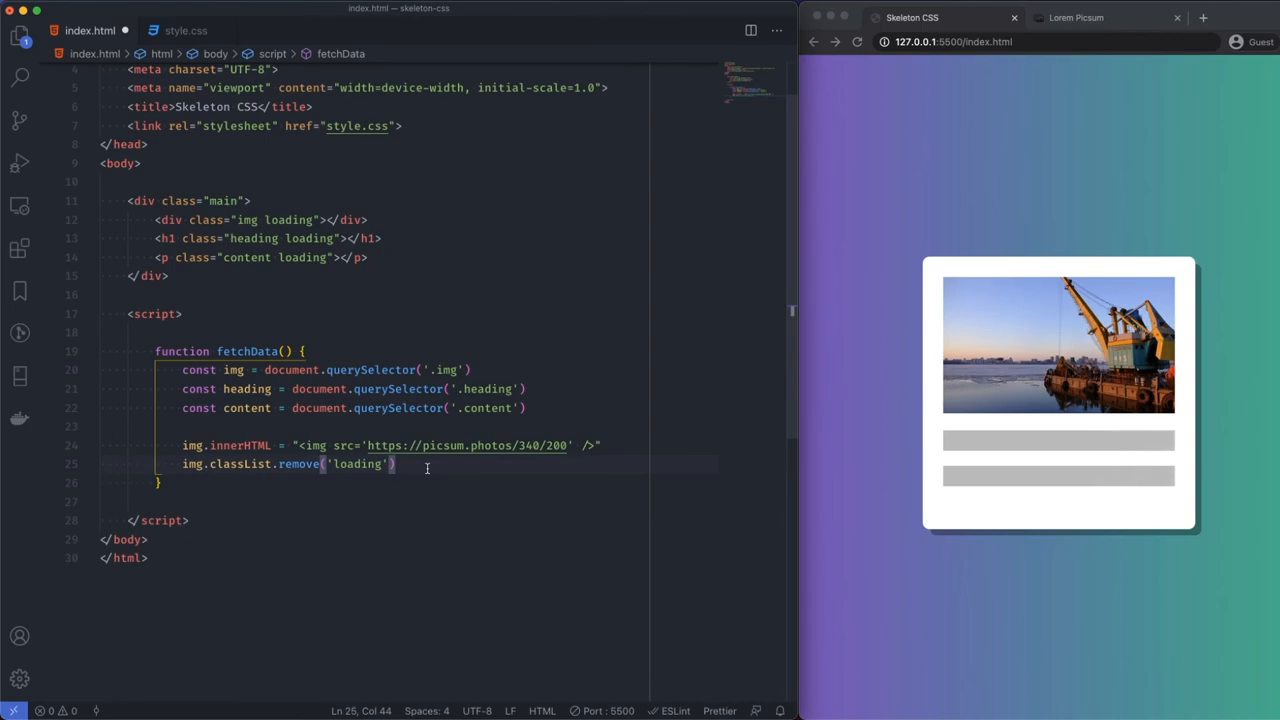
key("enter")
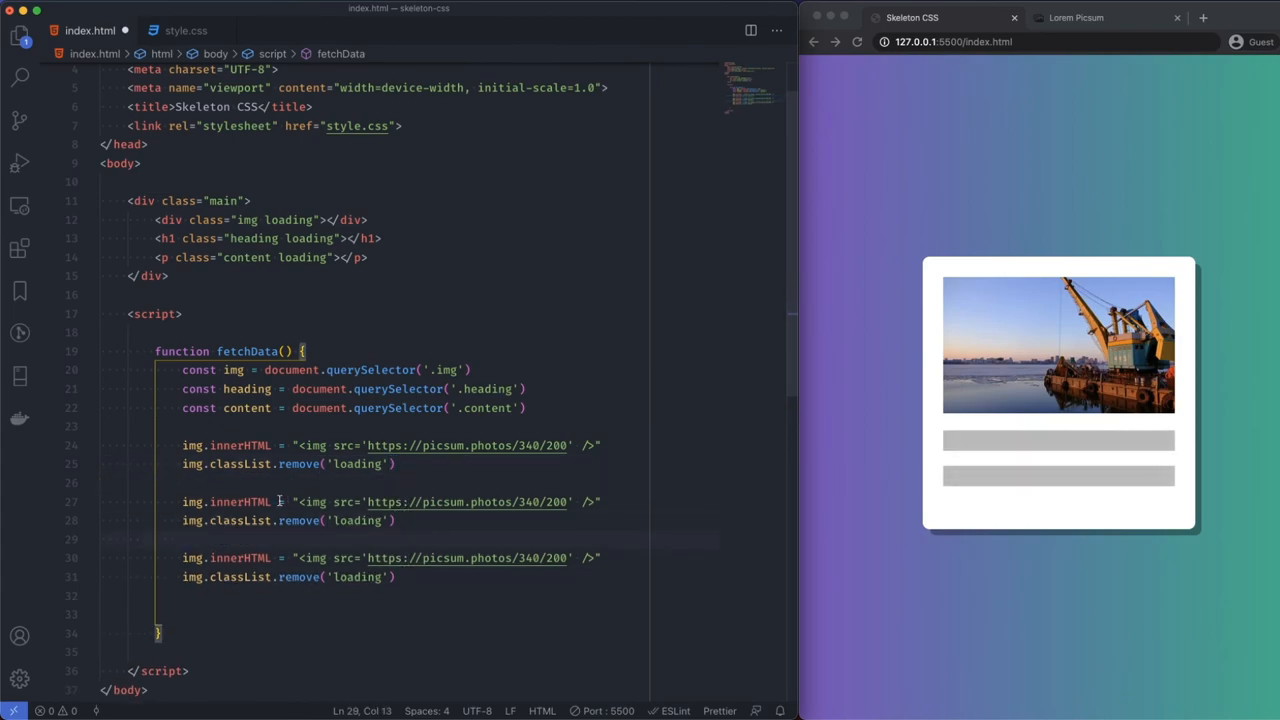
double_click(247, 389)
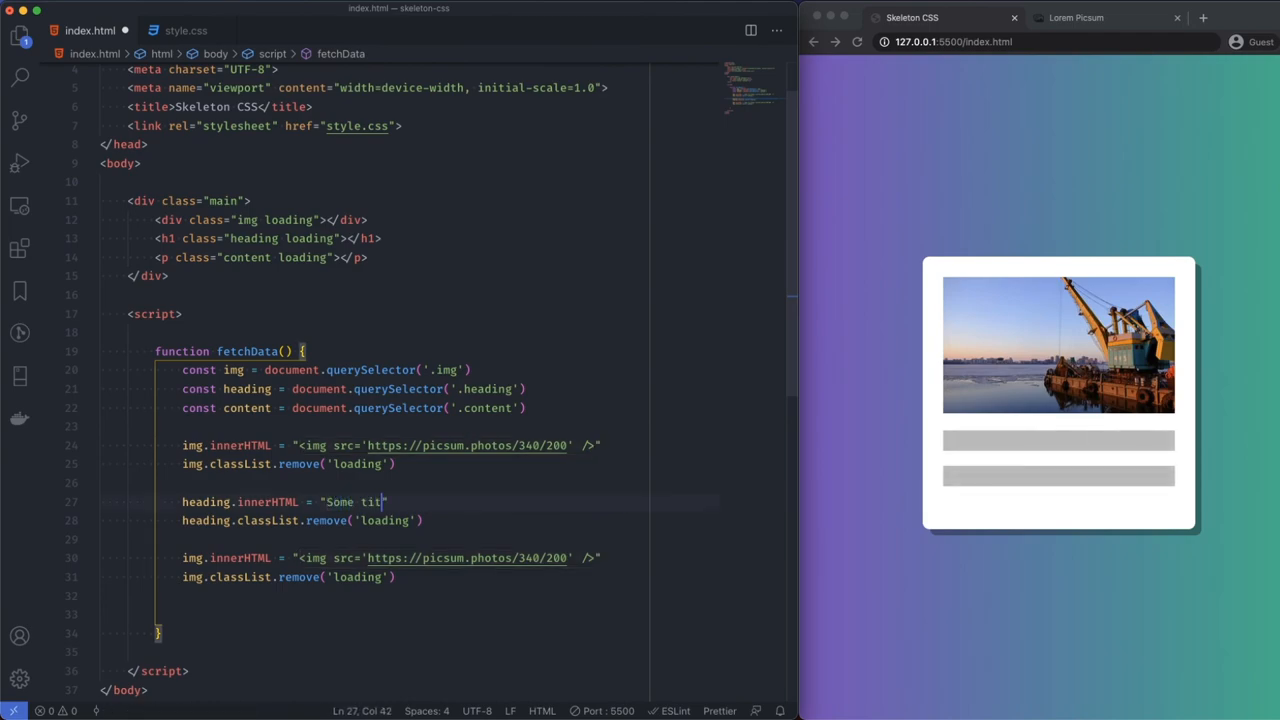
type("le!")
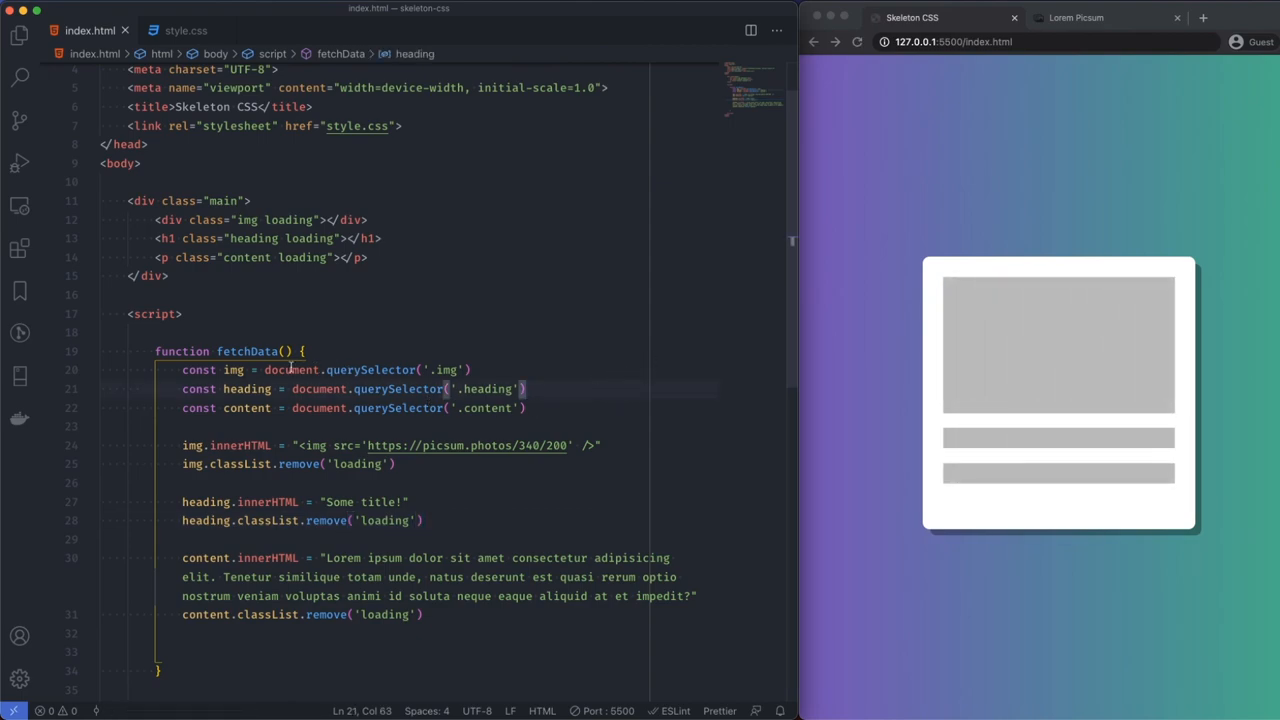
- Fold fetchData and add a setTimeout calling fetchData() after 2000 ms
left_click(90, 351)
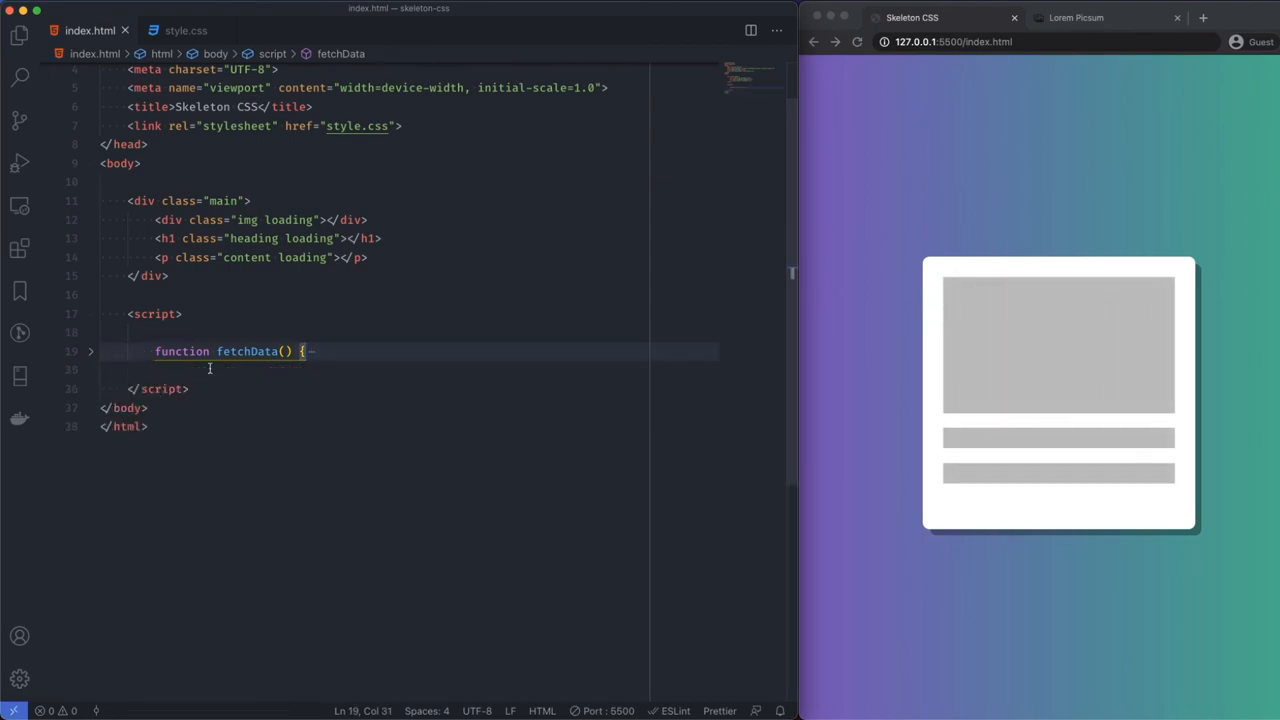
left_click(227, 332)
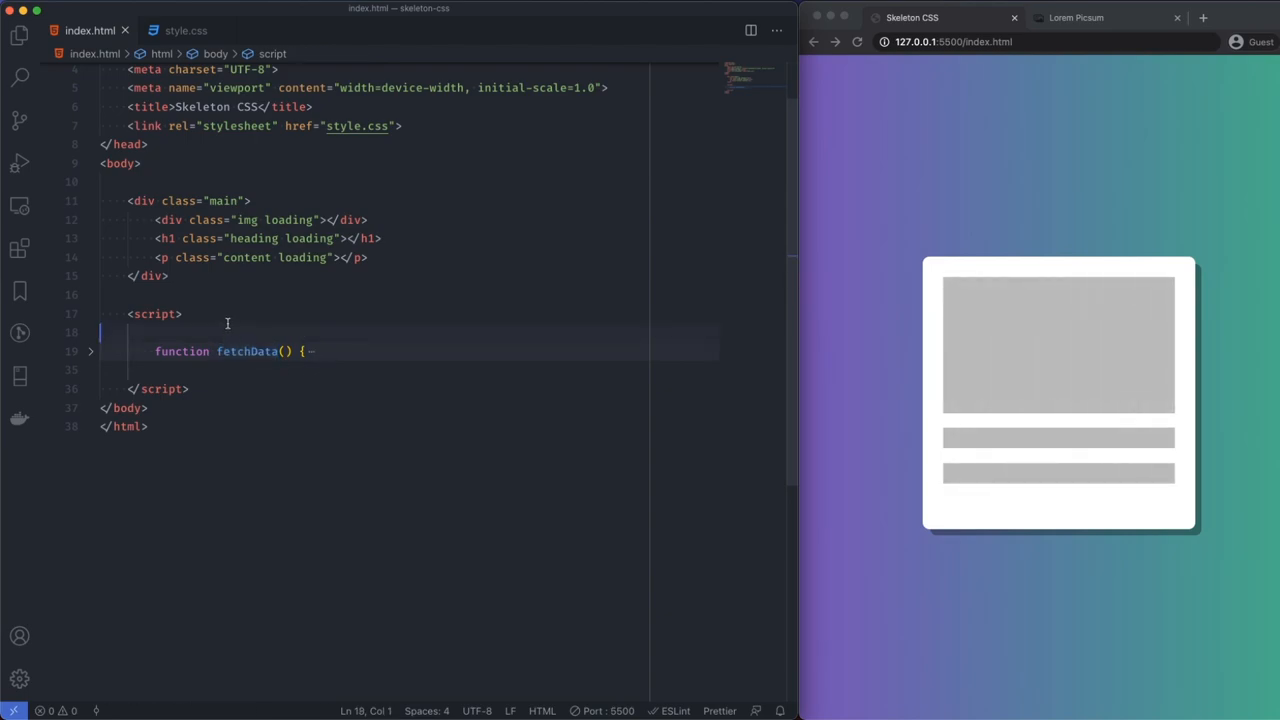
type("setTimeout(() => {")
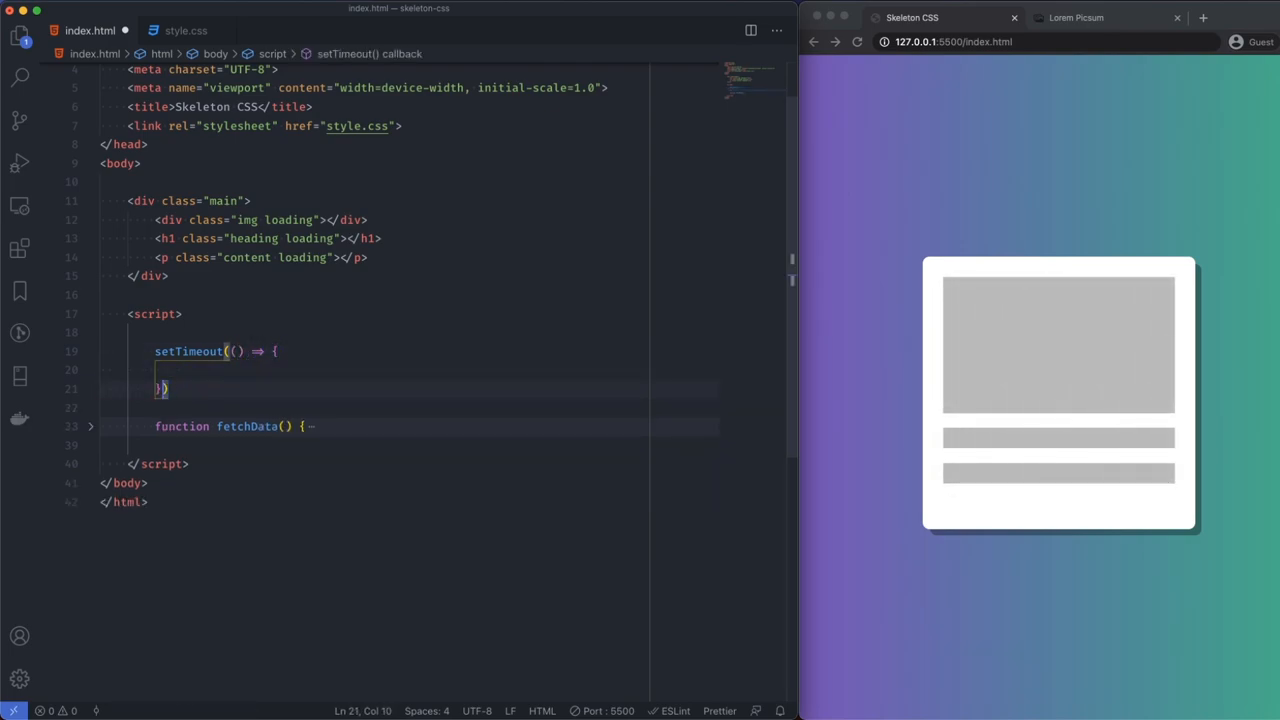
type(", 2000")
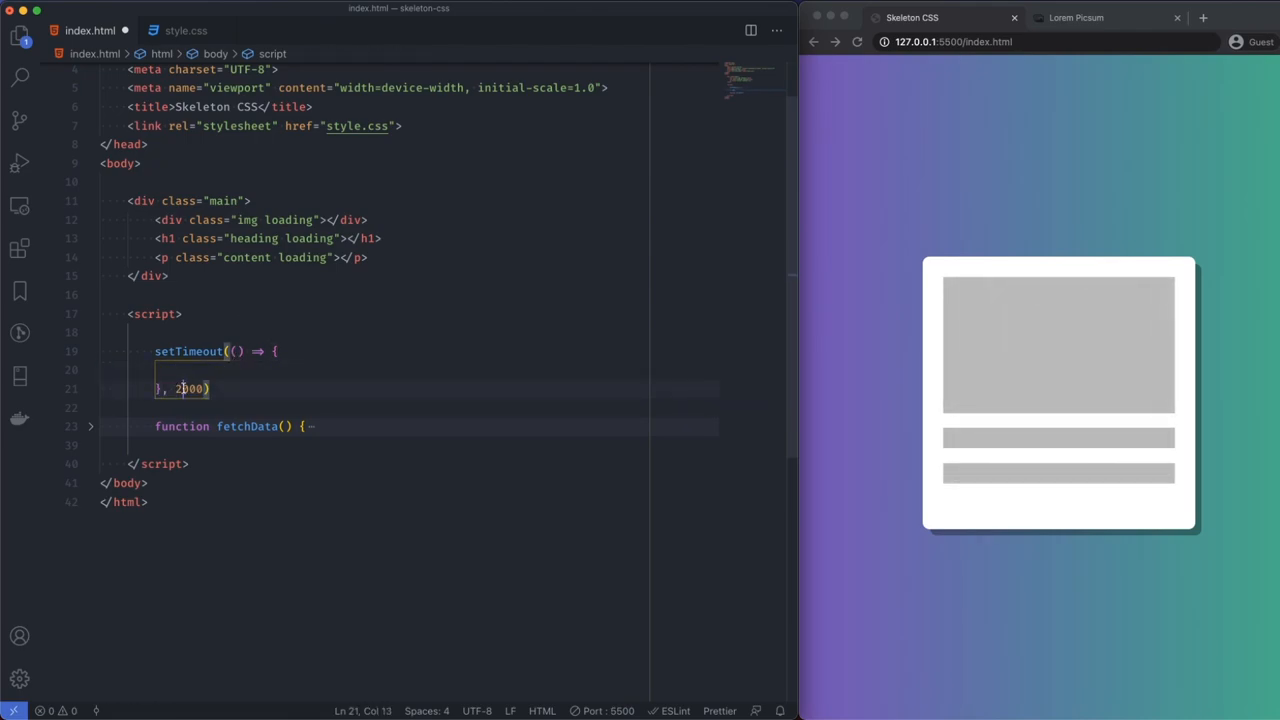
type("fetchData()")
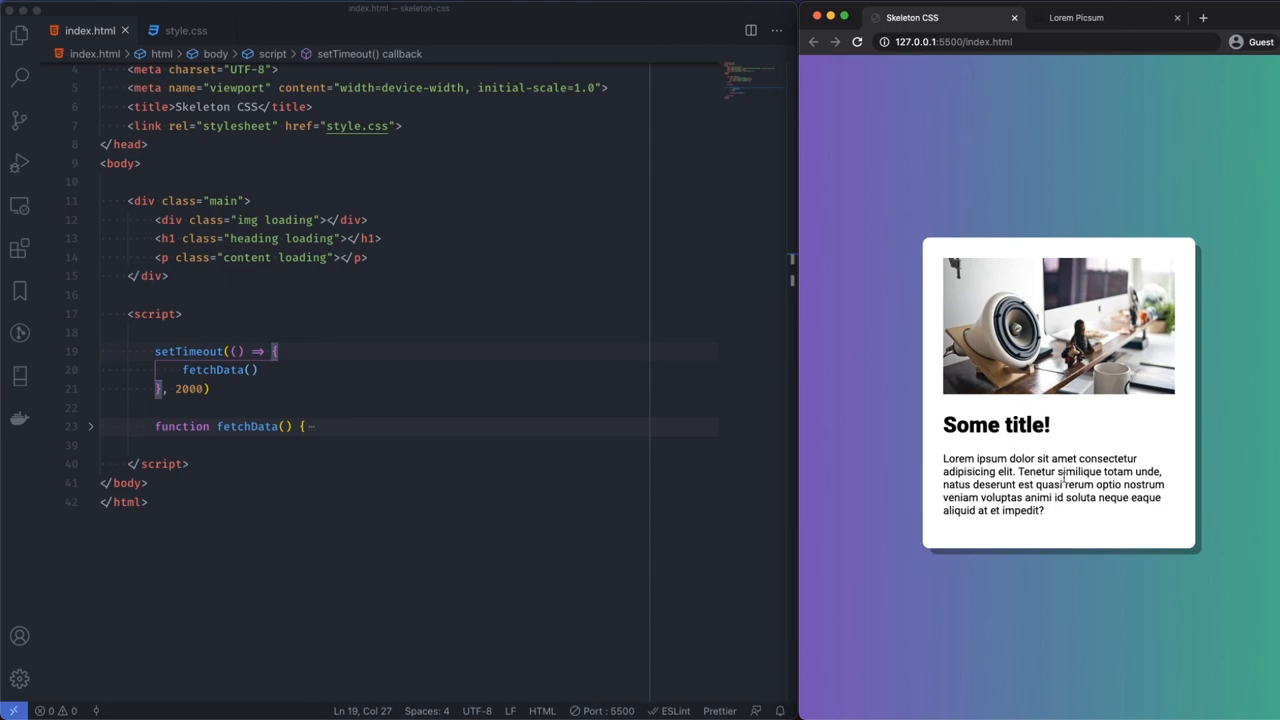
mouse_move(983, 598)
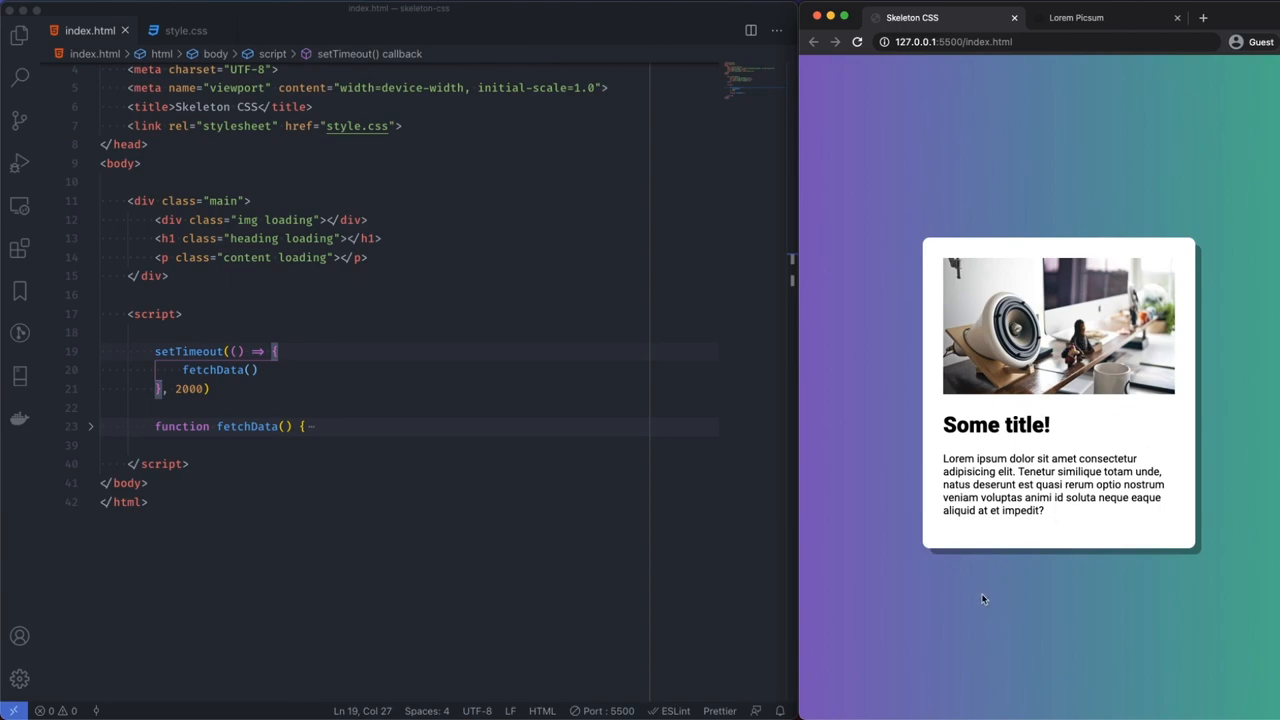